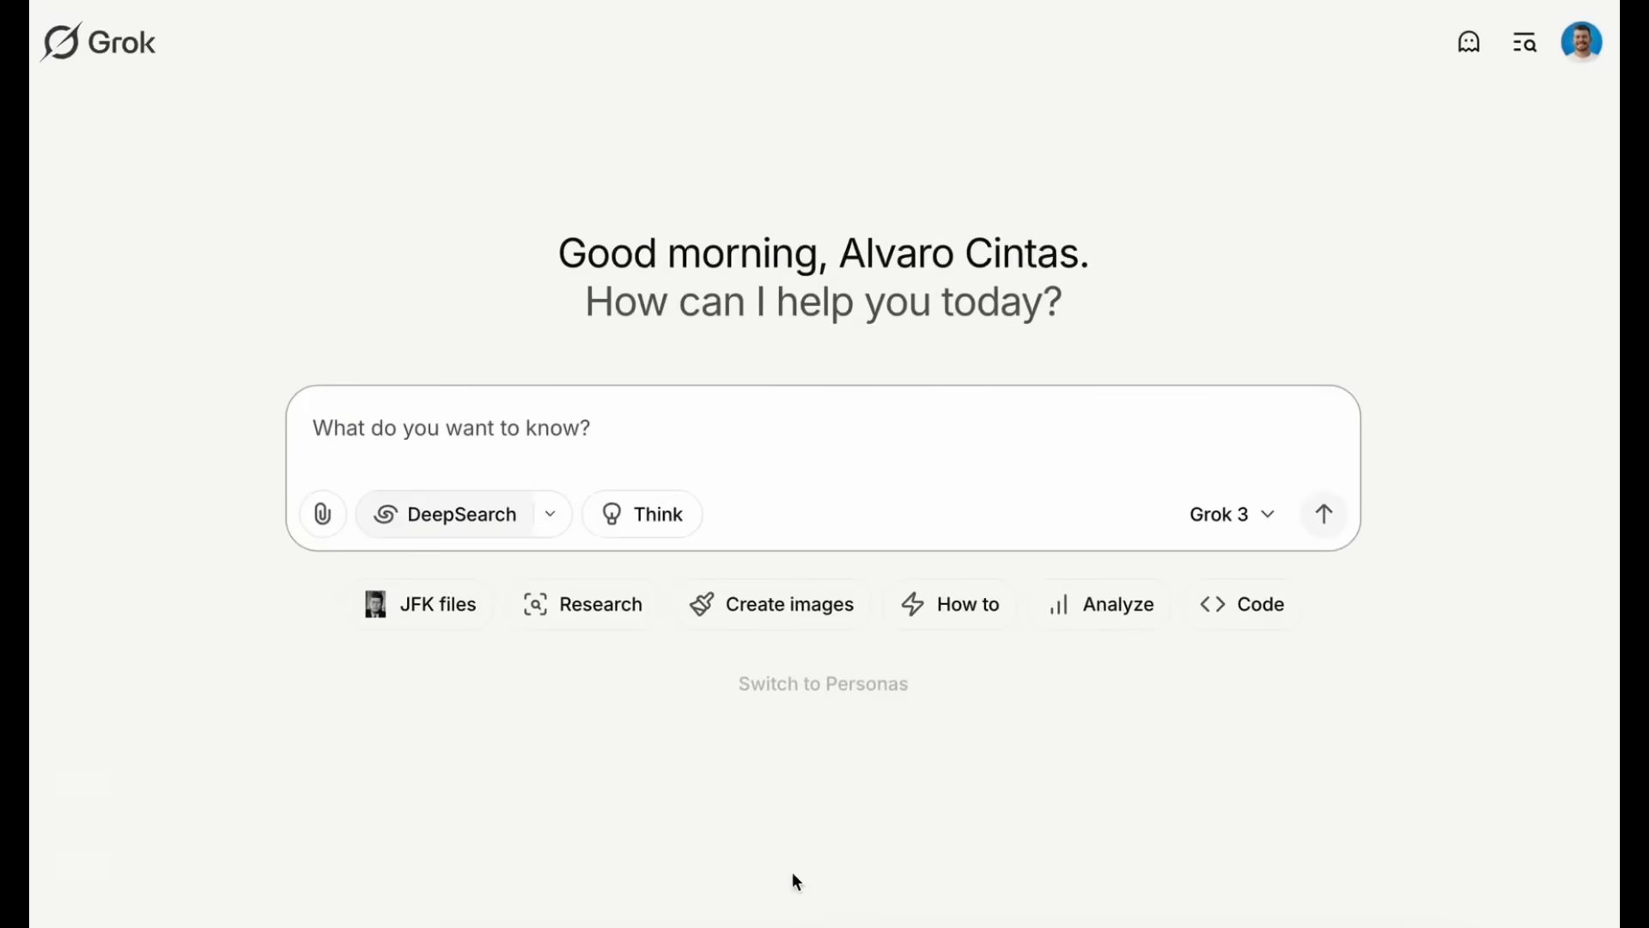
Submit the weekly global news breakdown request in Grok with DeeperSearch mode selected.
type("Global news breakdown of this week that includes latest tech developments (especially AI), politics, and any major event")
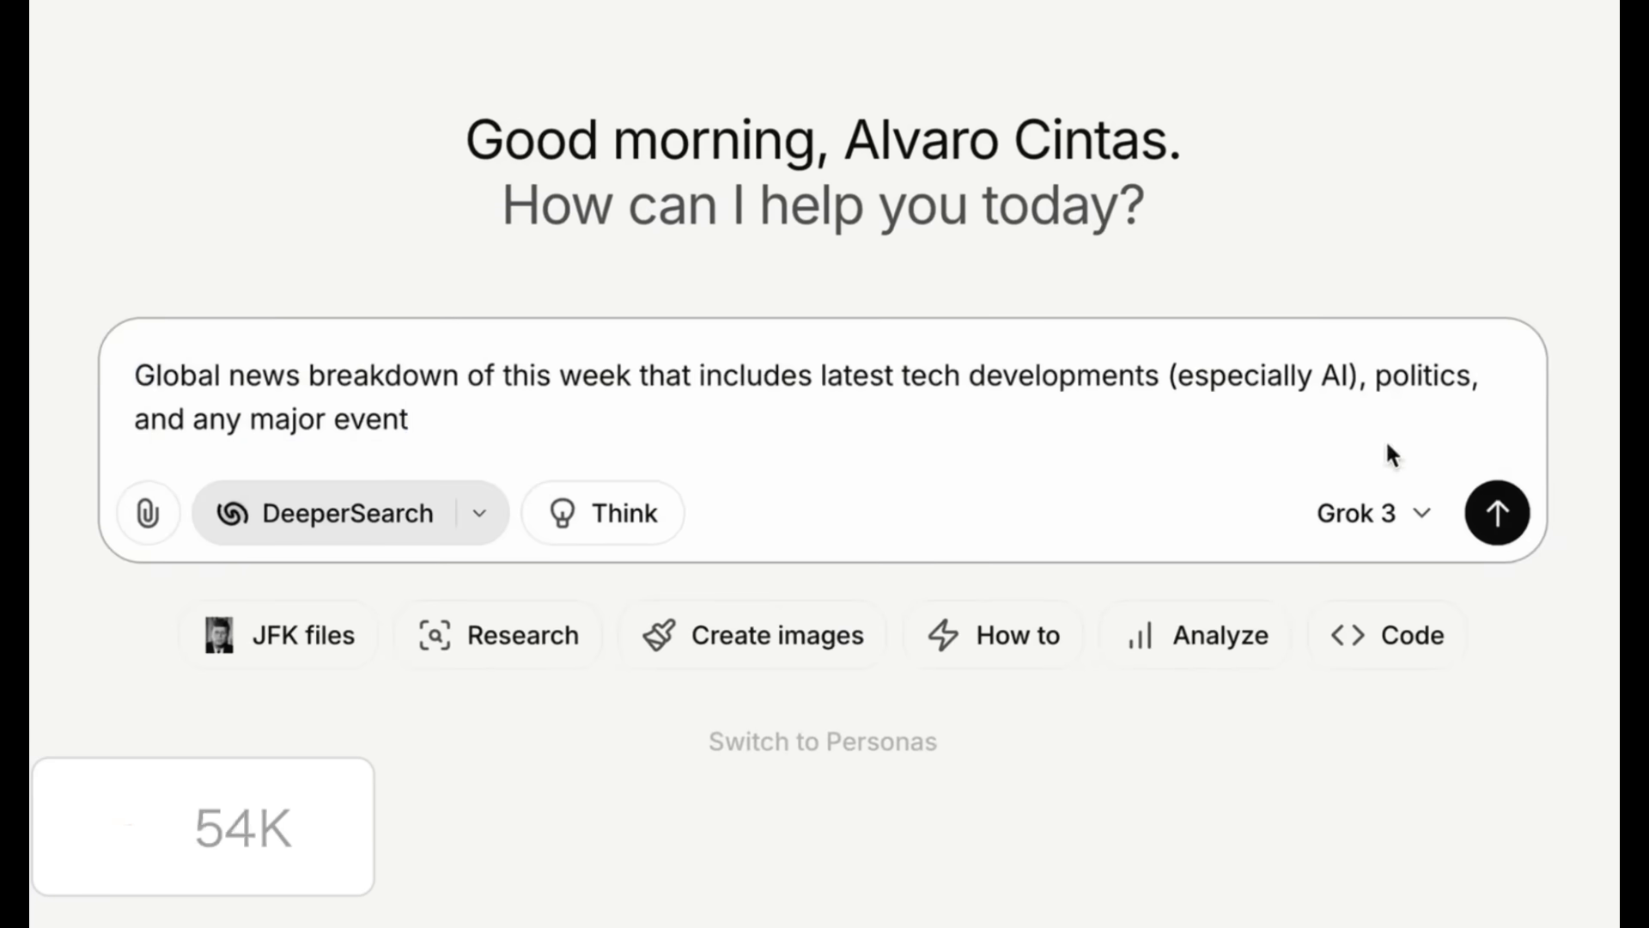
left_click(1498, 514)
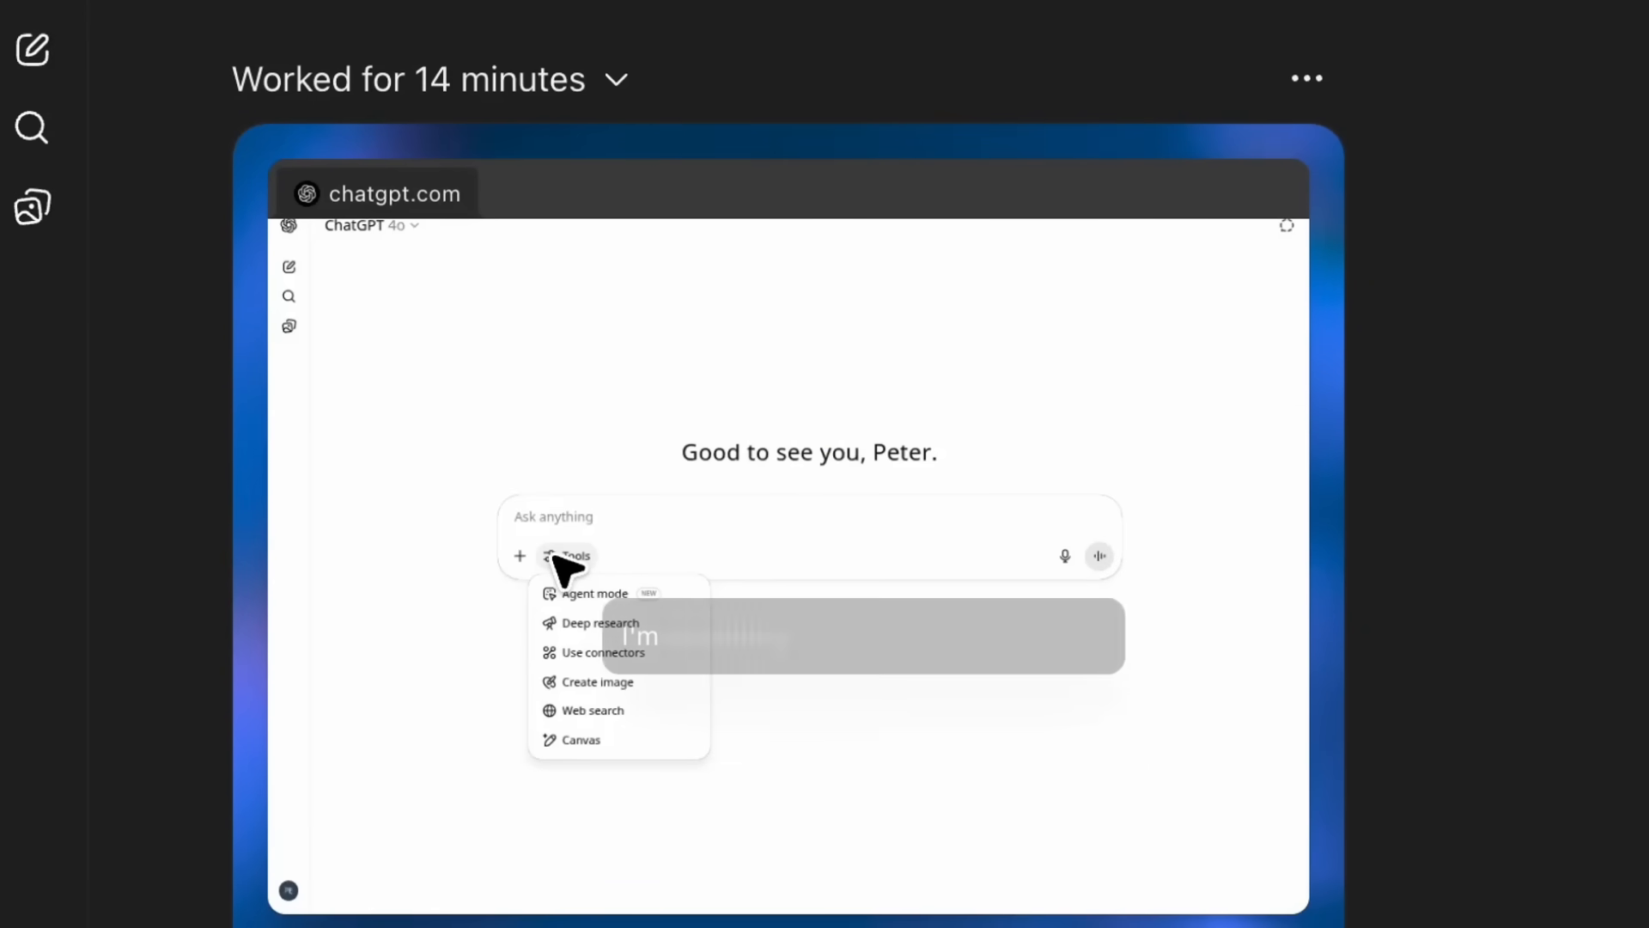
left_click(594, 593)
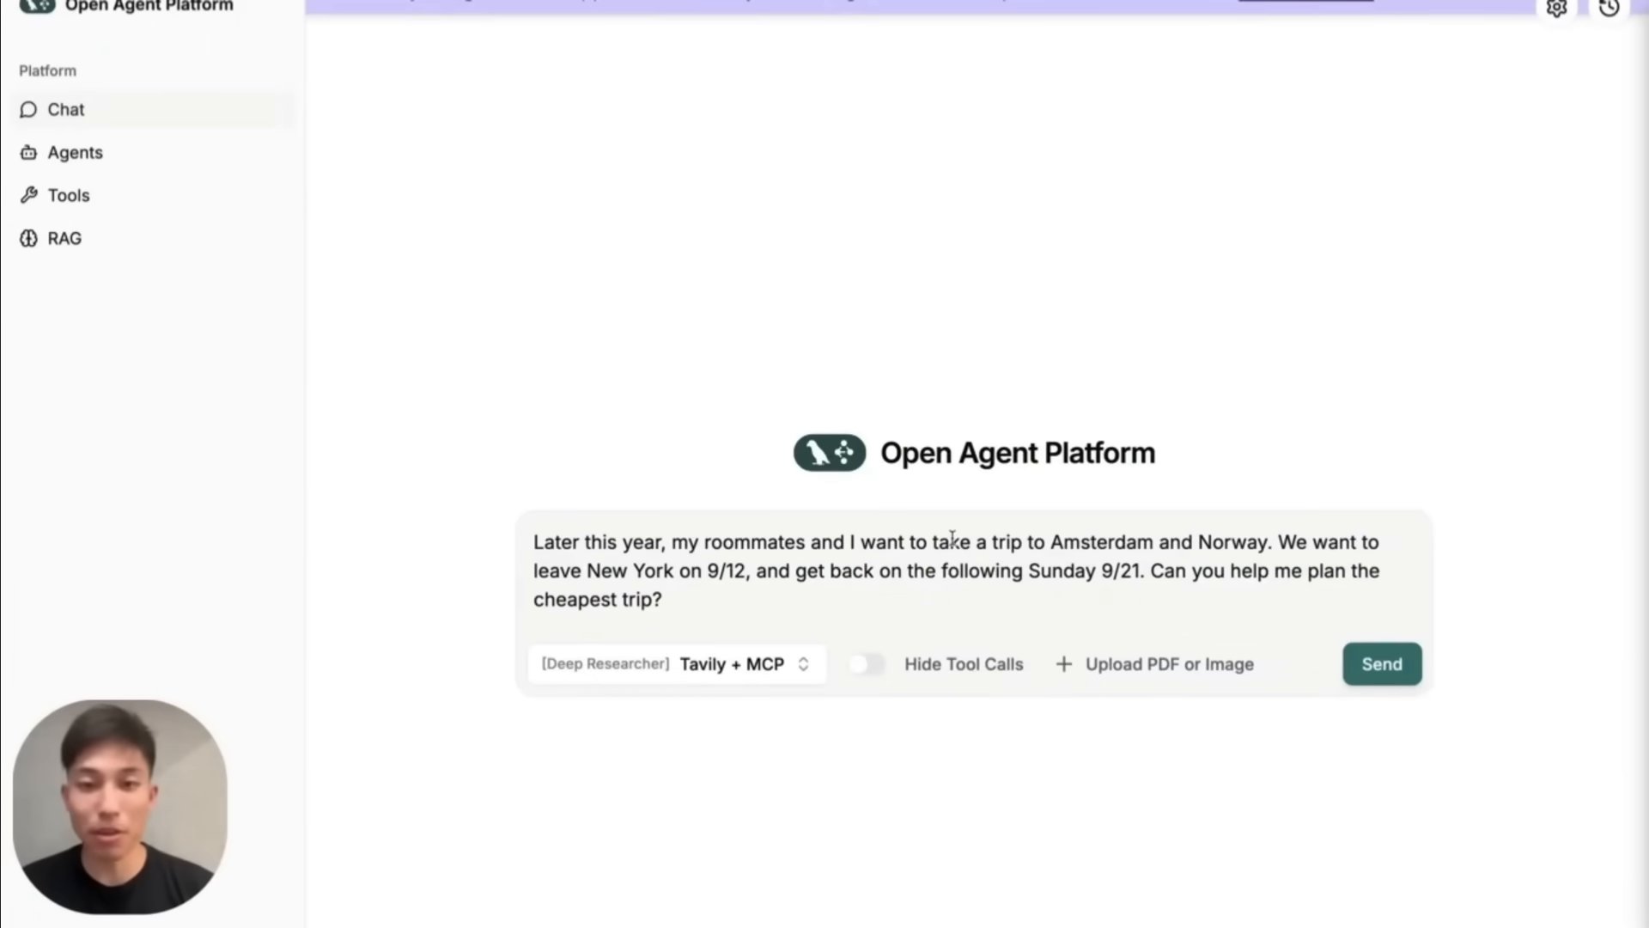
Send the cheapest Amsterdam–Norway trip request to Deep Researcher and answer its clarifying question.
left_click(1382, 664)
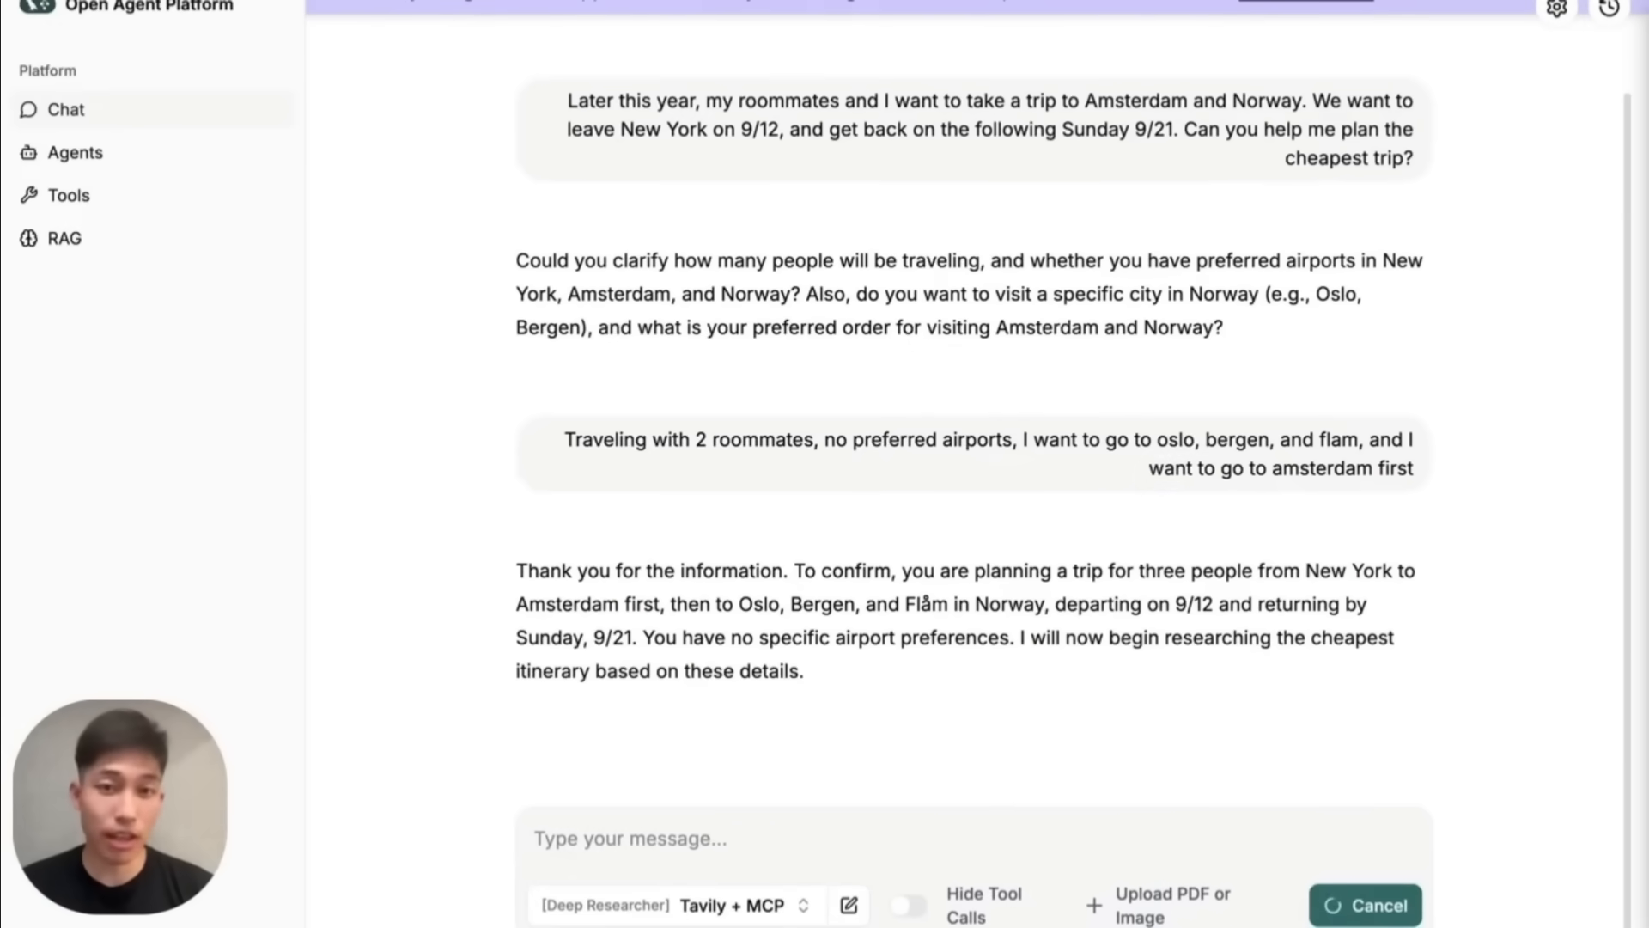
left_click(631, 838)
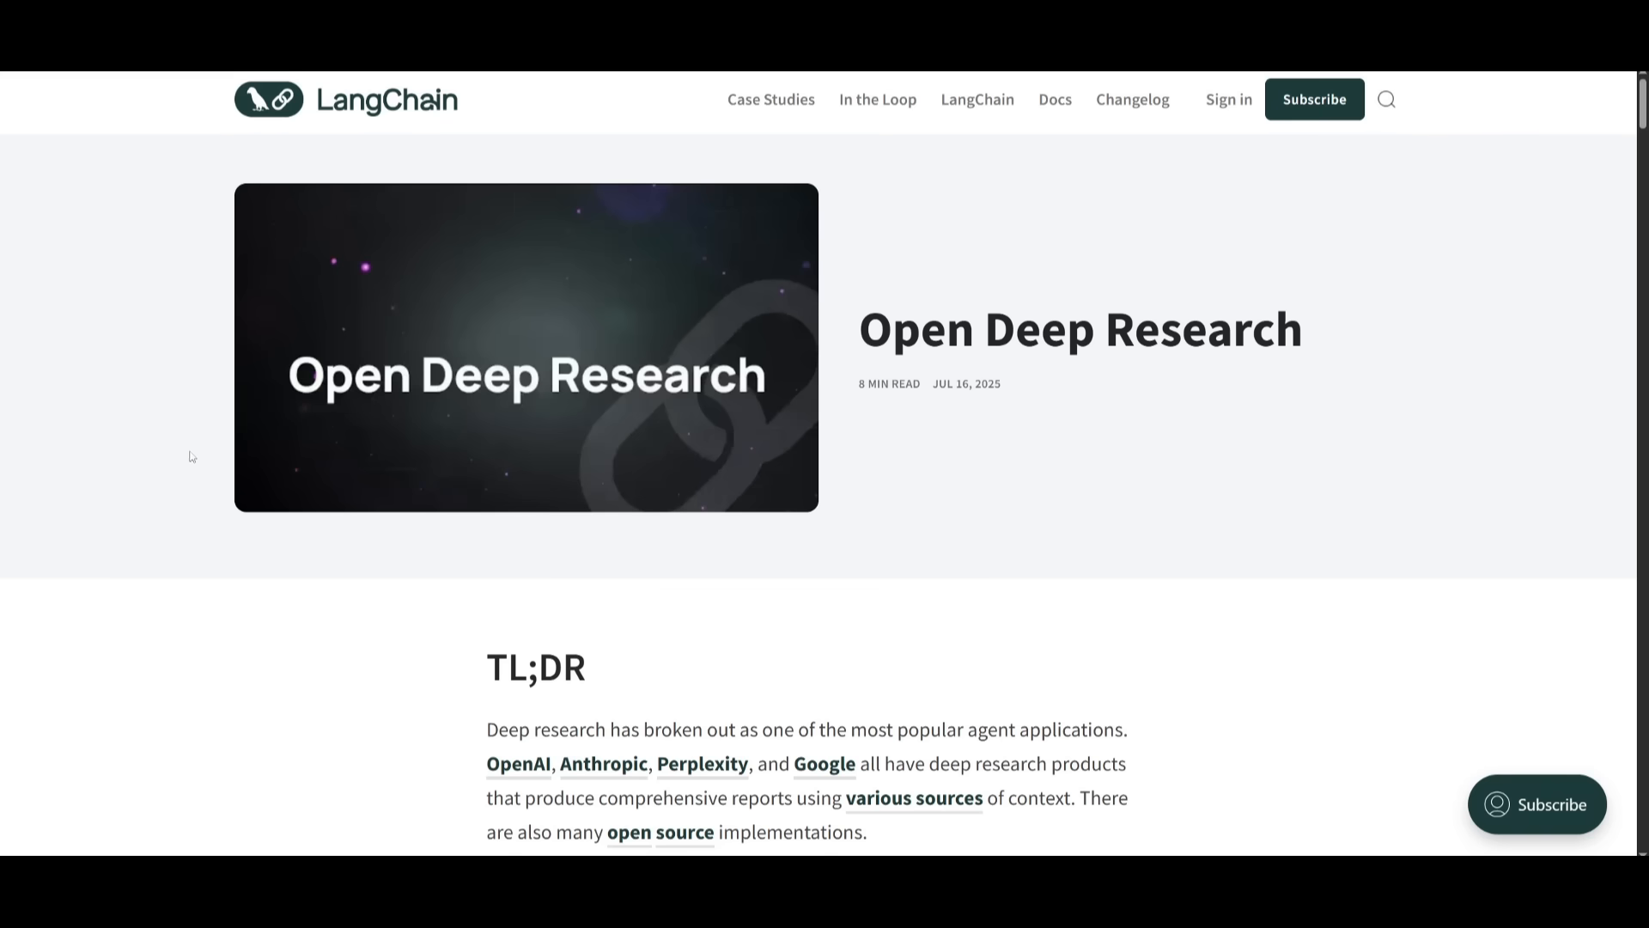
mouse_move(393, 297)
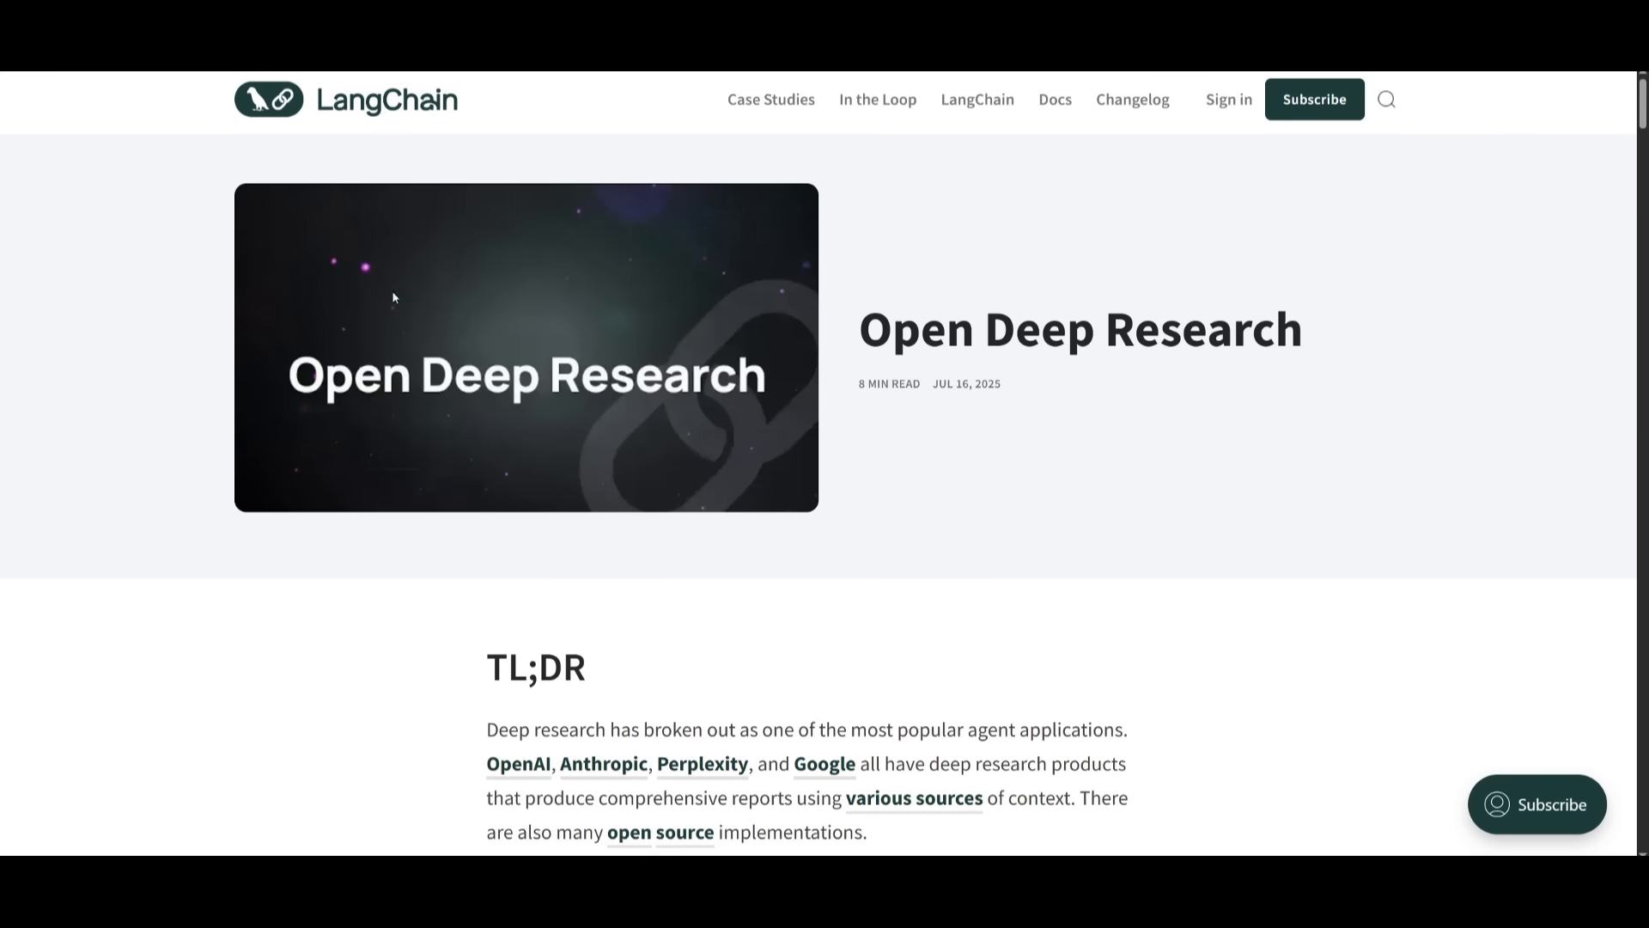
Scroll the Open Deep Research post from TL;DR through Challenge and Phase 1: Scope to Phase 2: Research.
scroll("down", 3)
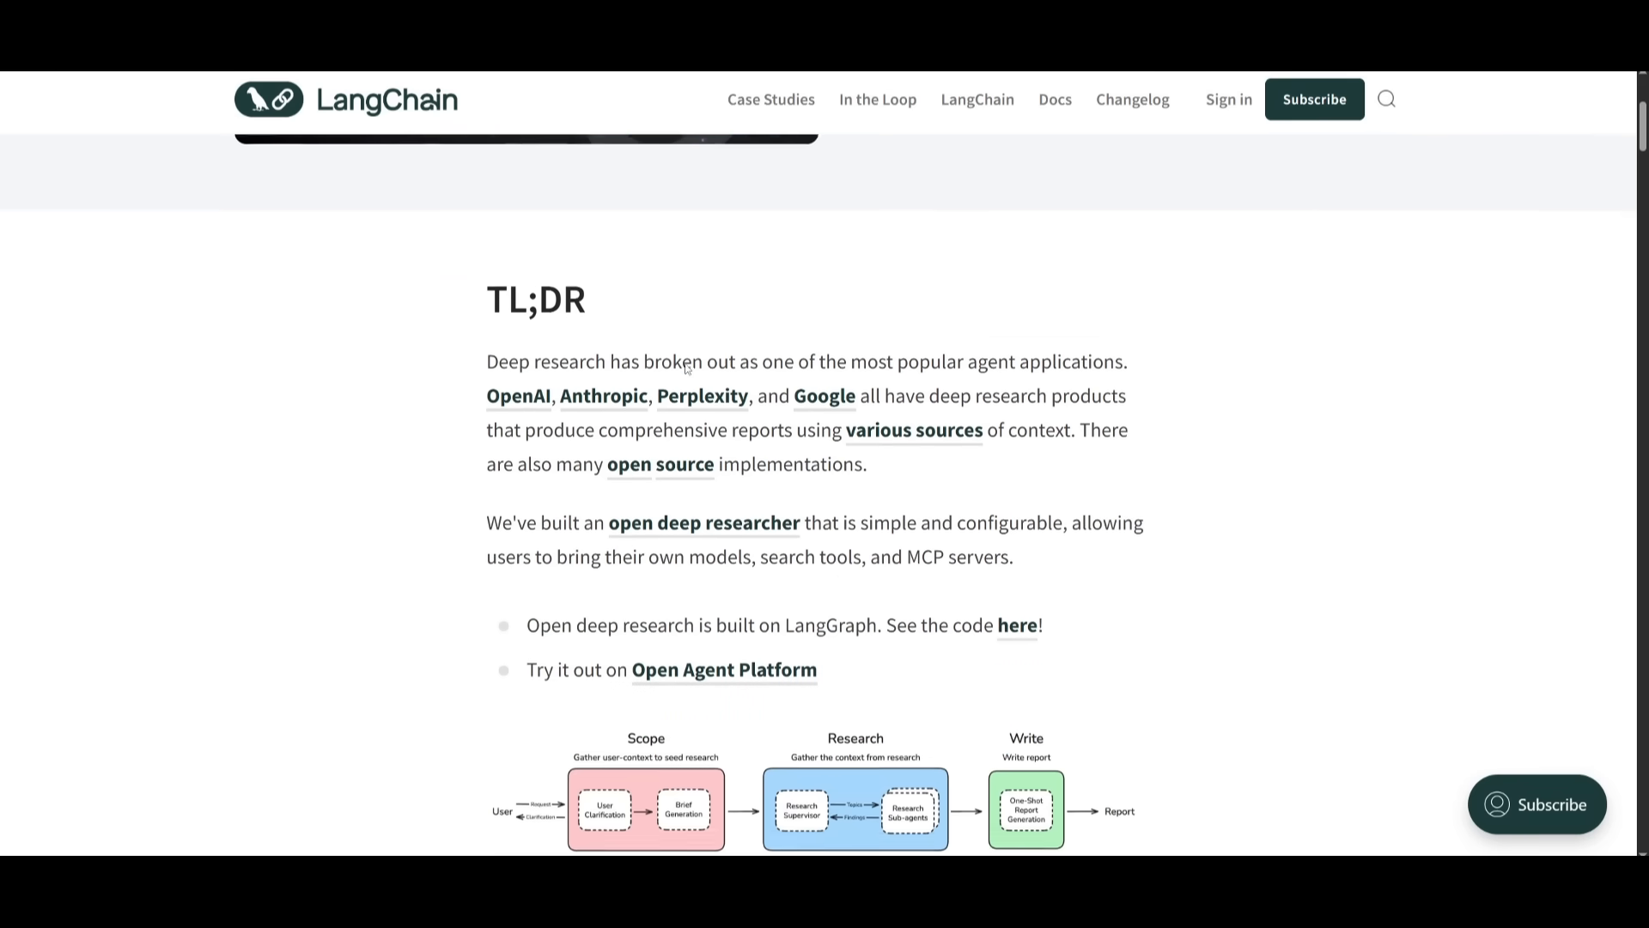
scroll("down", 3)
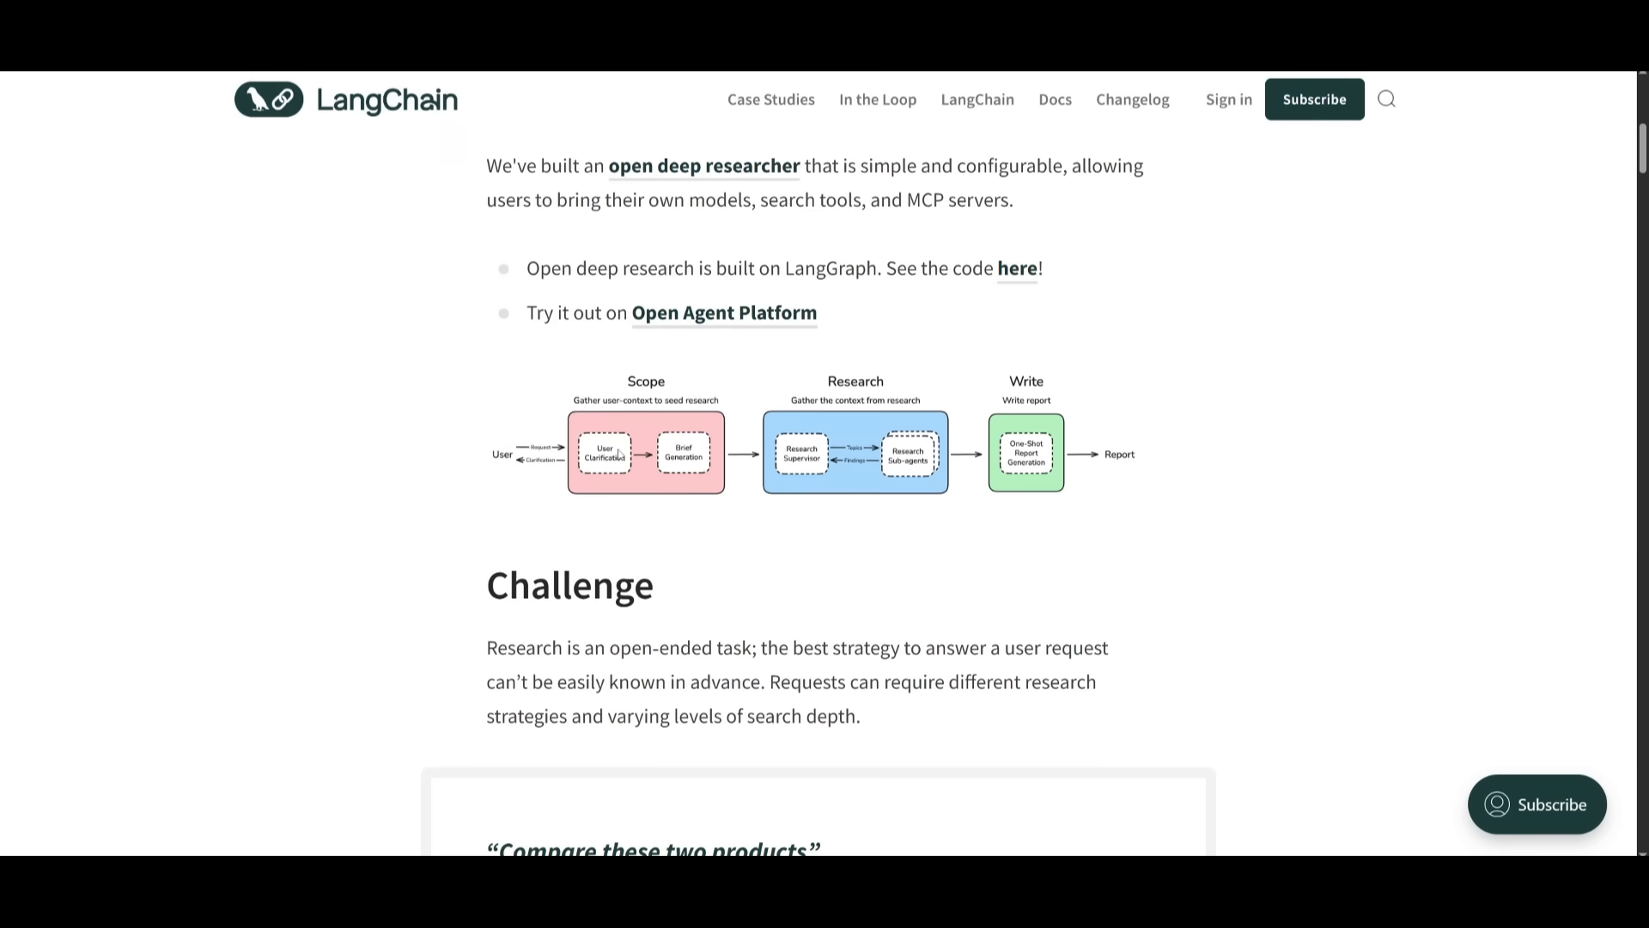
mouse_move(643, 579)
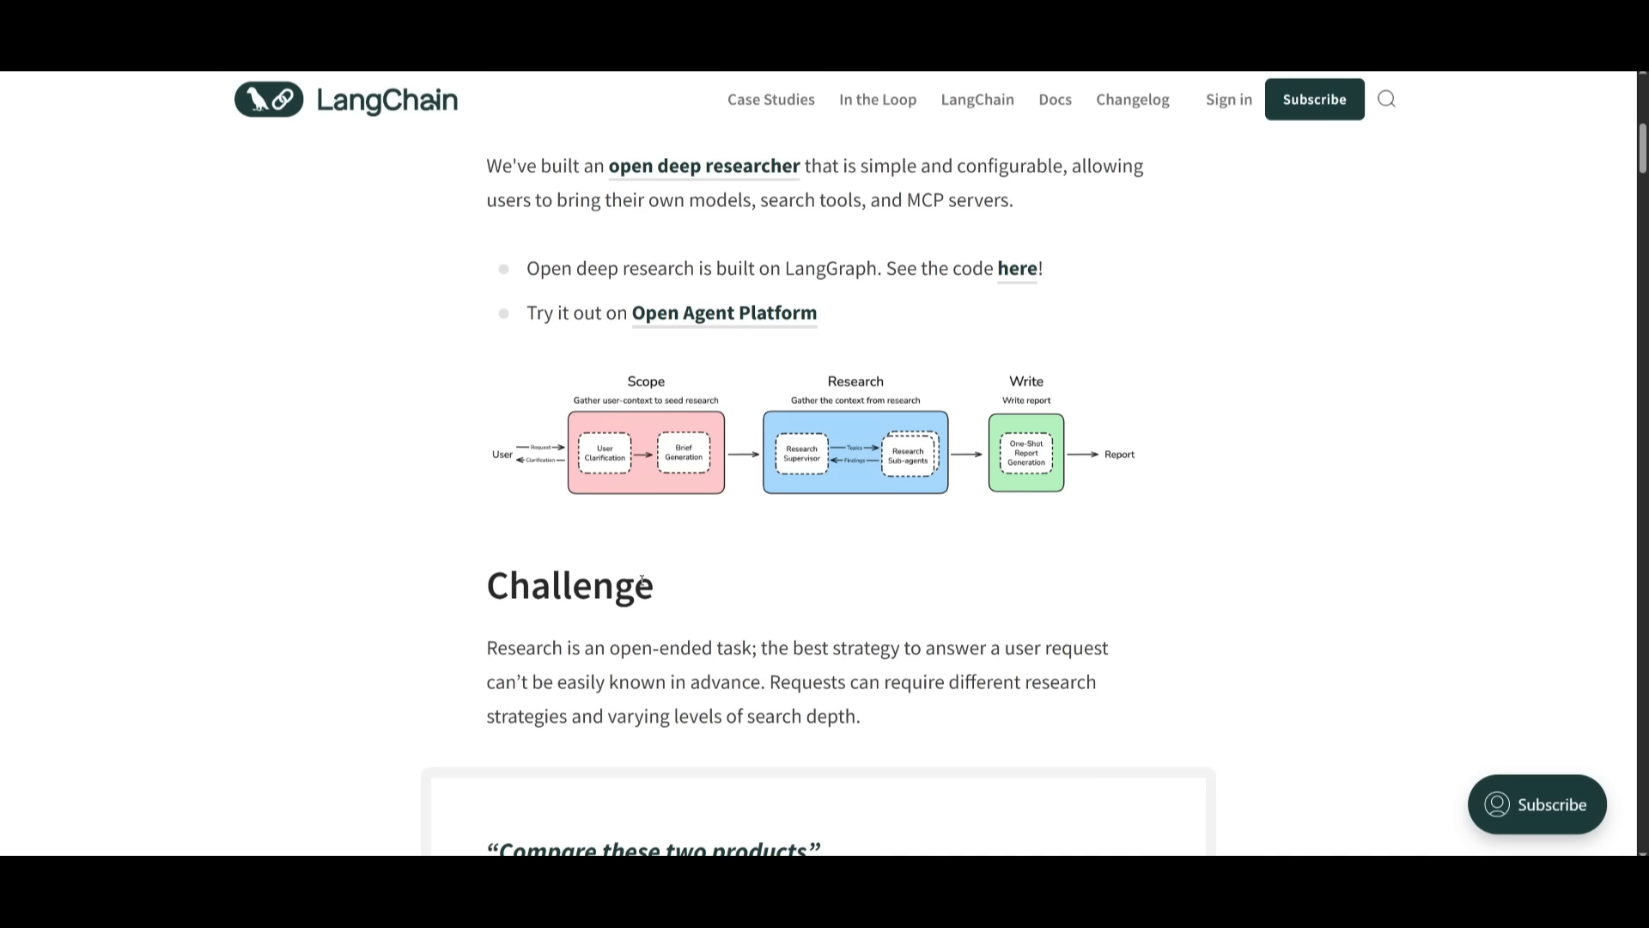
scroll("down", 3)
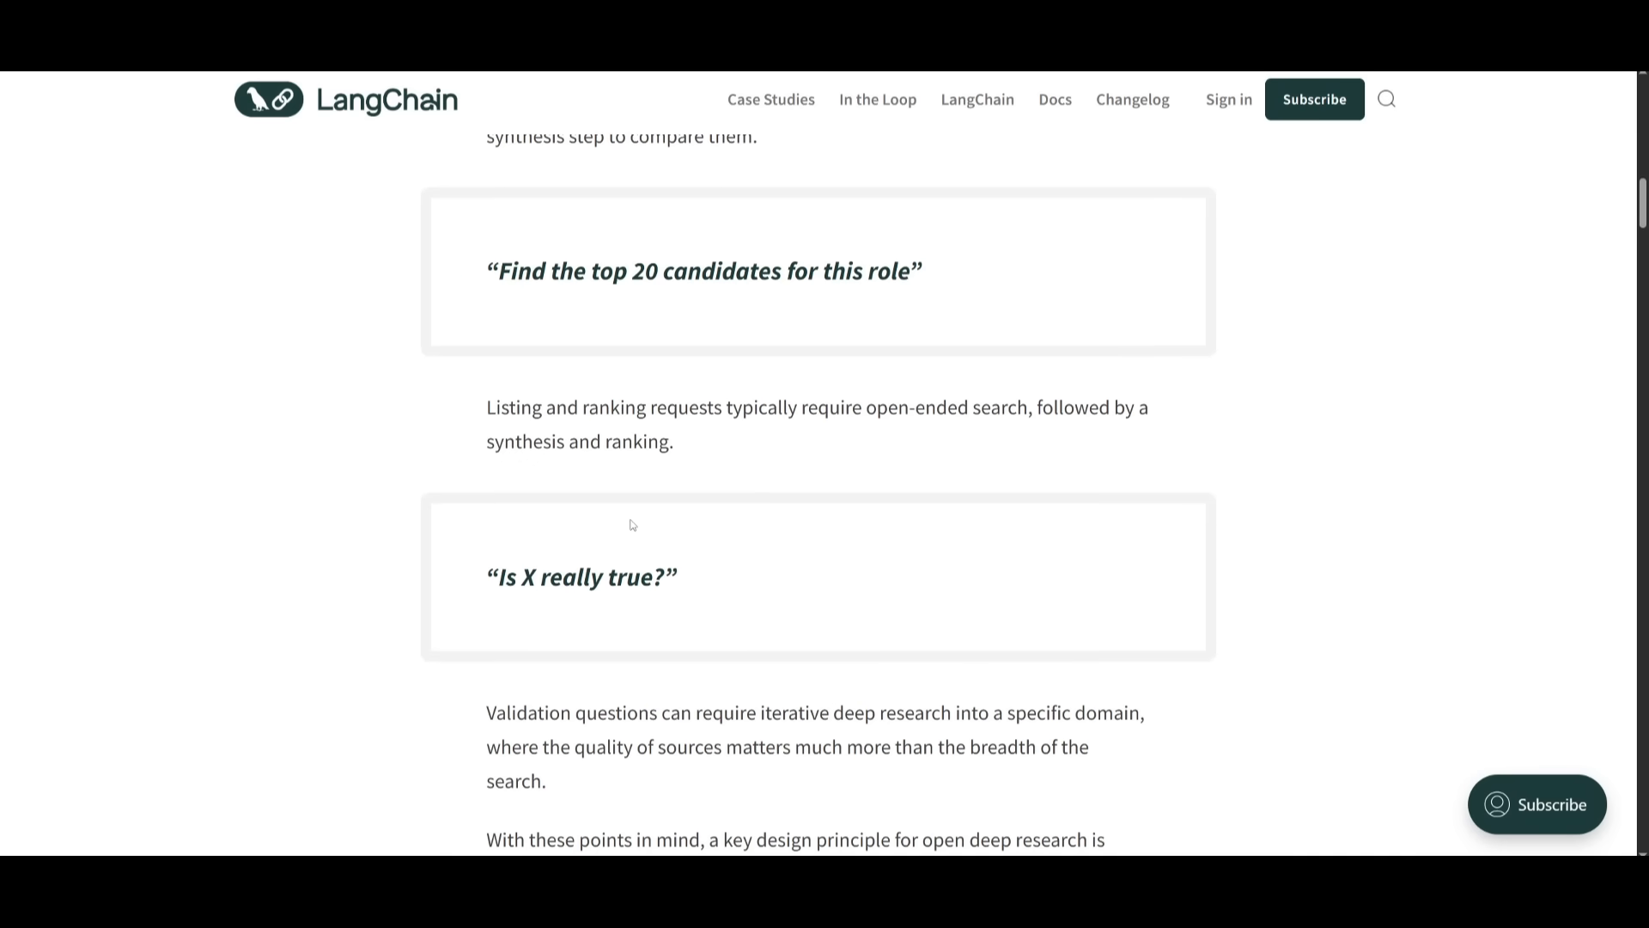
scroll("down", 3)
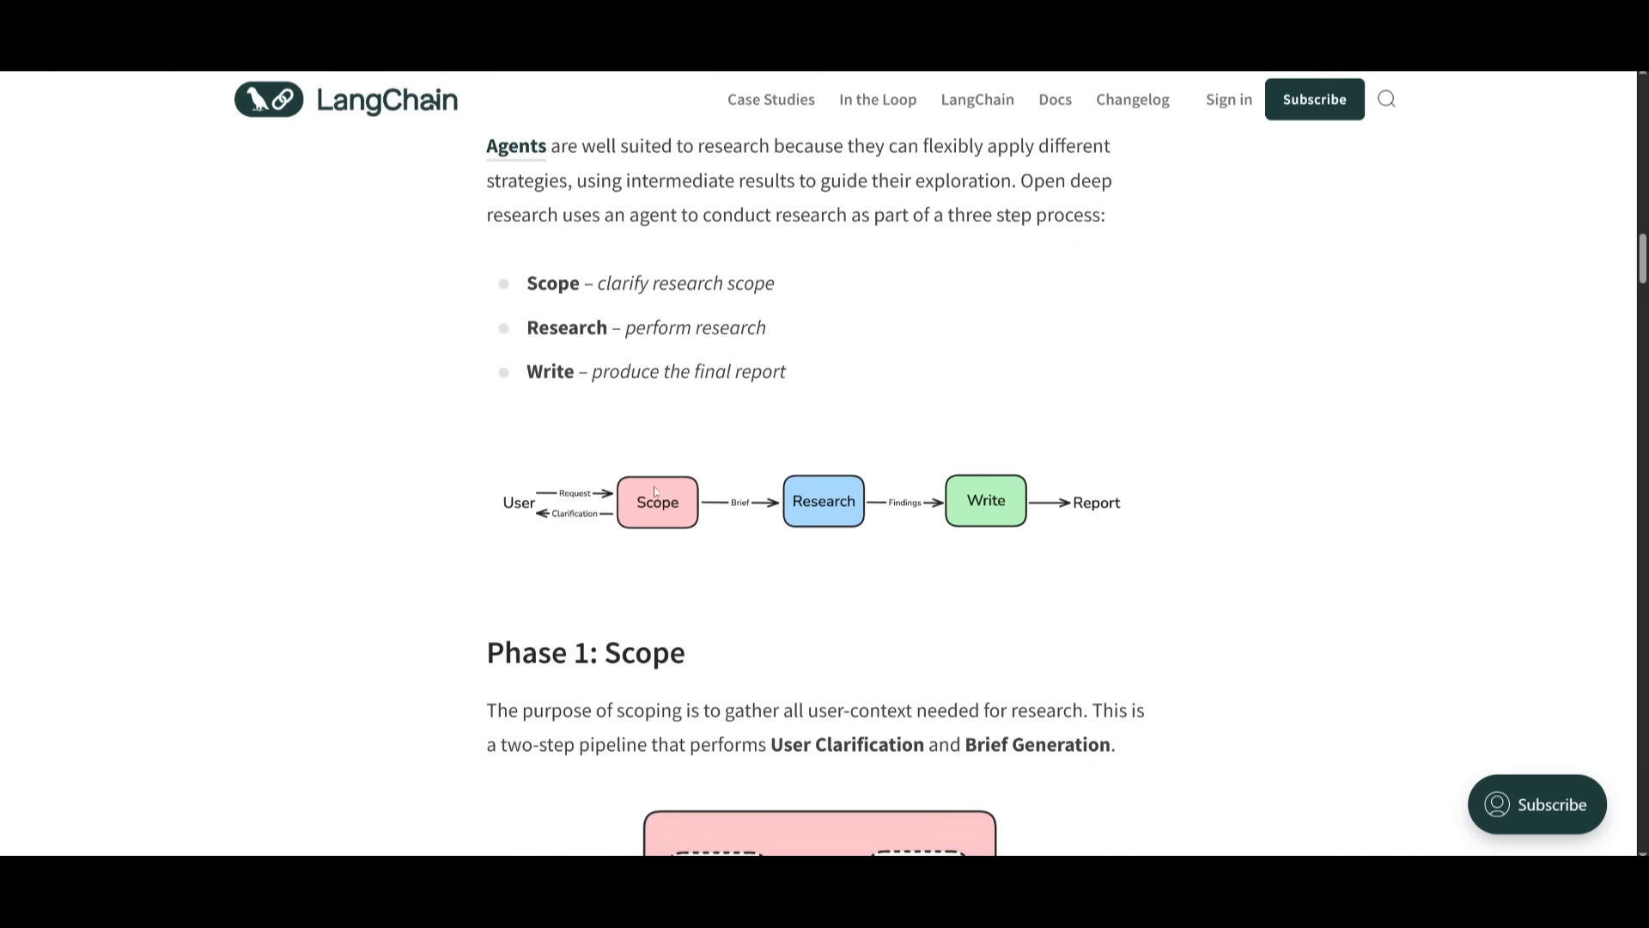
mouse_move(829, 567)
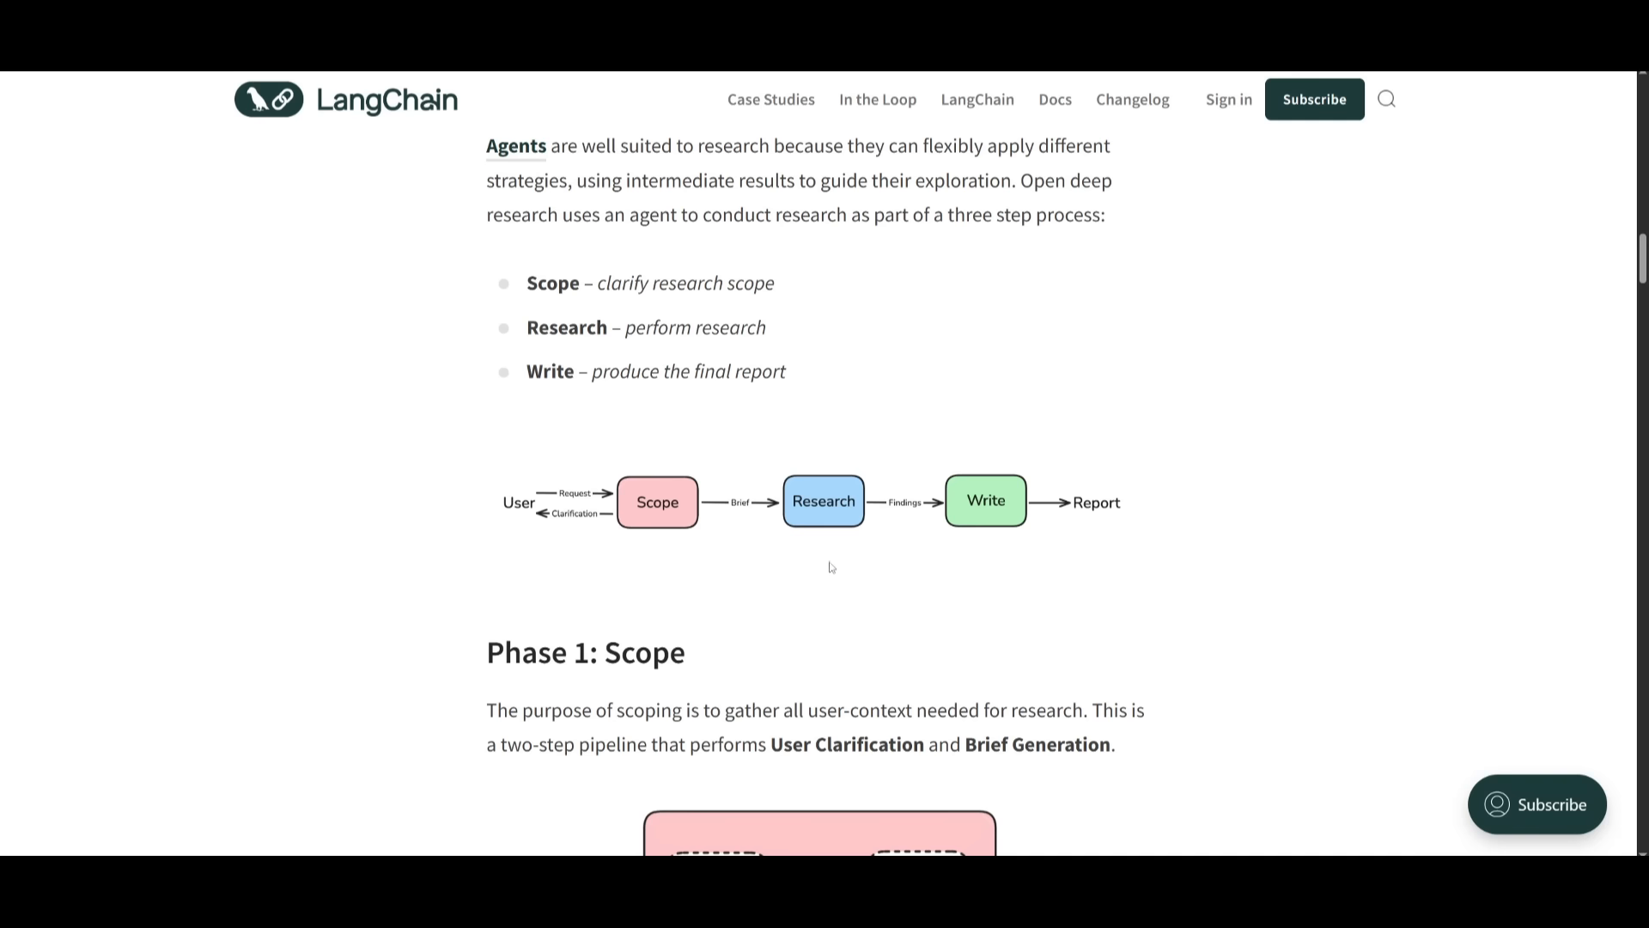
mouse_move(619, 492)
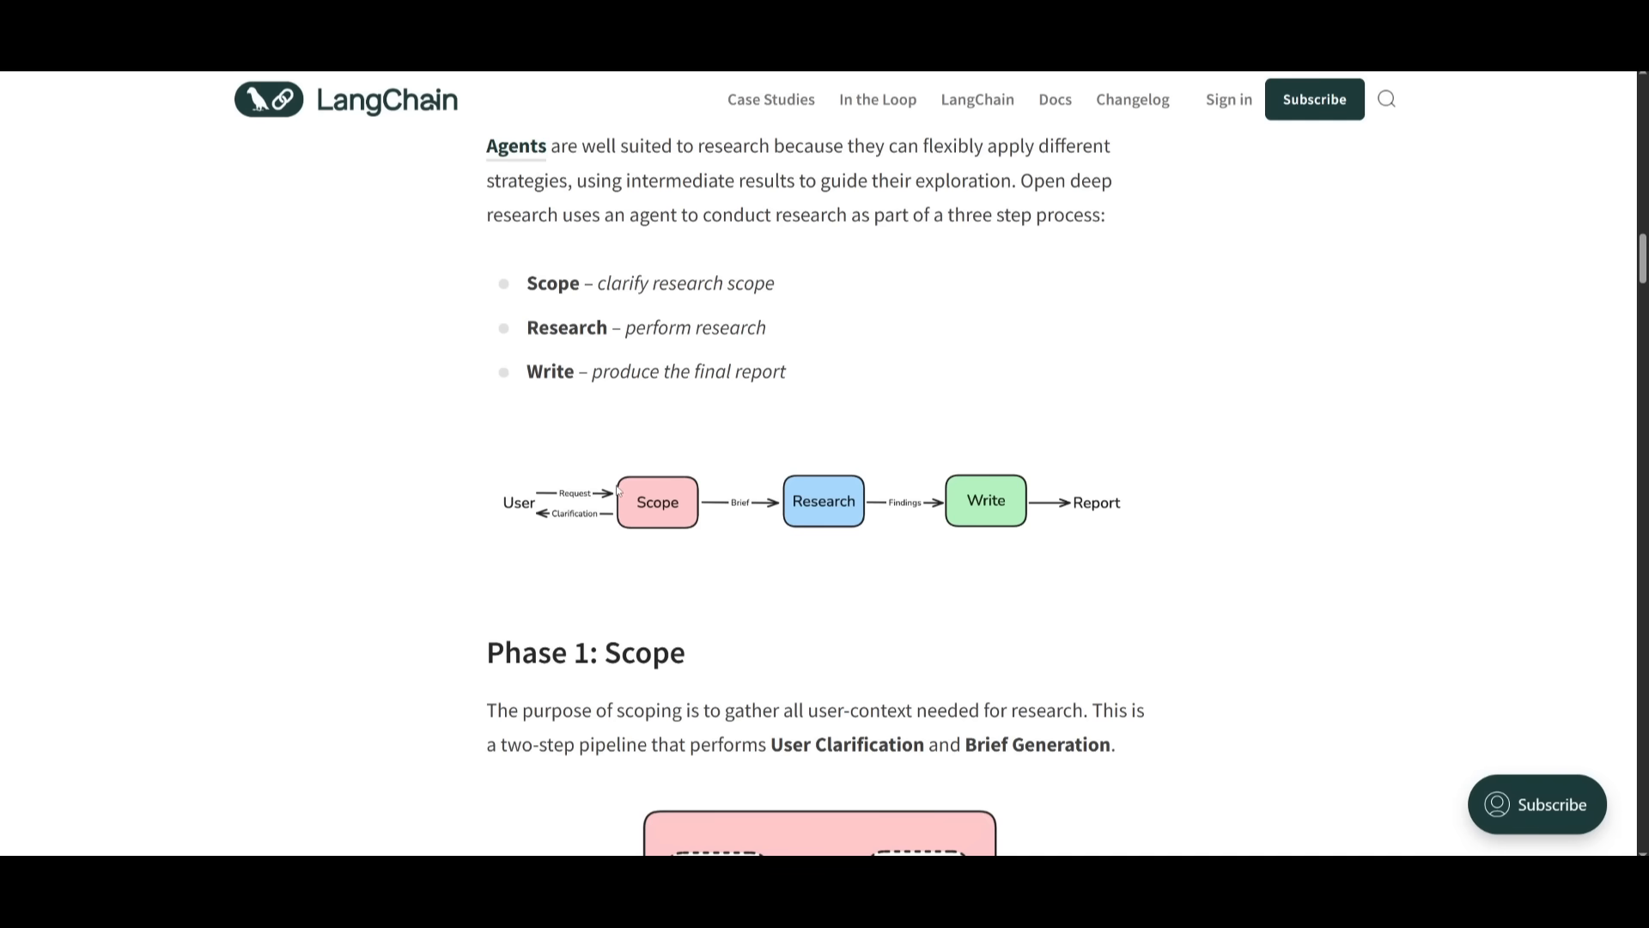
scroll("down", 3)
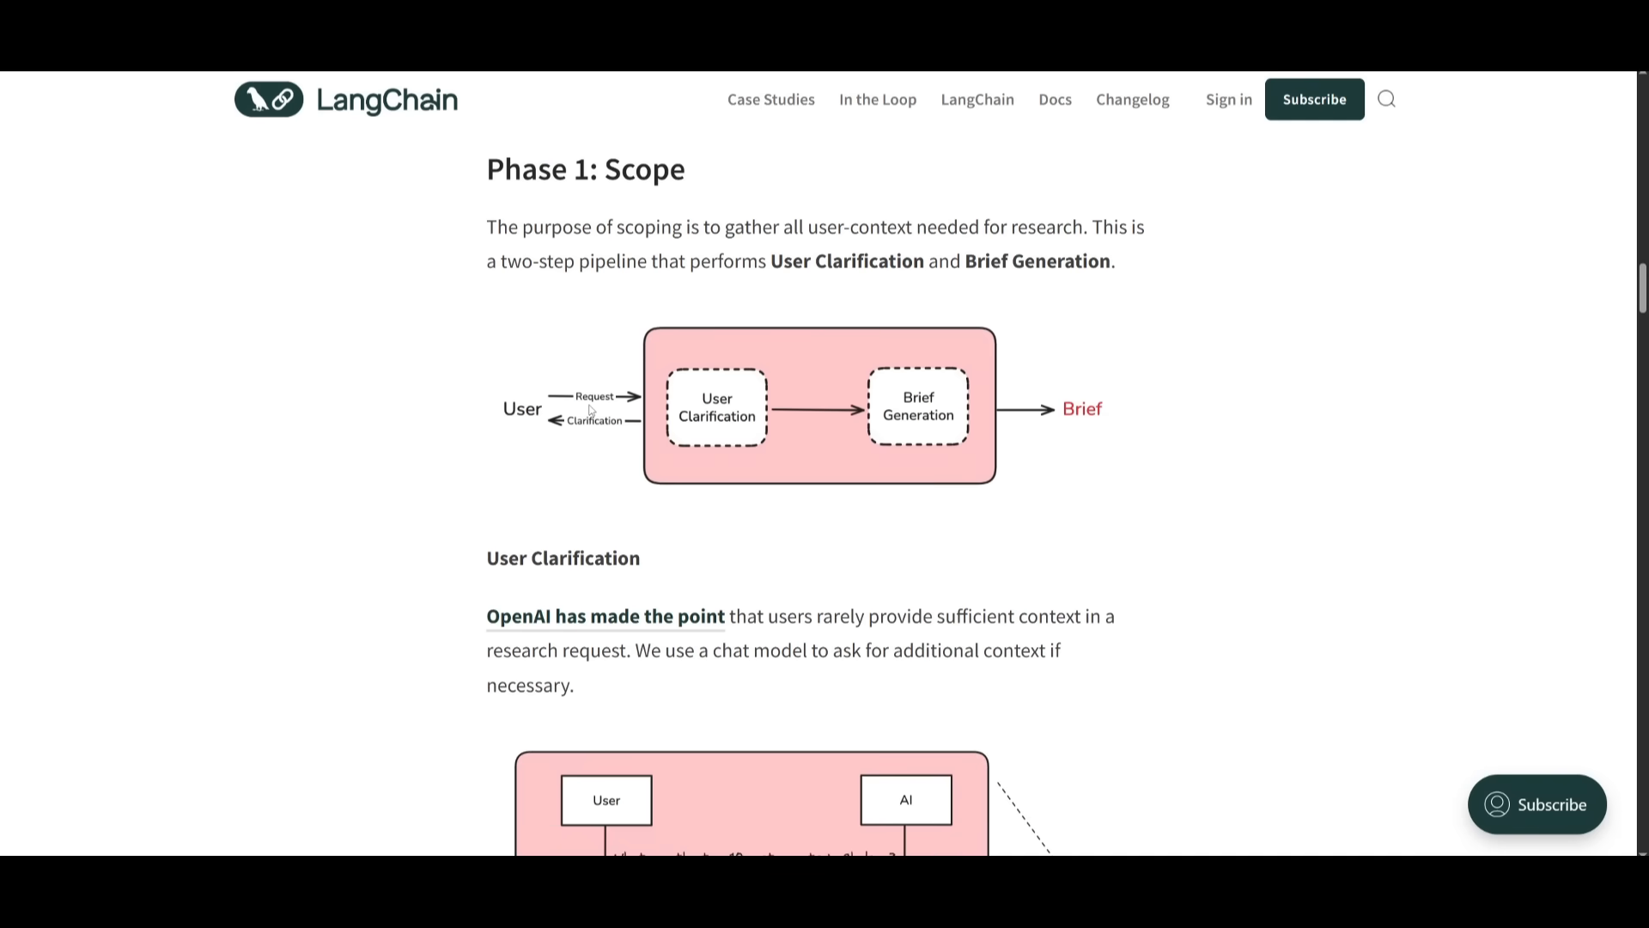
scroll("down", 3)
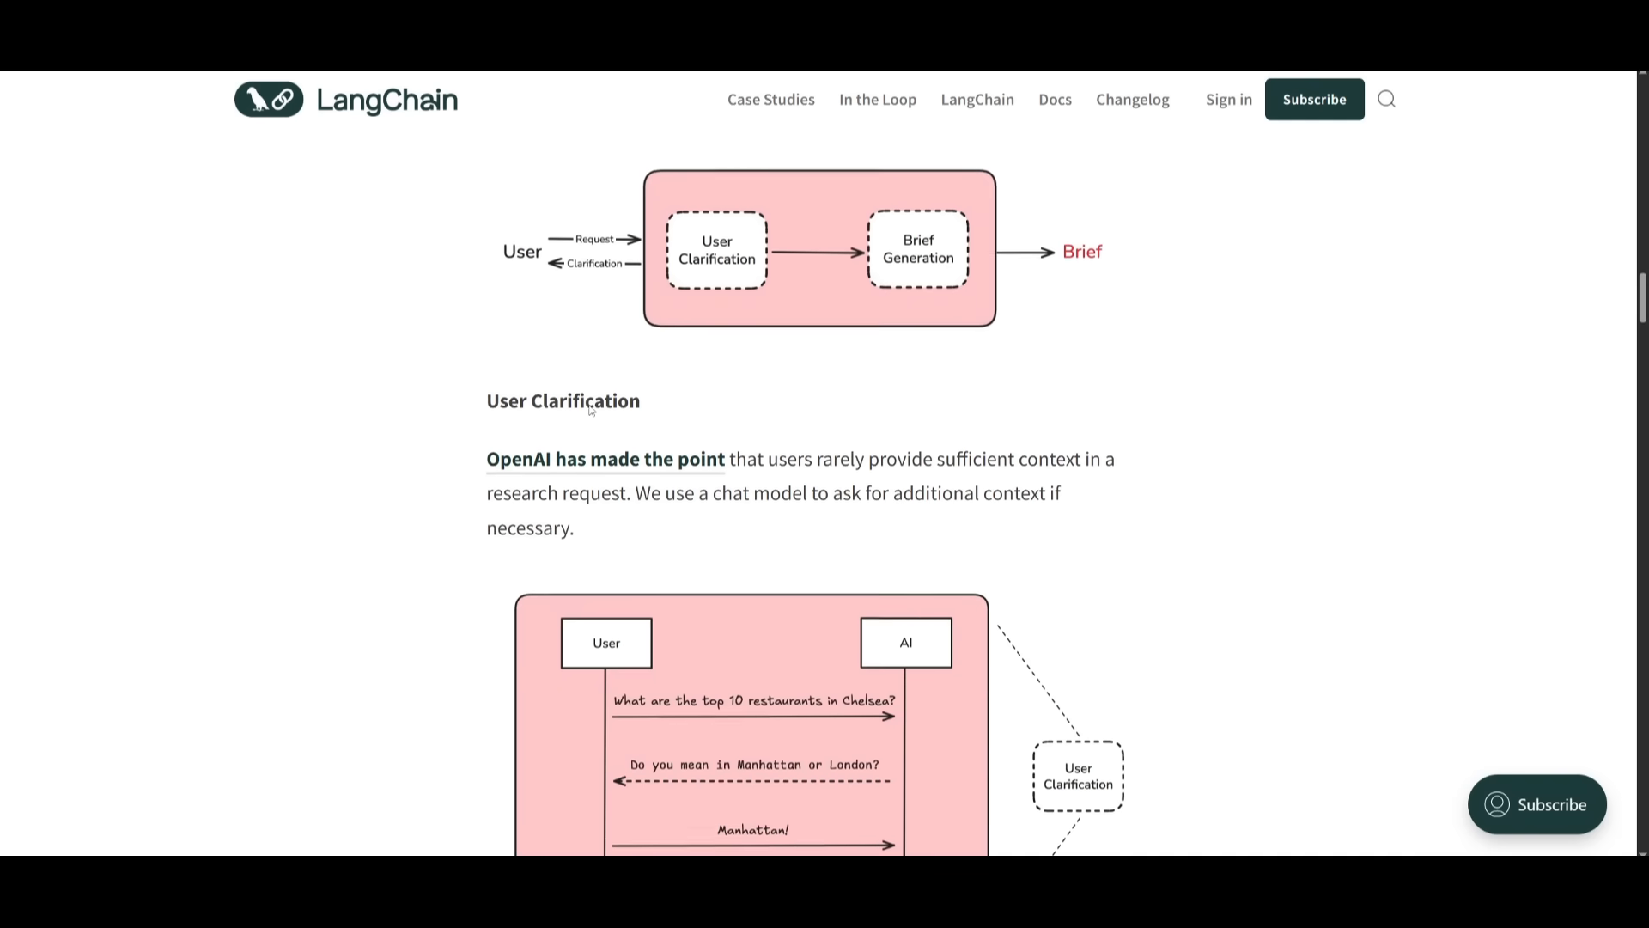
scroll("down", 3)
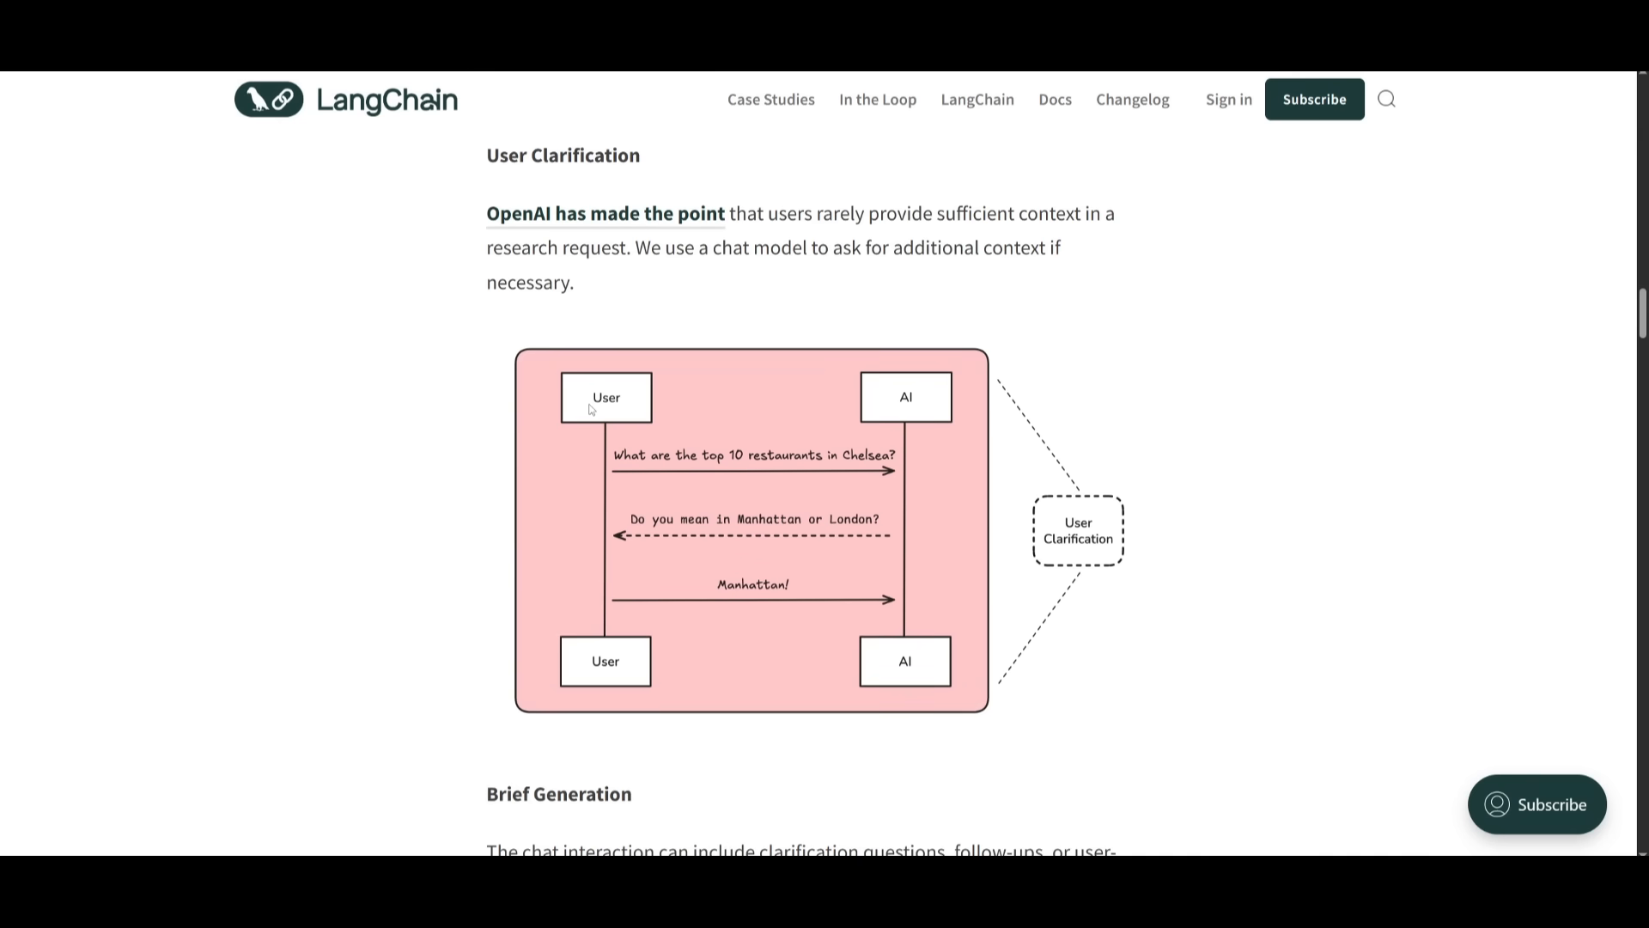
mouse_move(579, 419)
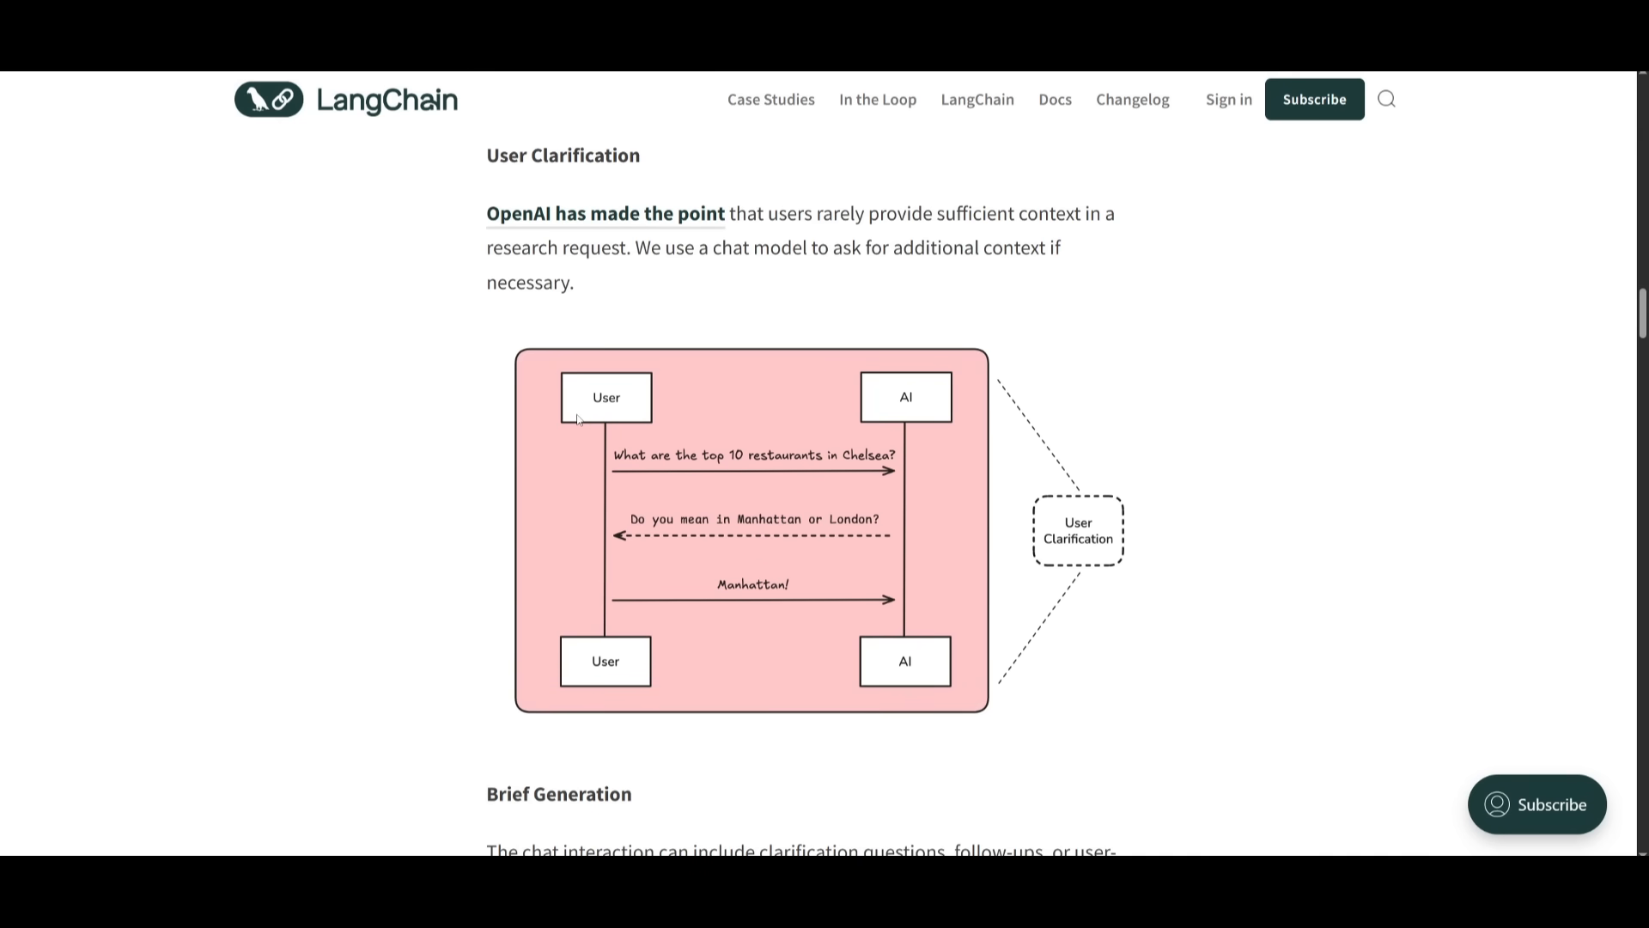
mouse_move(547, 273)
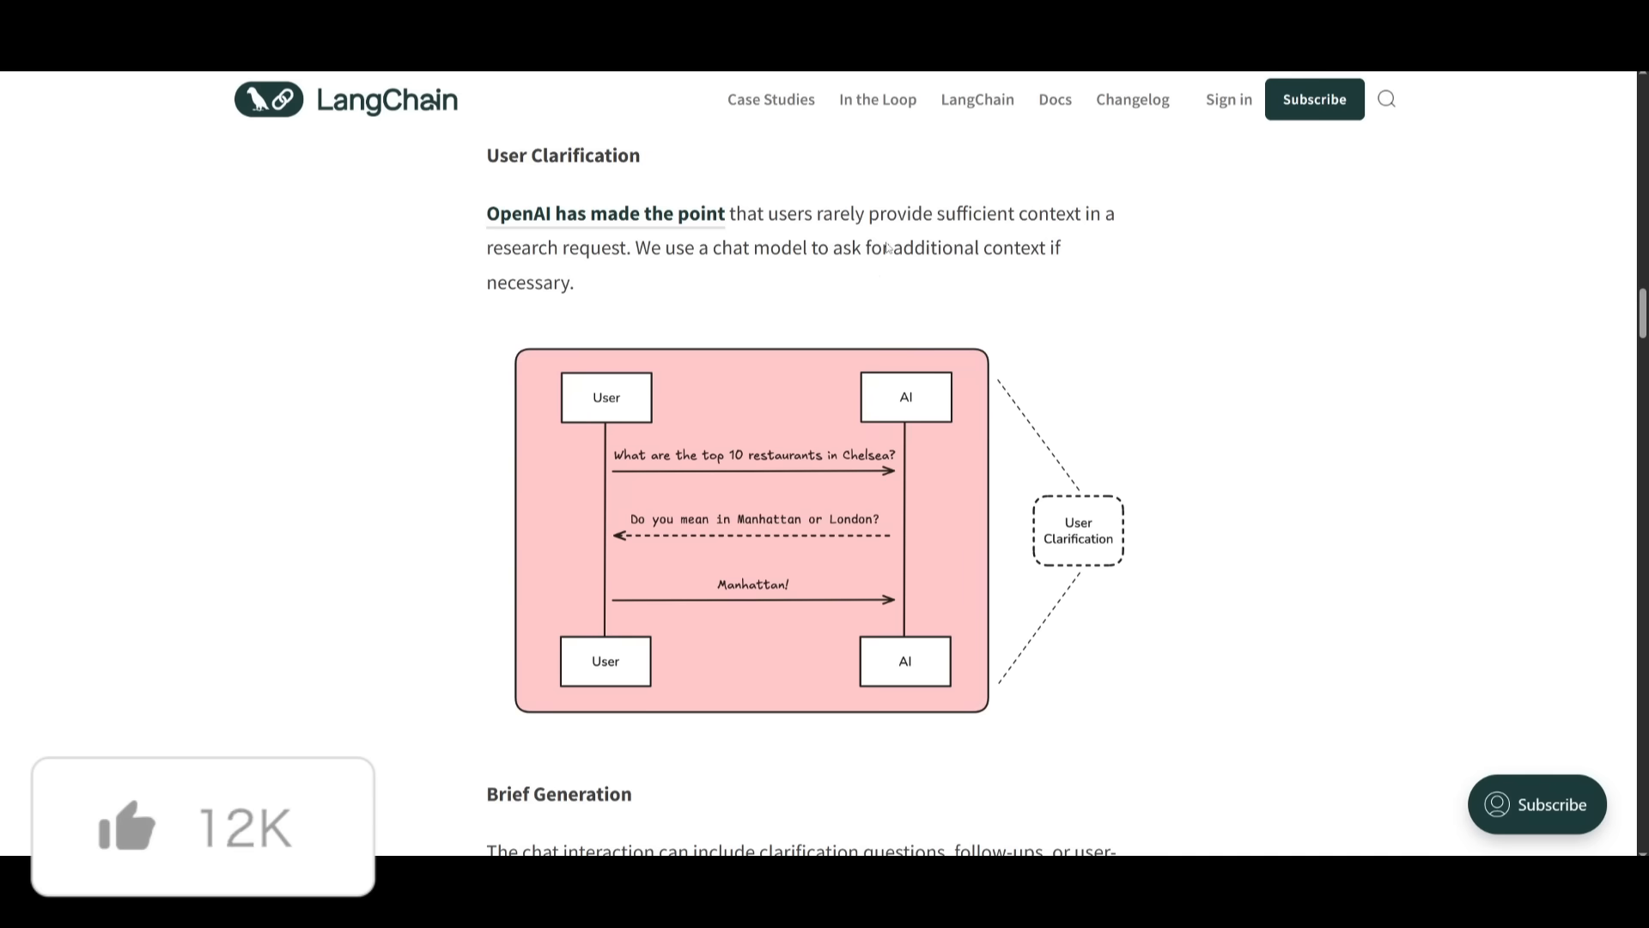
scroll("down", 3)
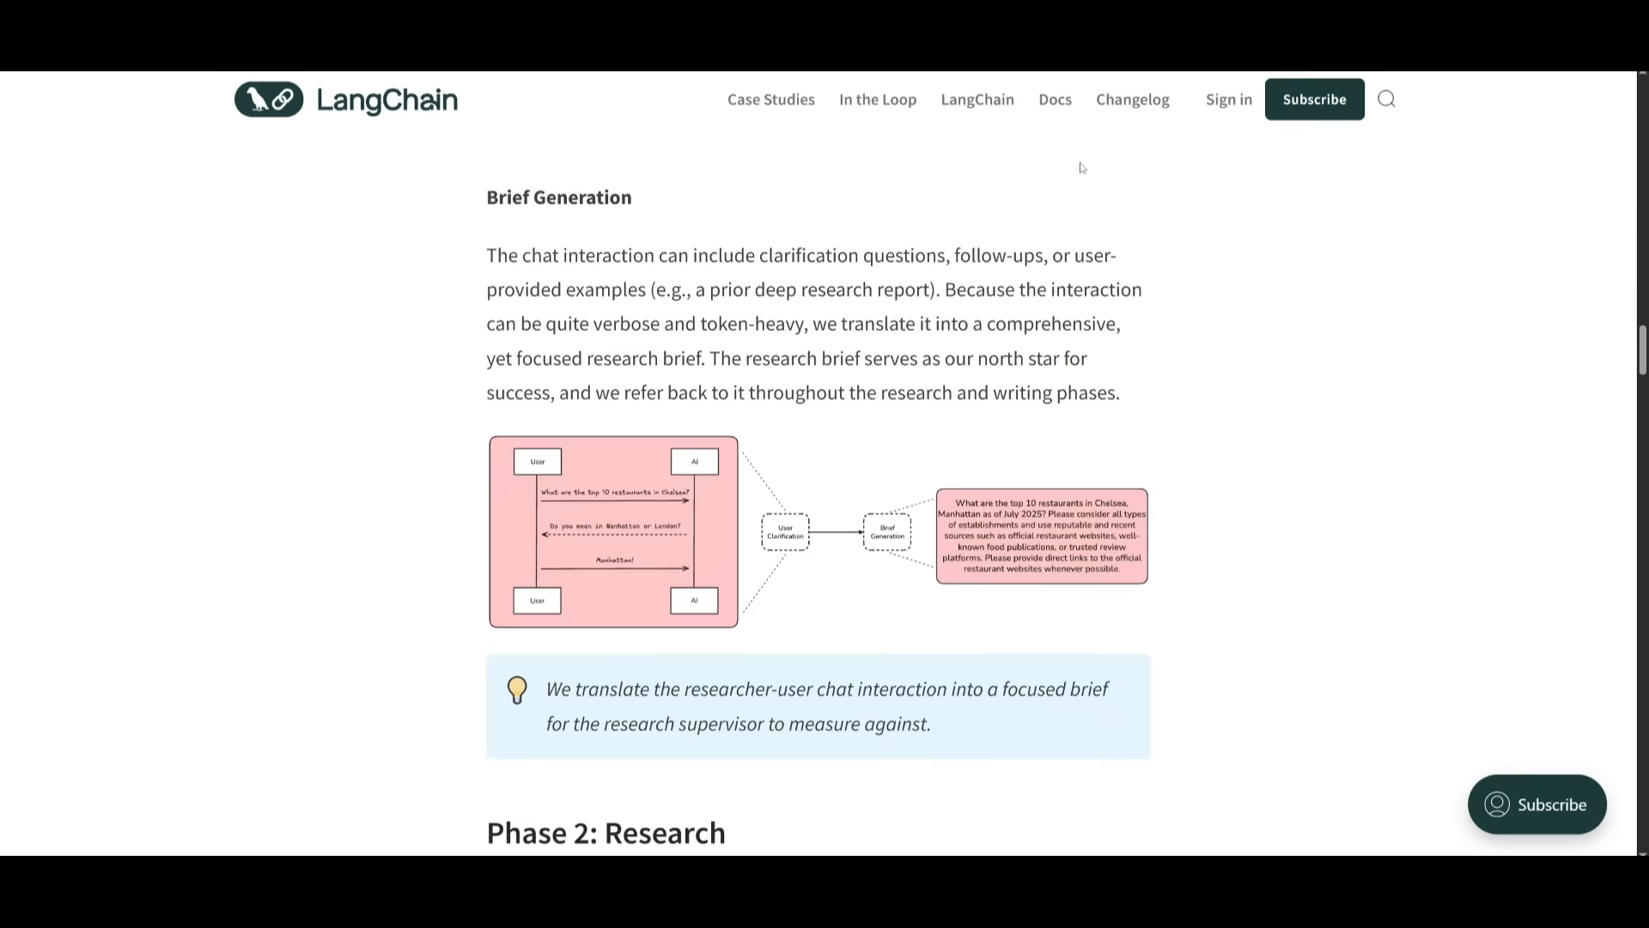
scroll("down", 3)
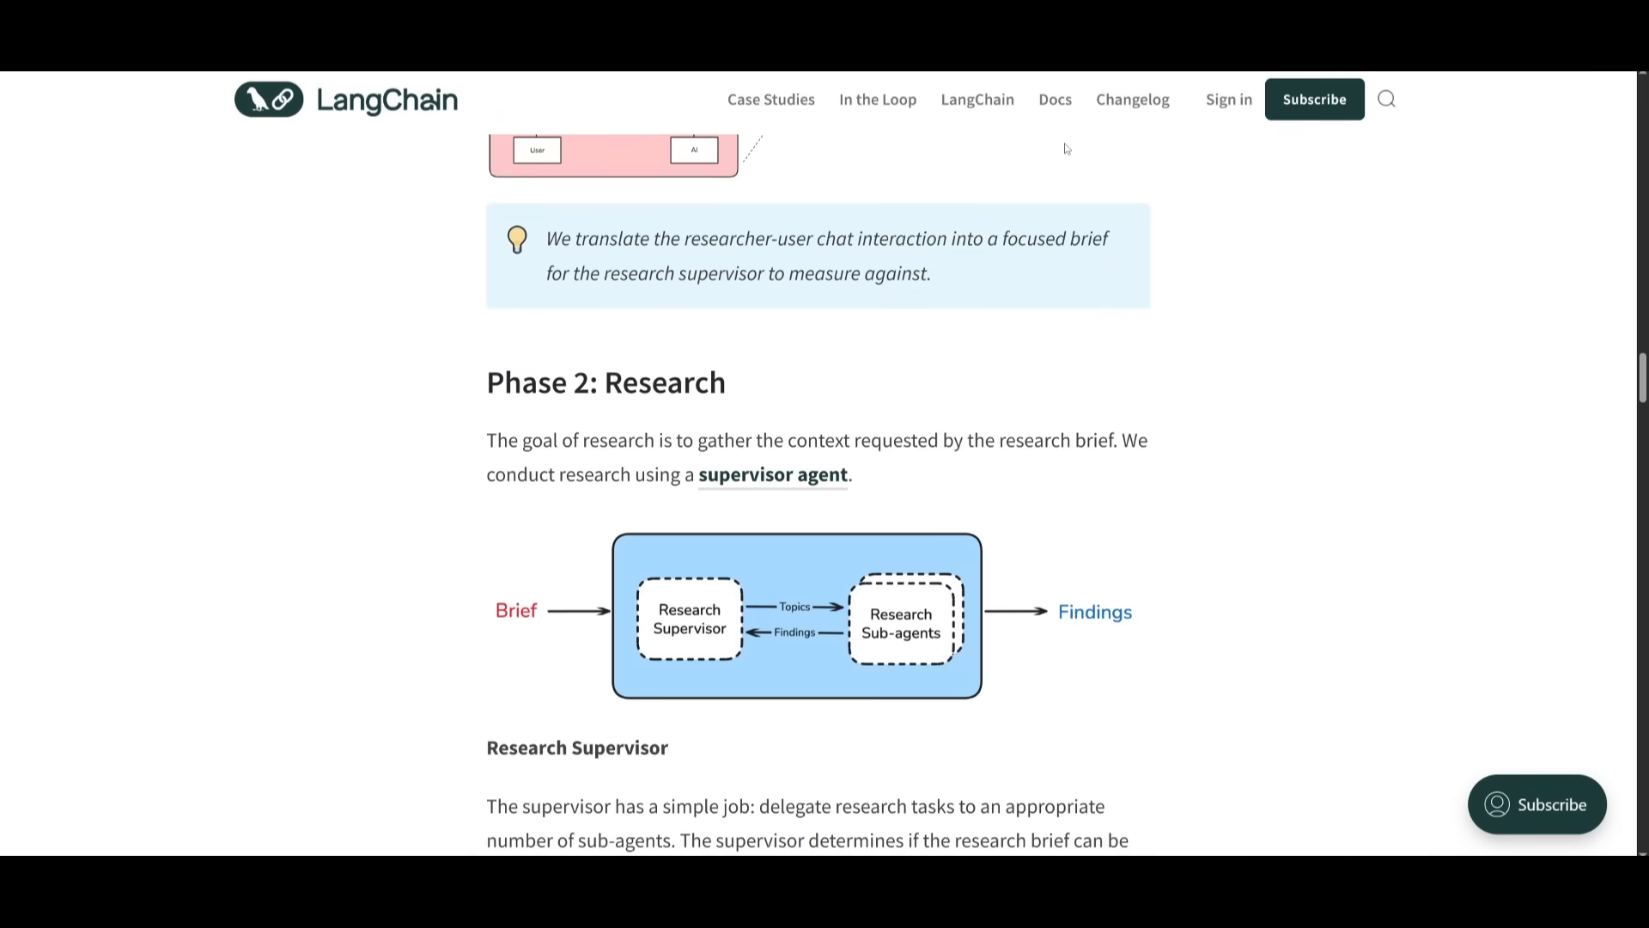
scroll("down", 3)
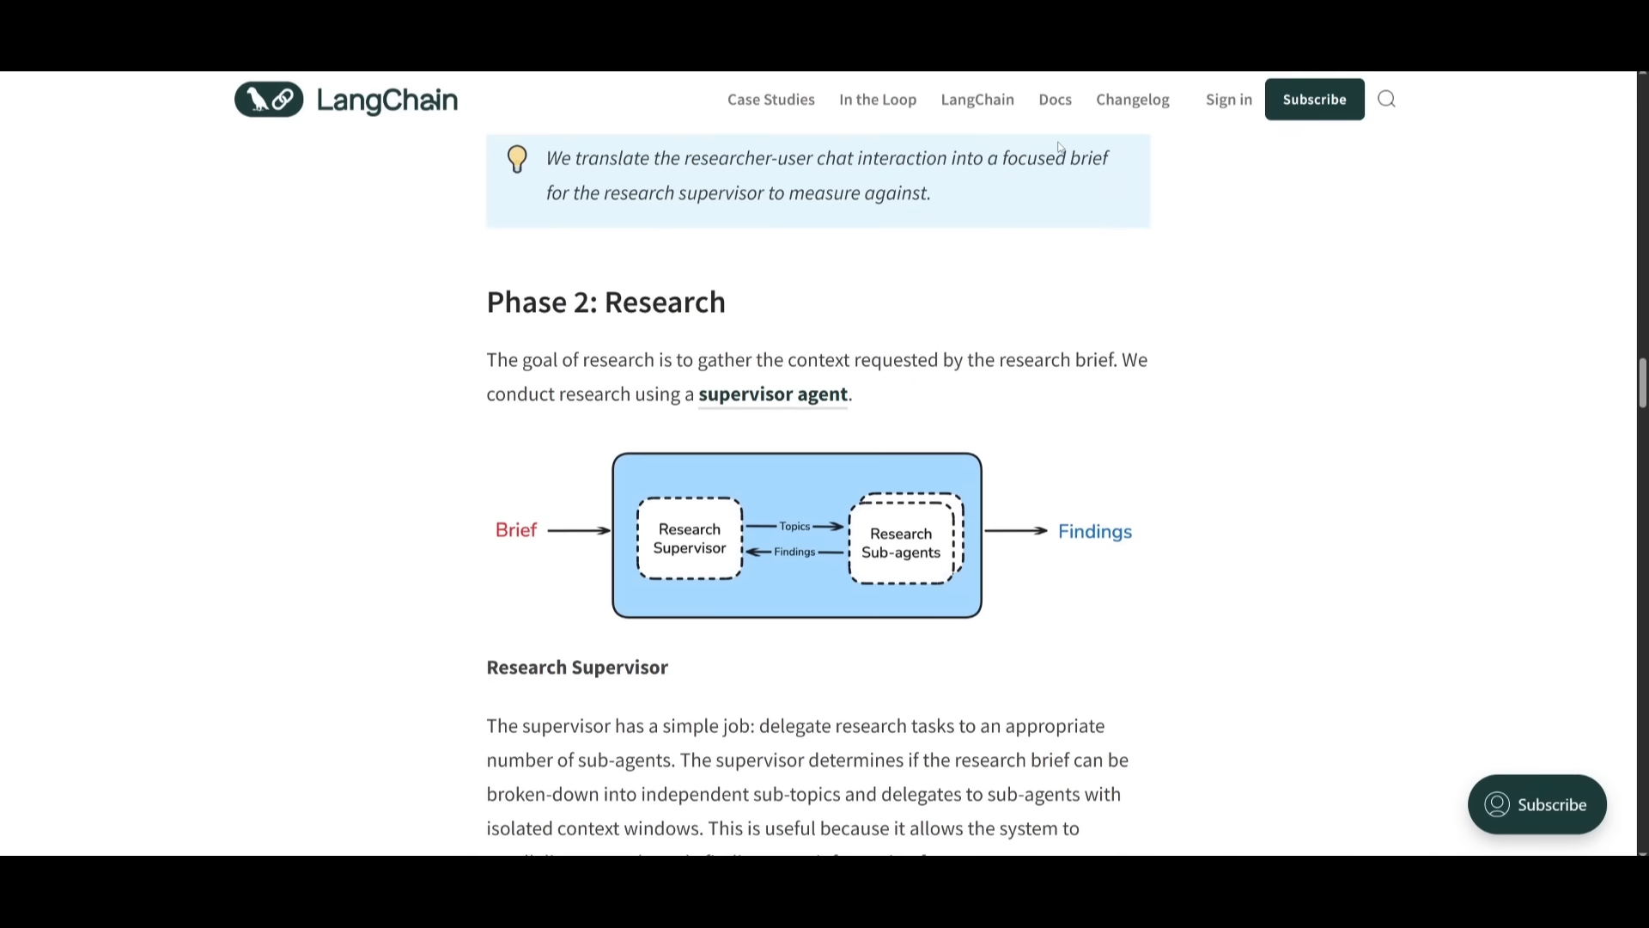
mouse_move(1046, 146)
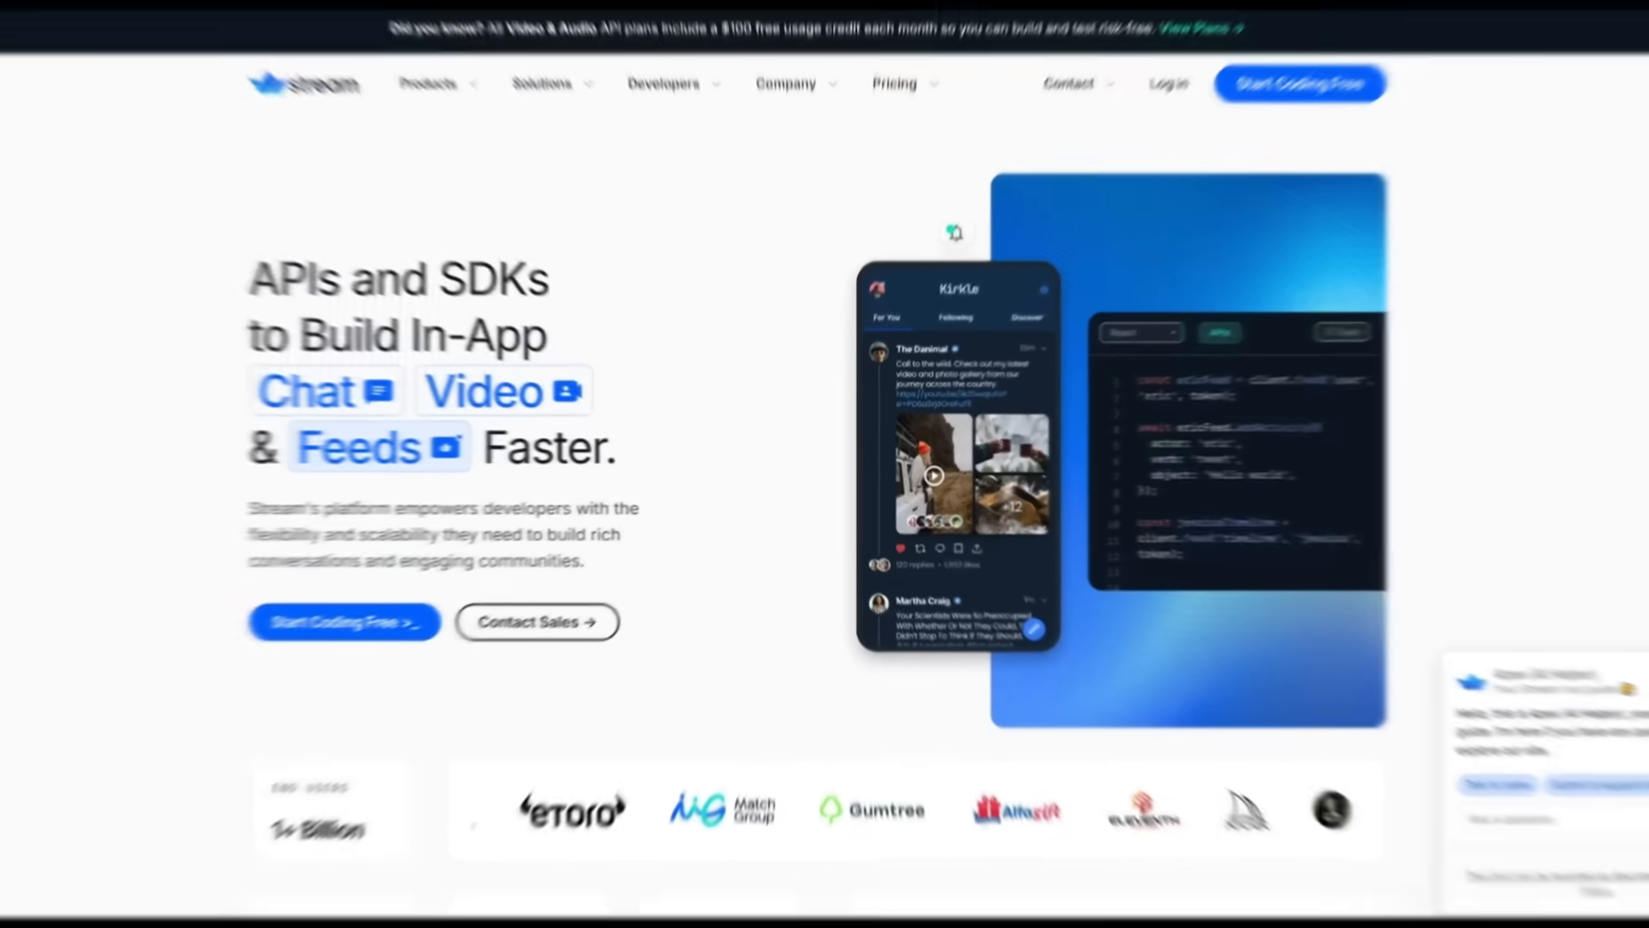
Scroll the Stream homepage down to its End Users and Uptime SLA figures.
scroll("down", 3)
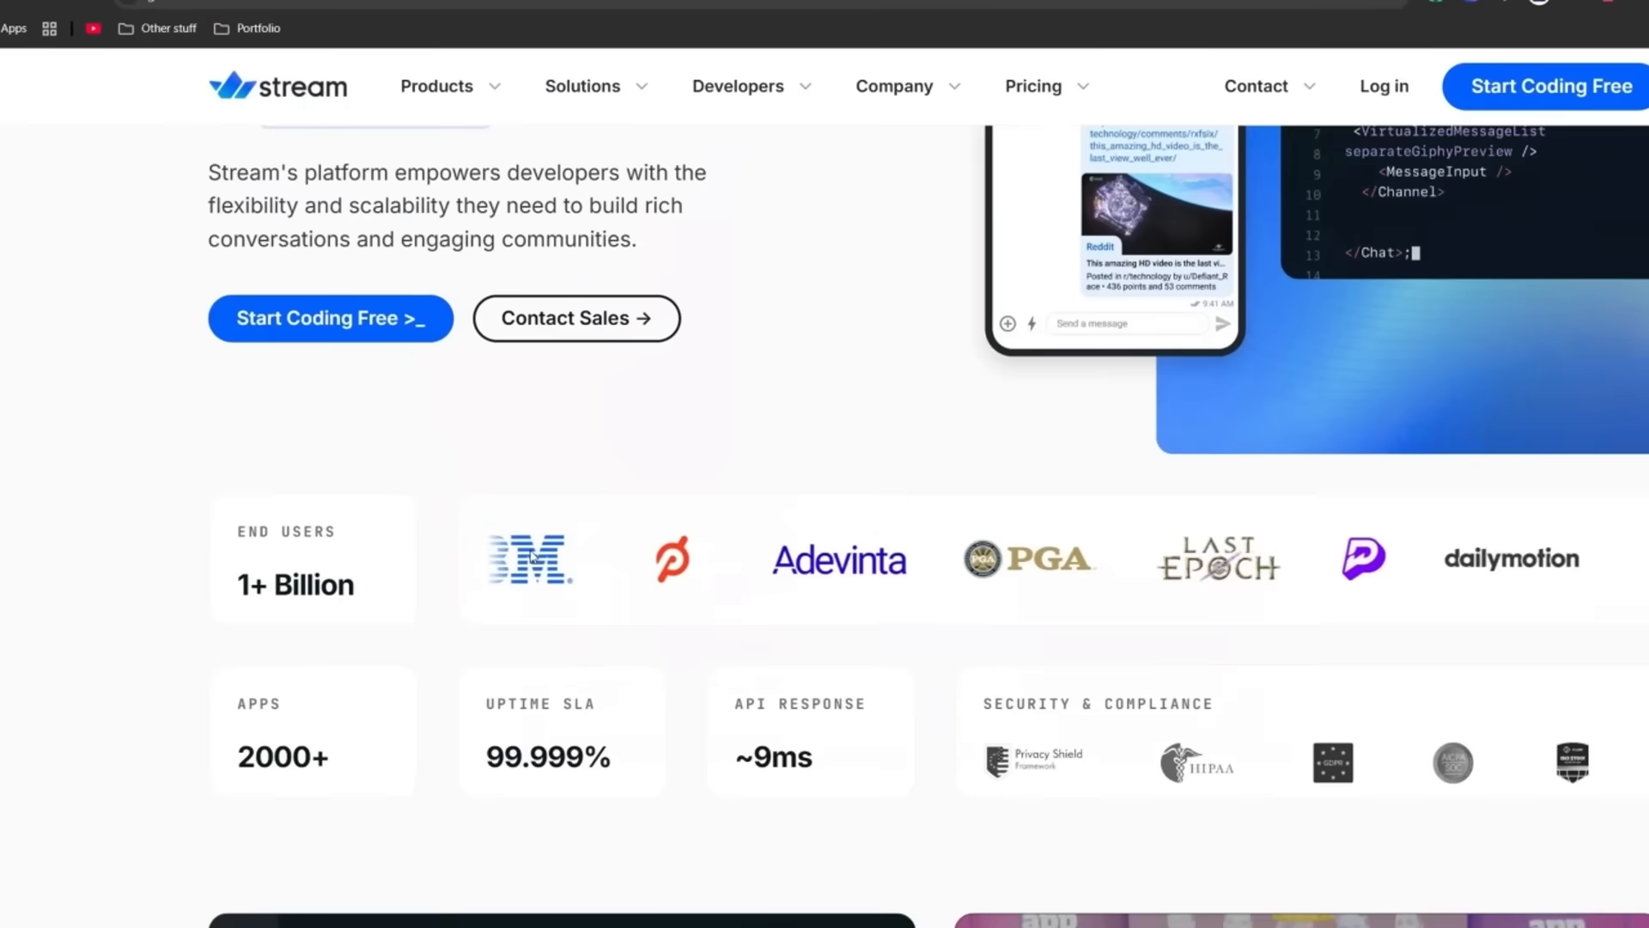
scroll("down", 3)
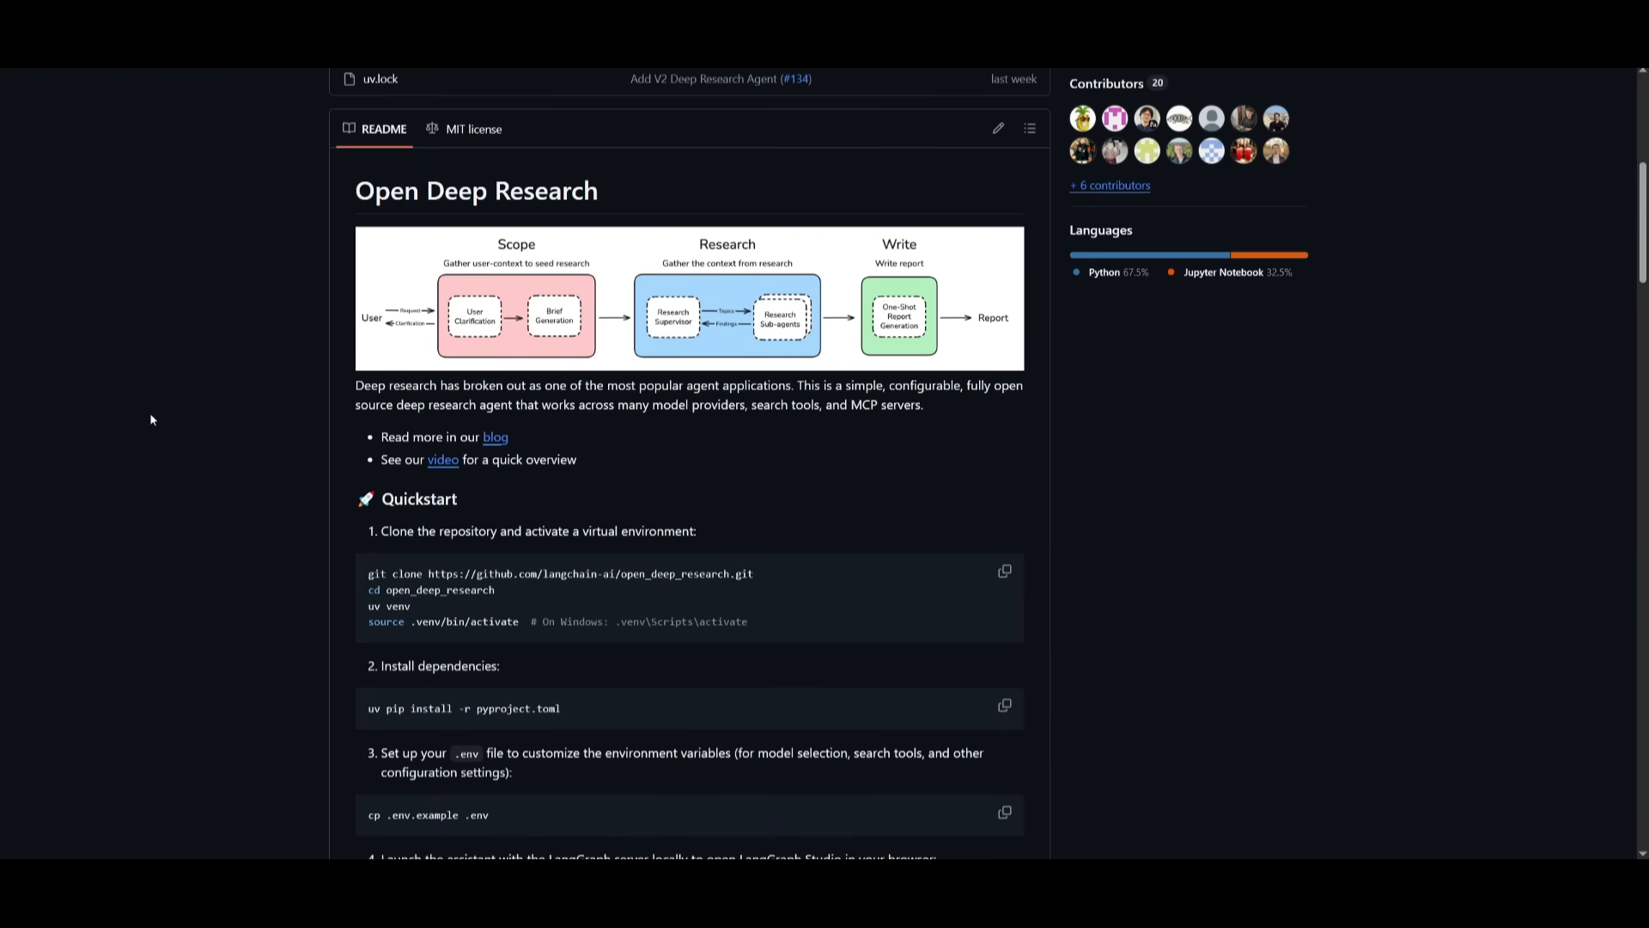
mouse_move(550, 552)
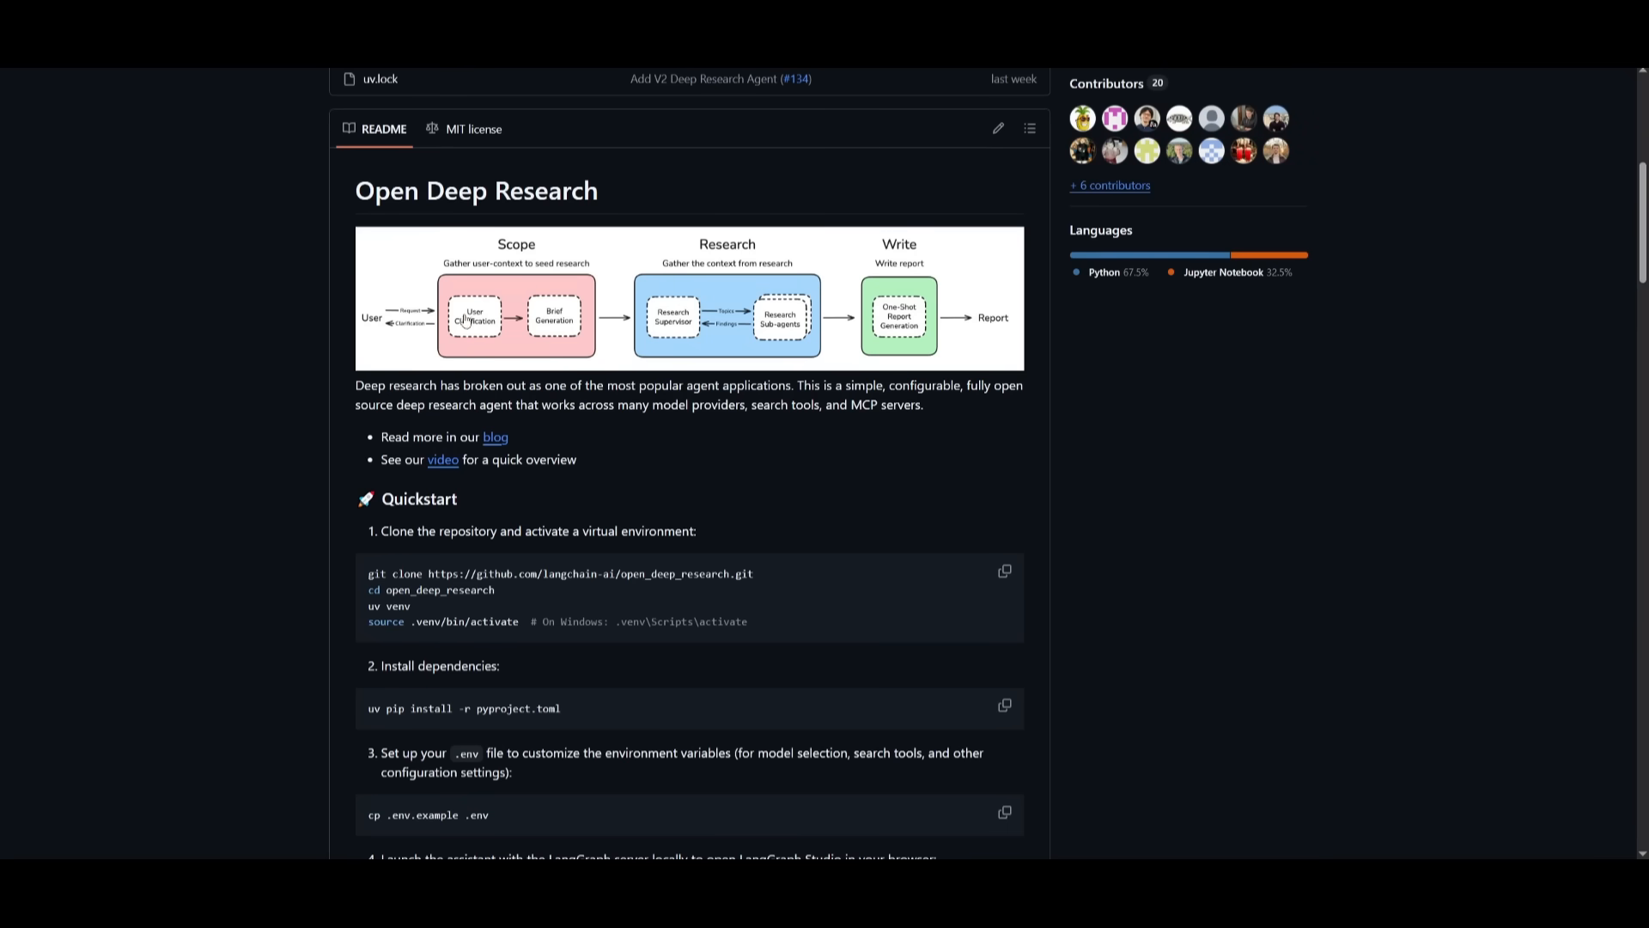
mouse_move(425, 547)
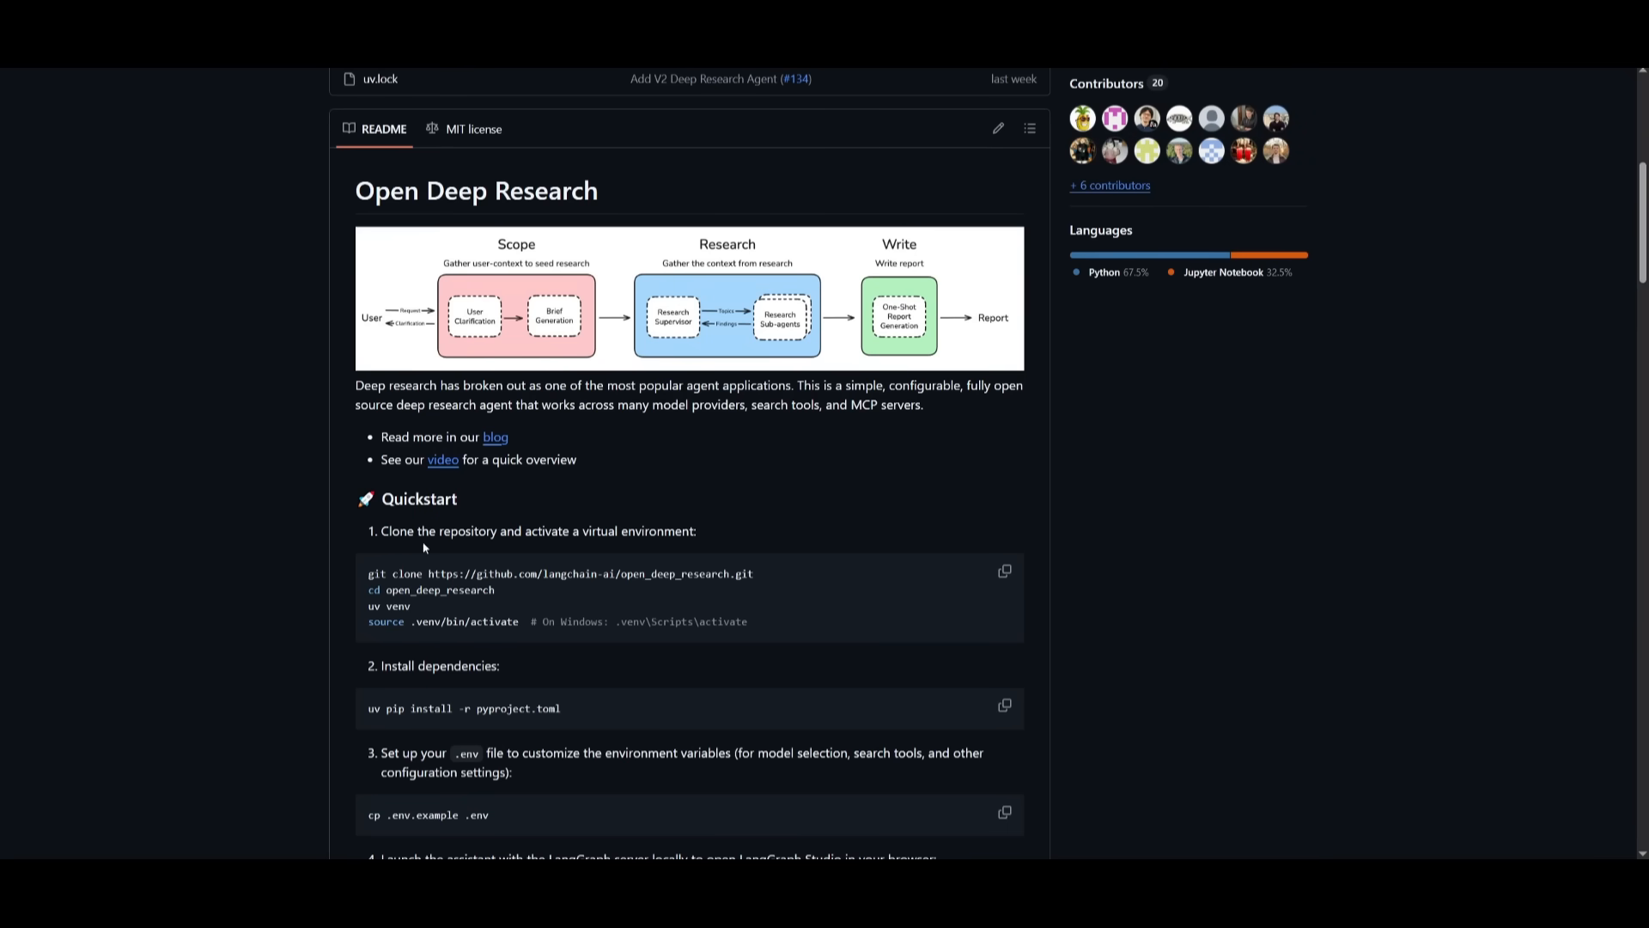
Copy the git clone line from the Quickstart and bring up the Start menu for a terminal.
left_click_drag(368, 574, 479, 574)
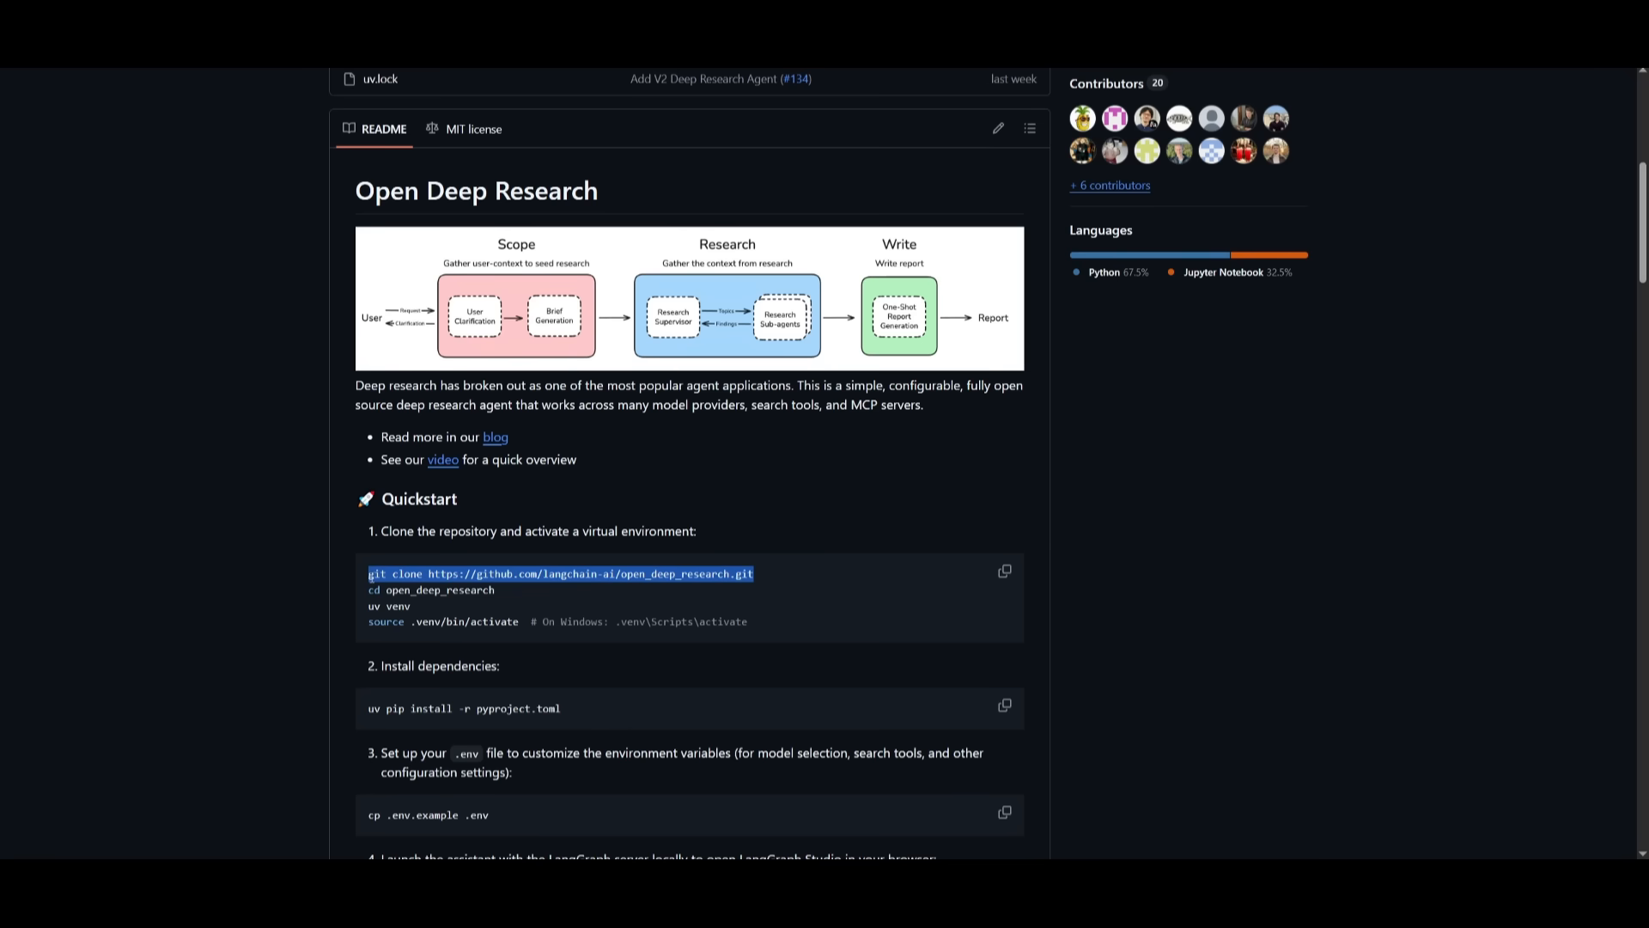
left_click(151, 835)
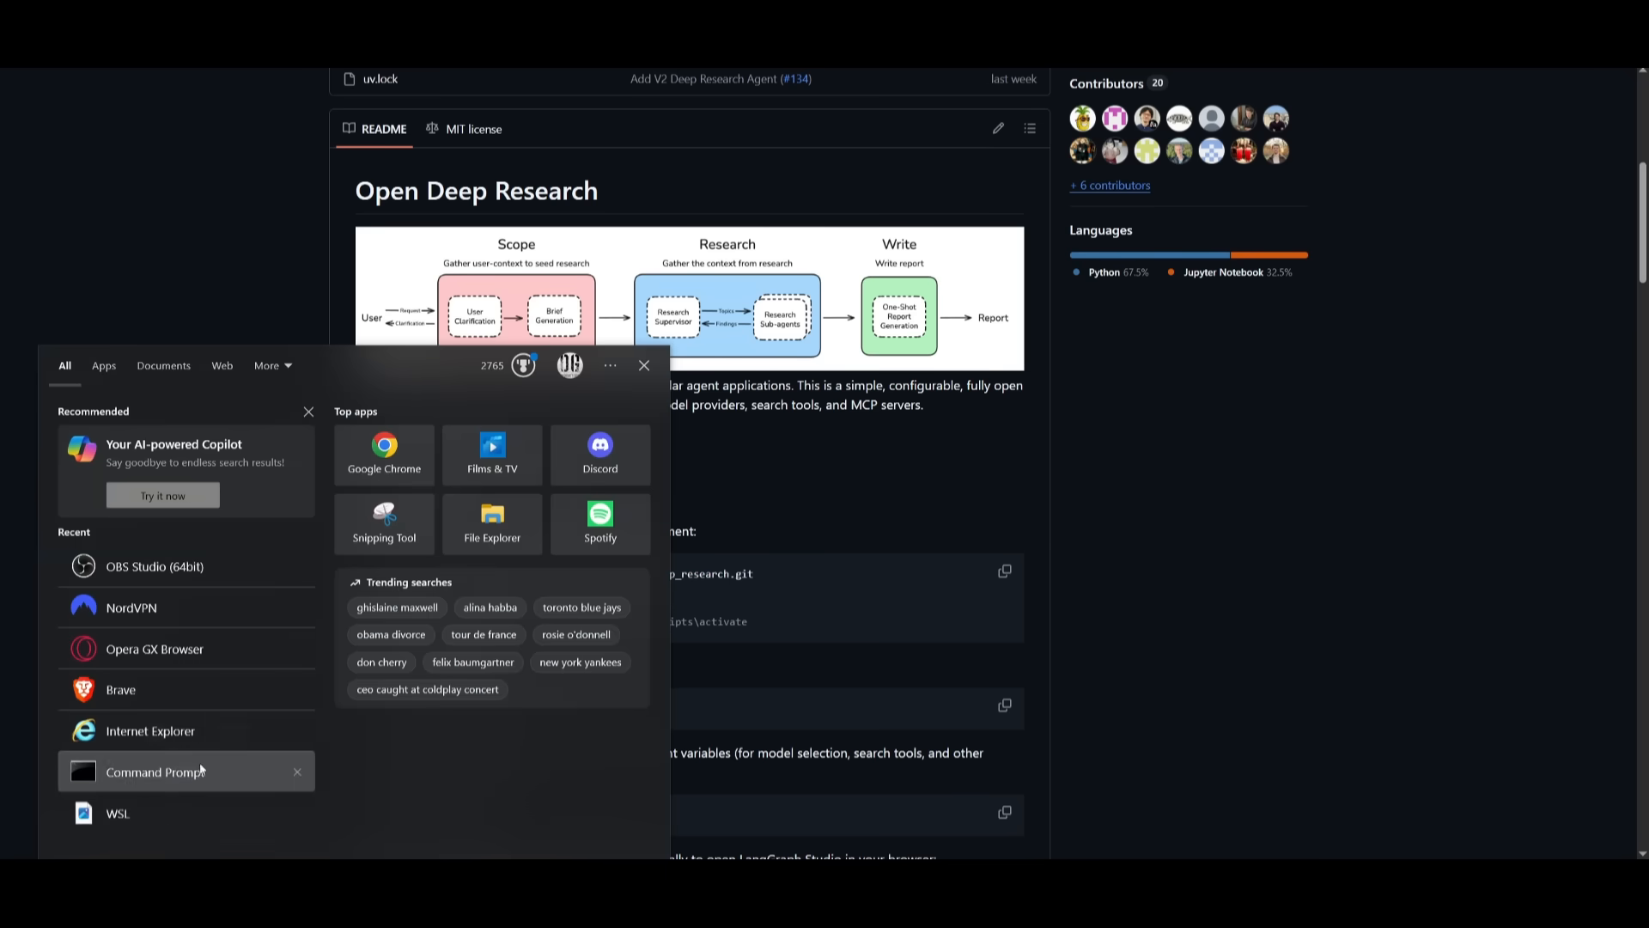
In Command Prompt, clone open_deep_research, install dependencies from pyproject.toml, and minimize the window.
left_click(157, 772)
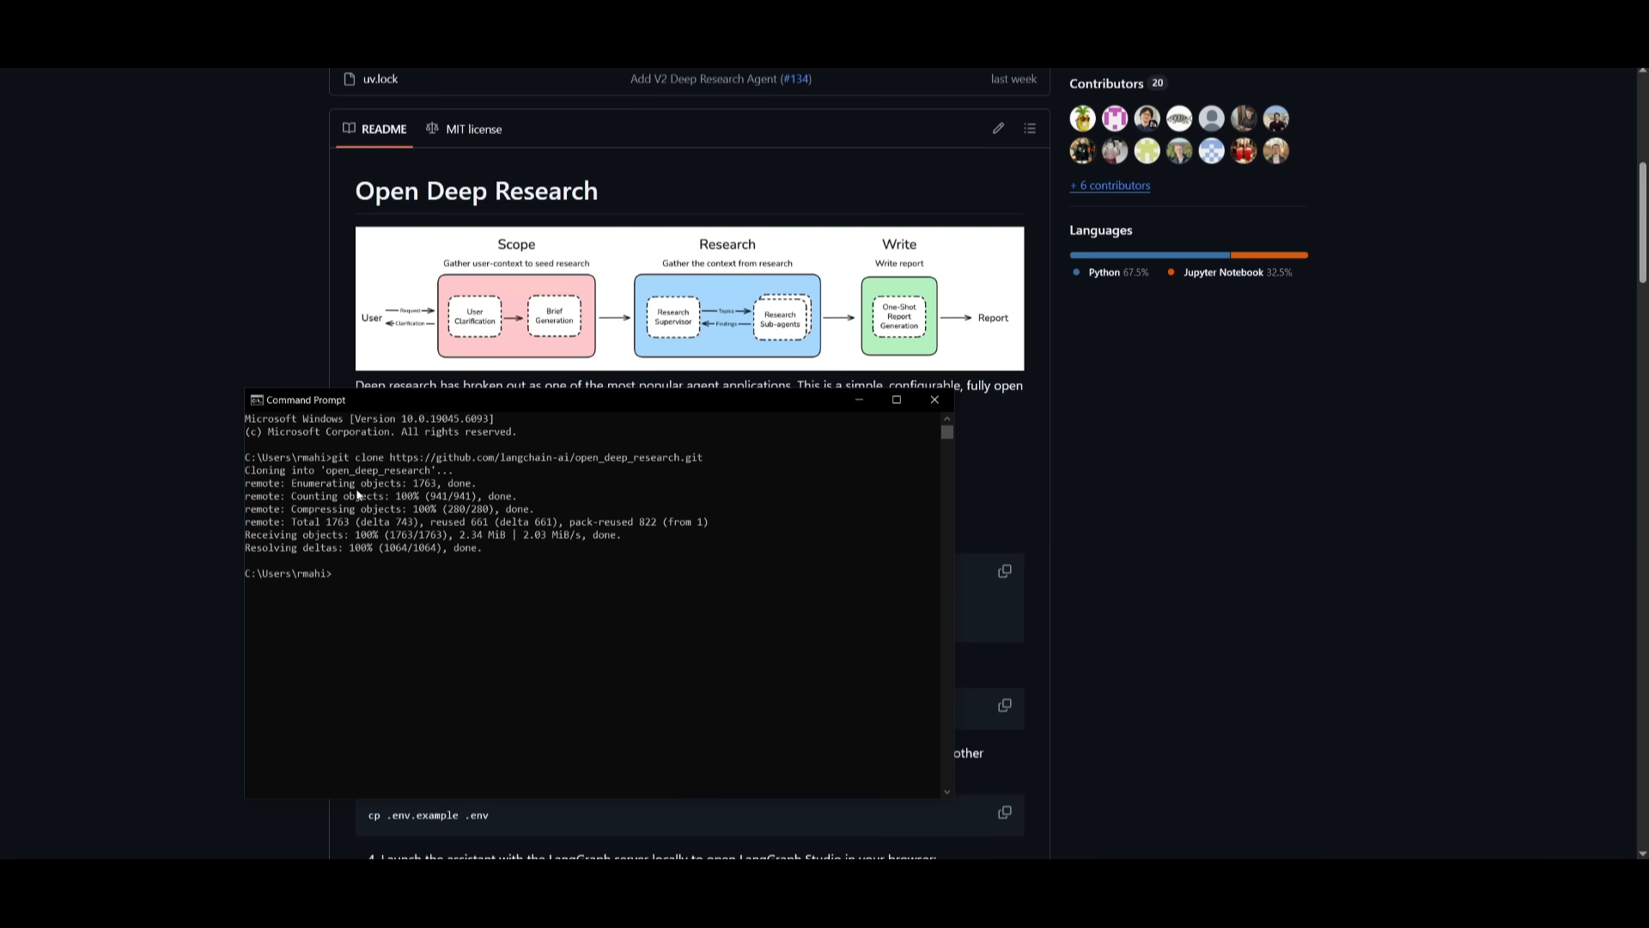
mouse_move(410, 572)
type("cd open_deep_research")
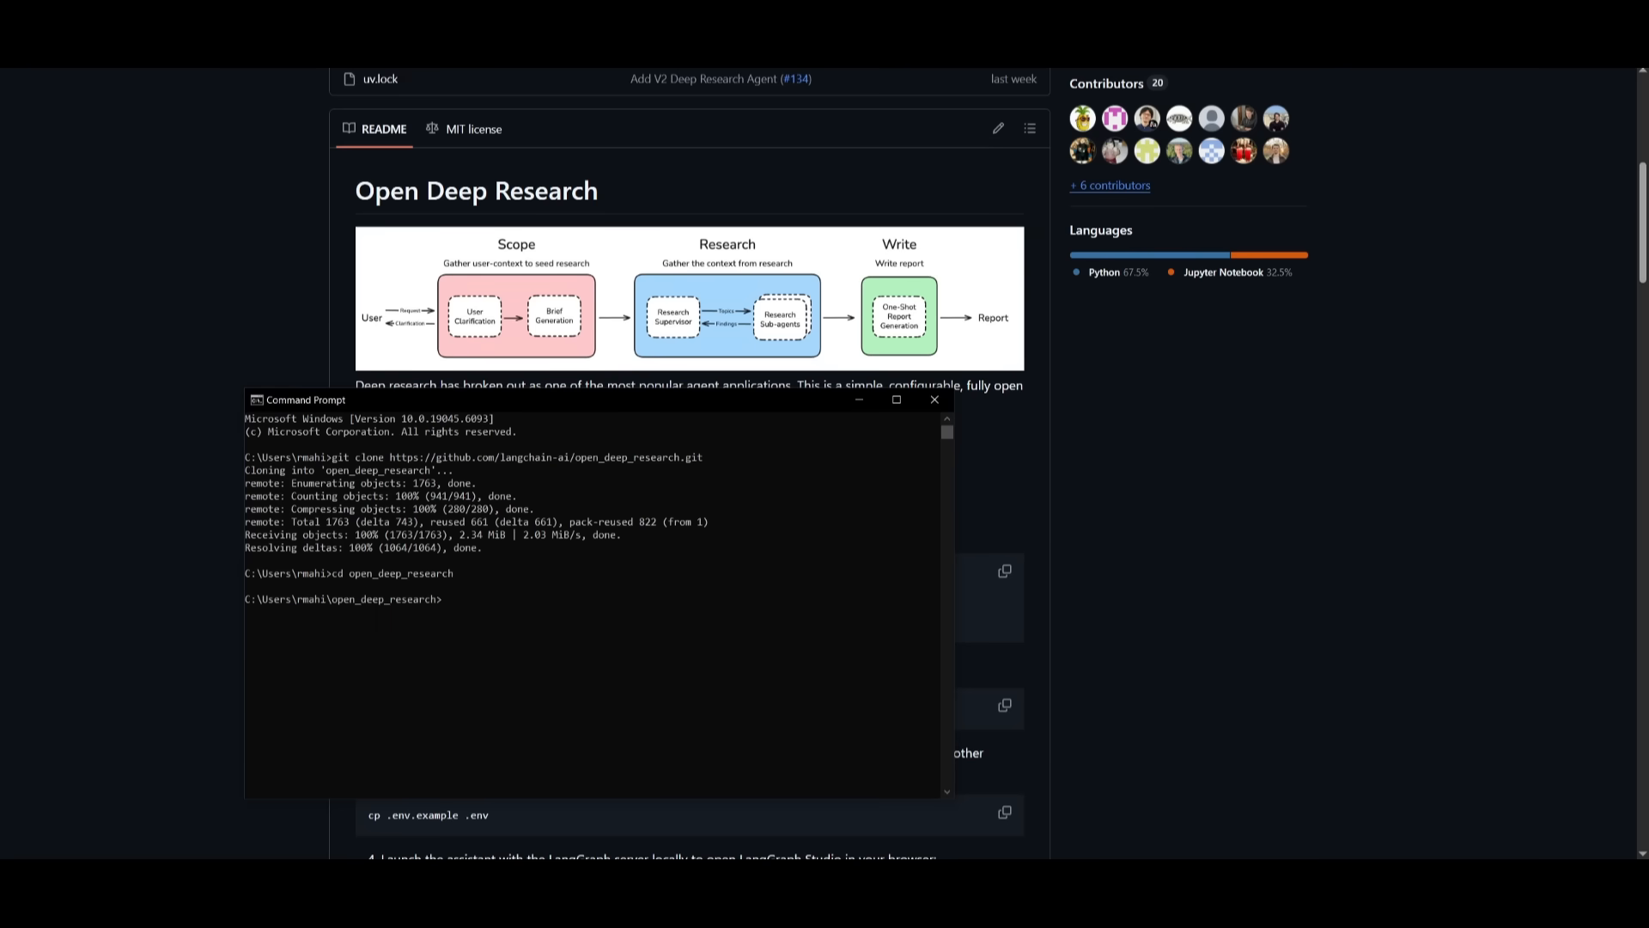
scroll("down", 3)
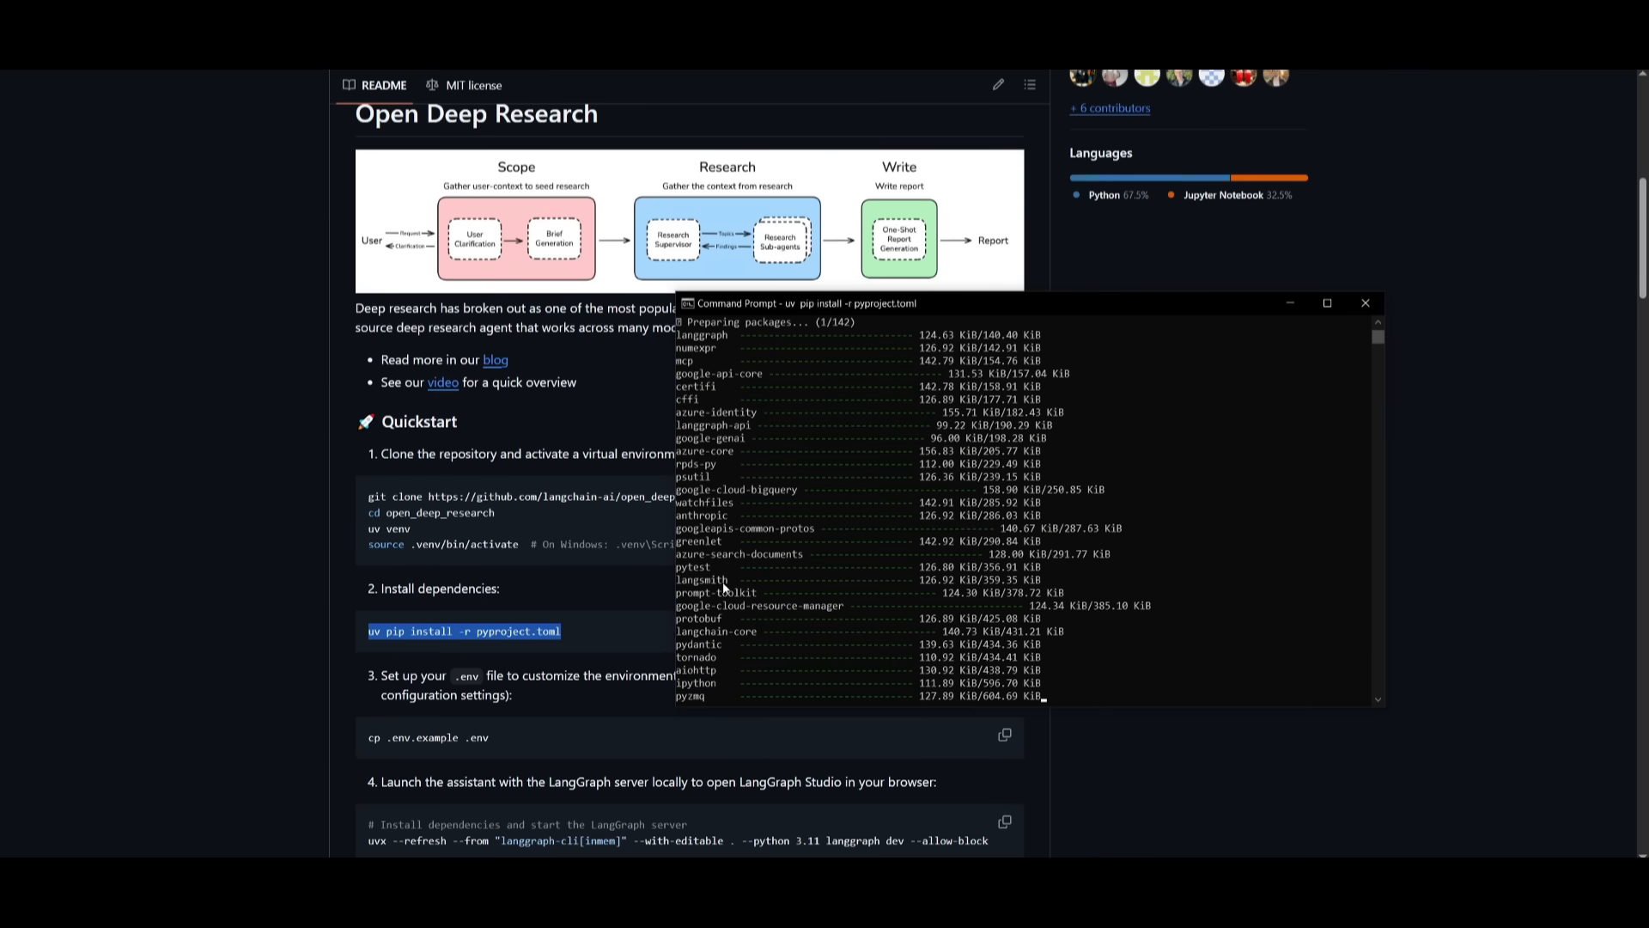
left_click(1364, 303)
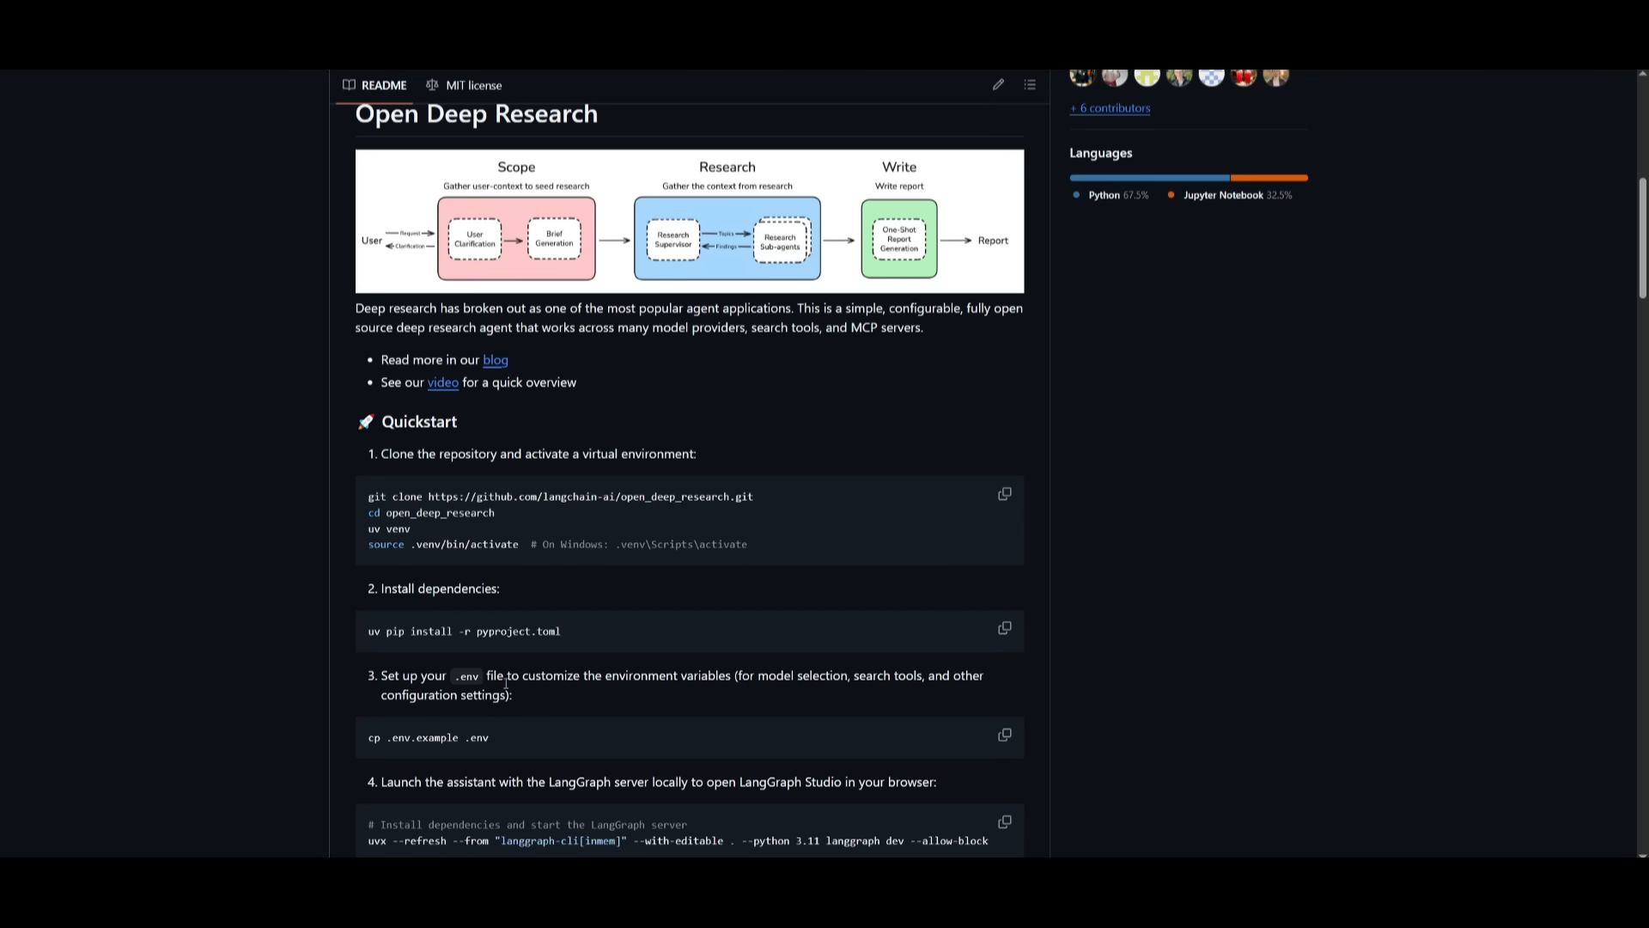
mouse_move(189, 749)
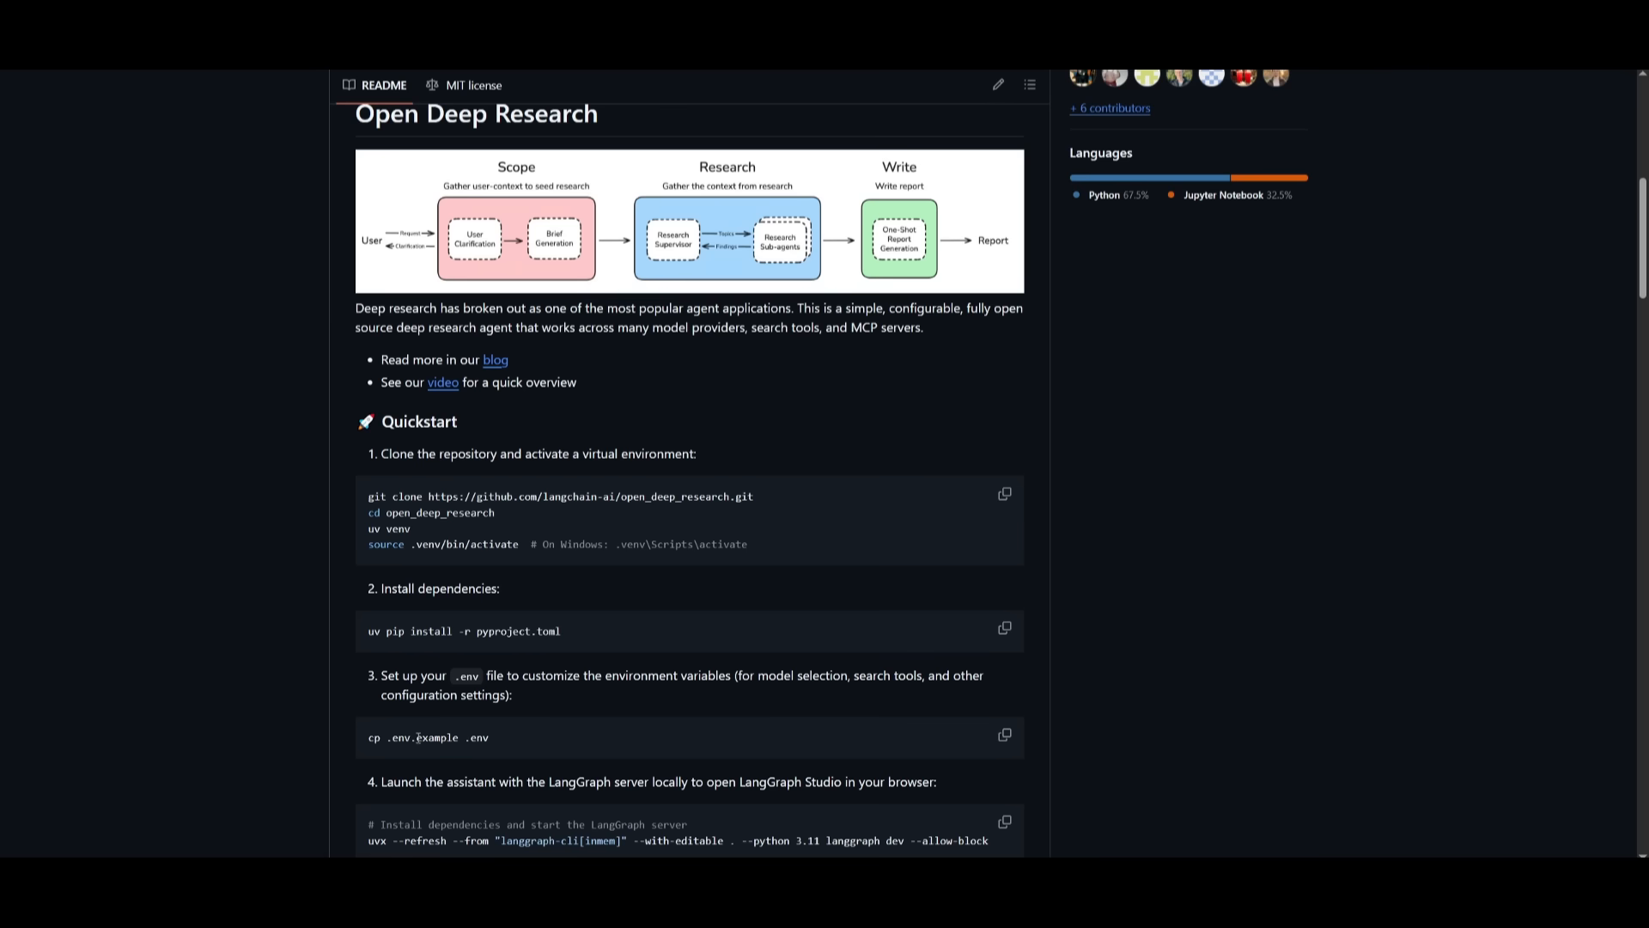
mouse_move(433, 754)
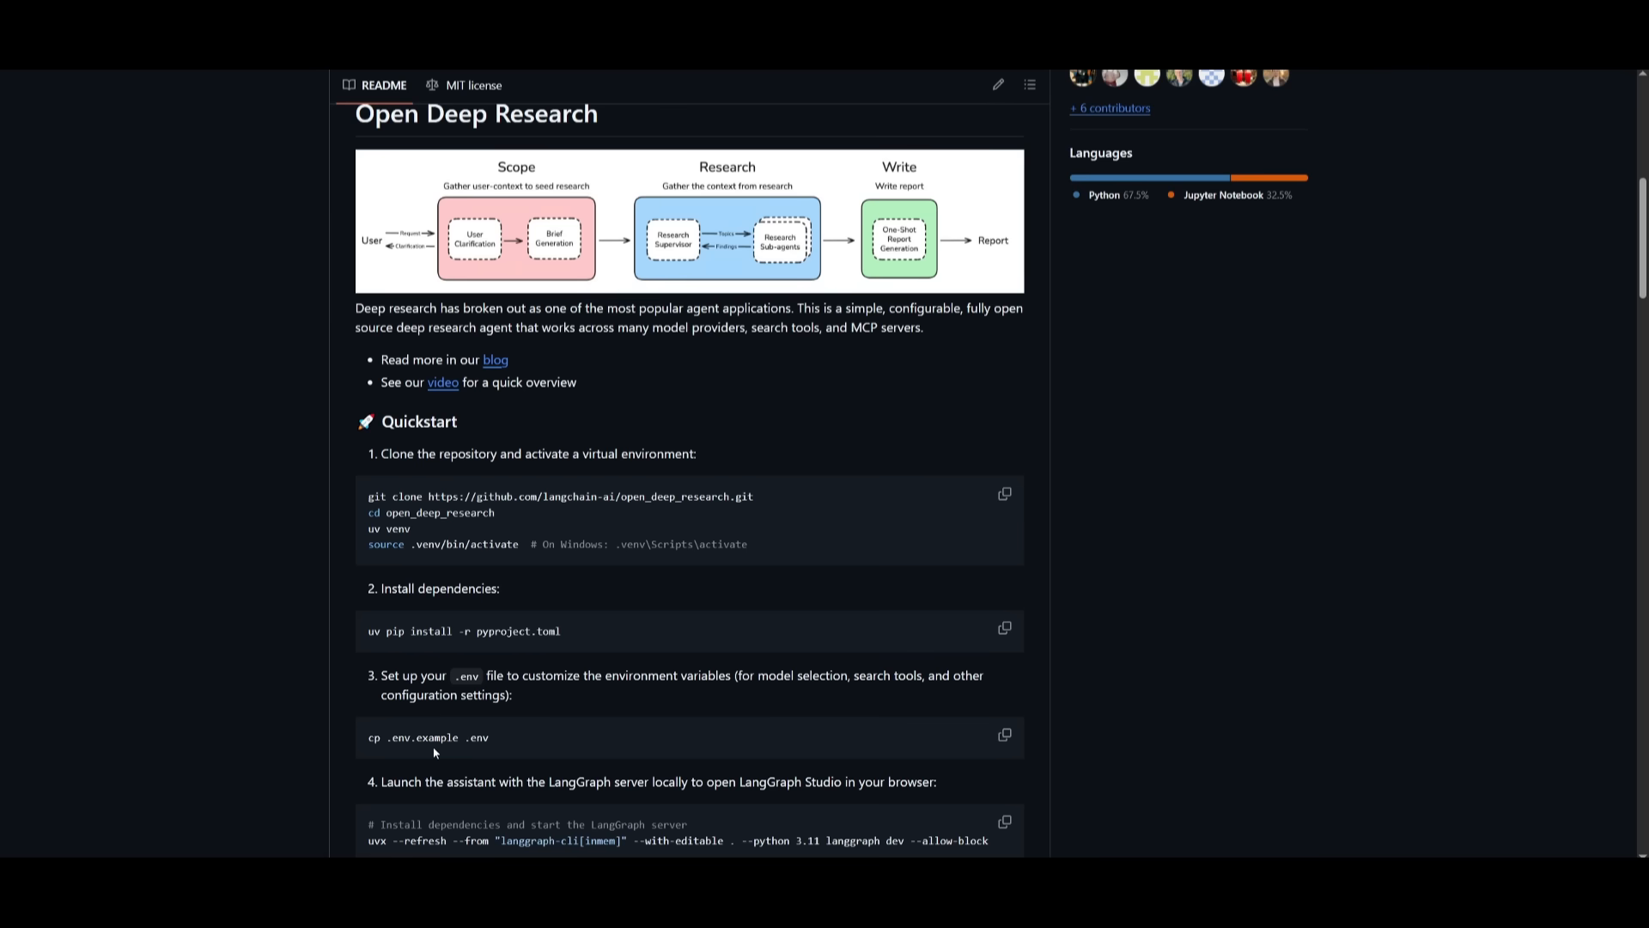
mouse_move(434, 753)
type("vs")
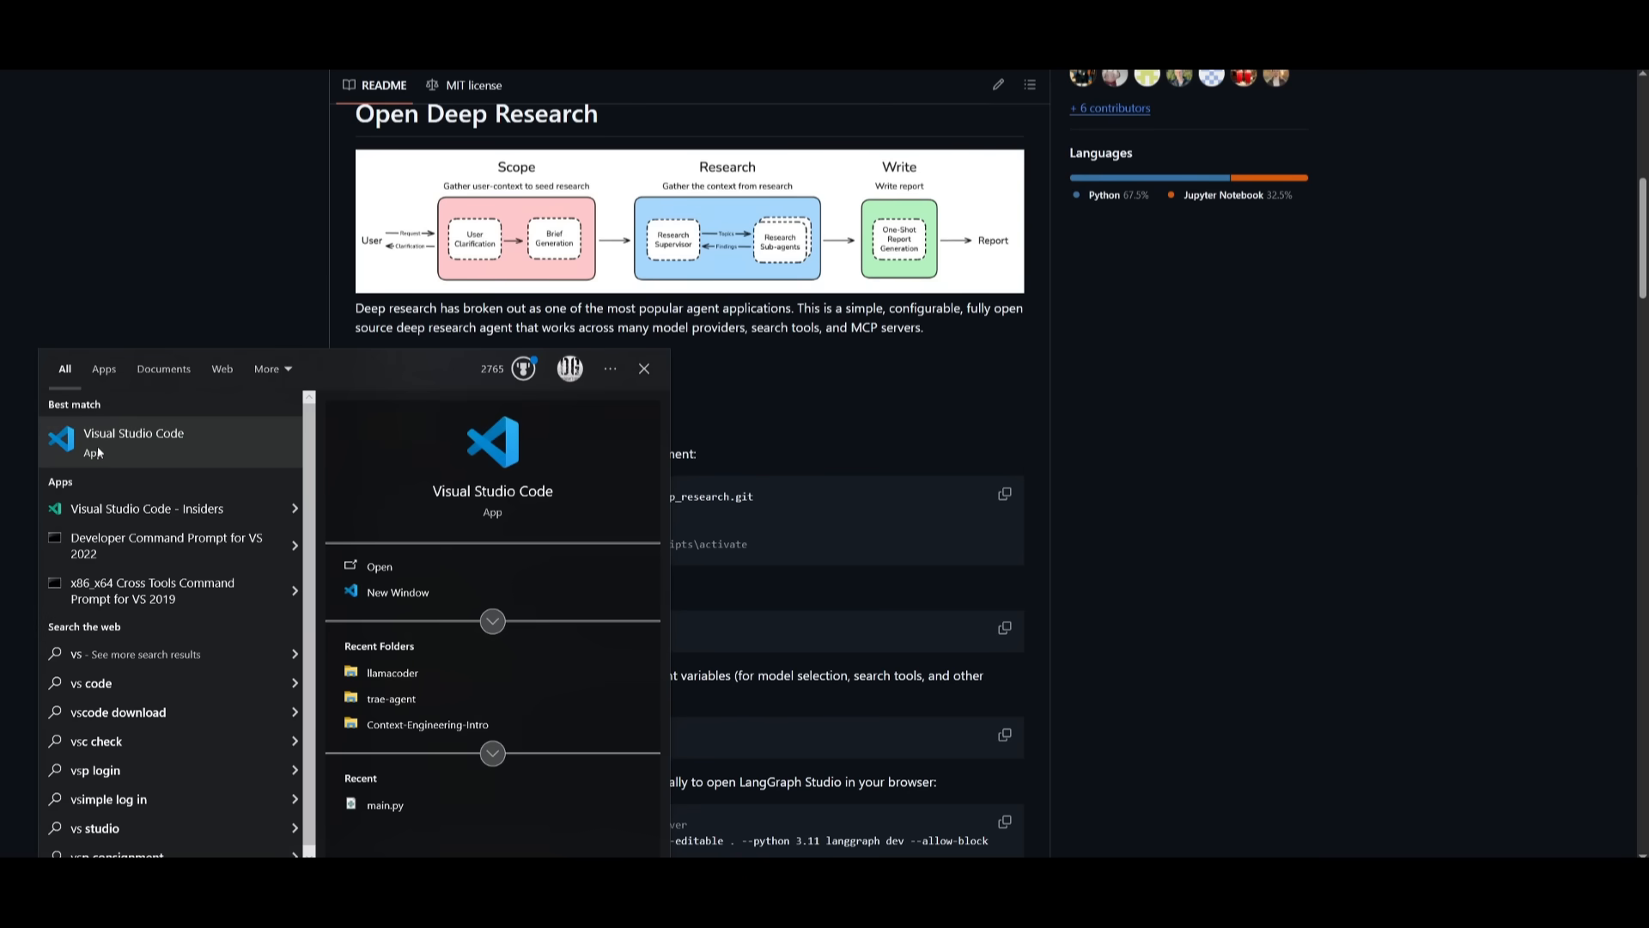
Launch Visual Studio Code and follow the README's Ollama setup instructions link on GitHub.
left_click(133, 441)
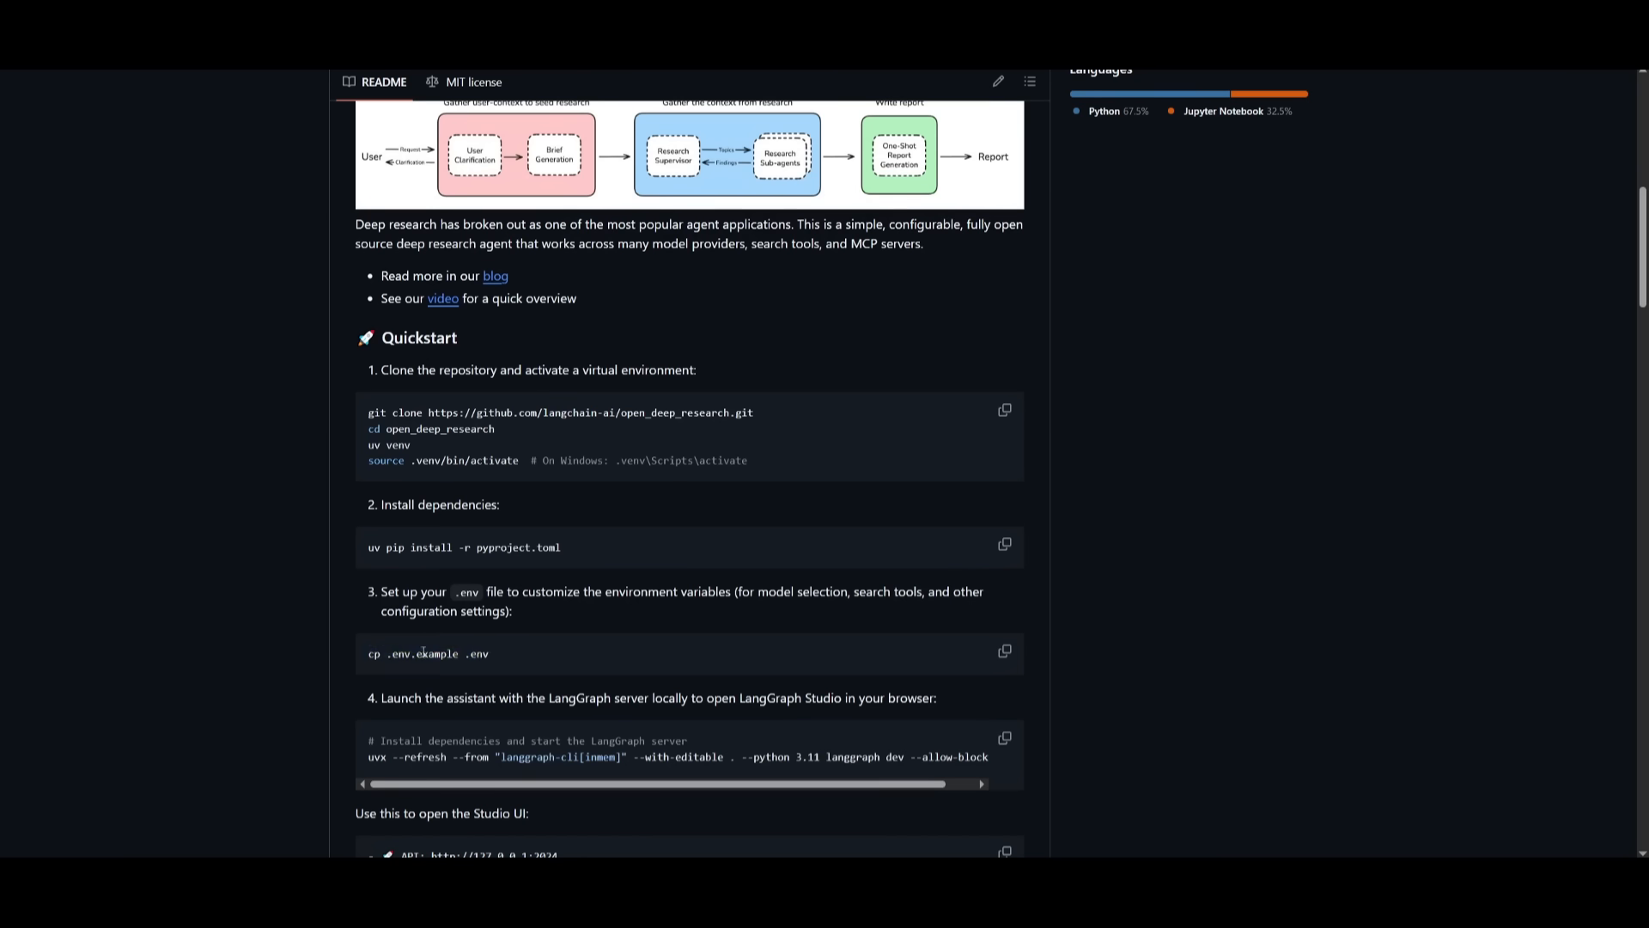
mouse_move(480, 603)
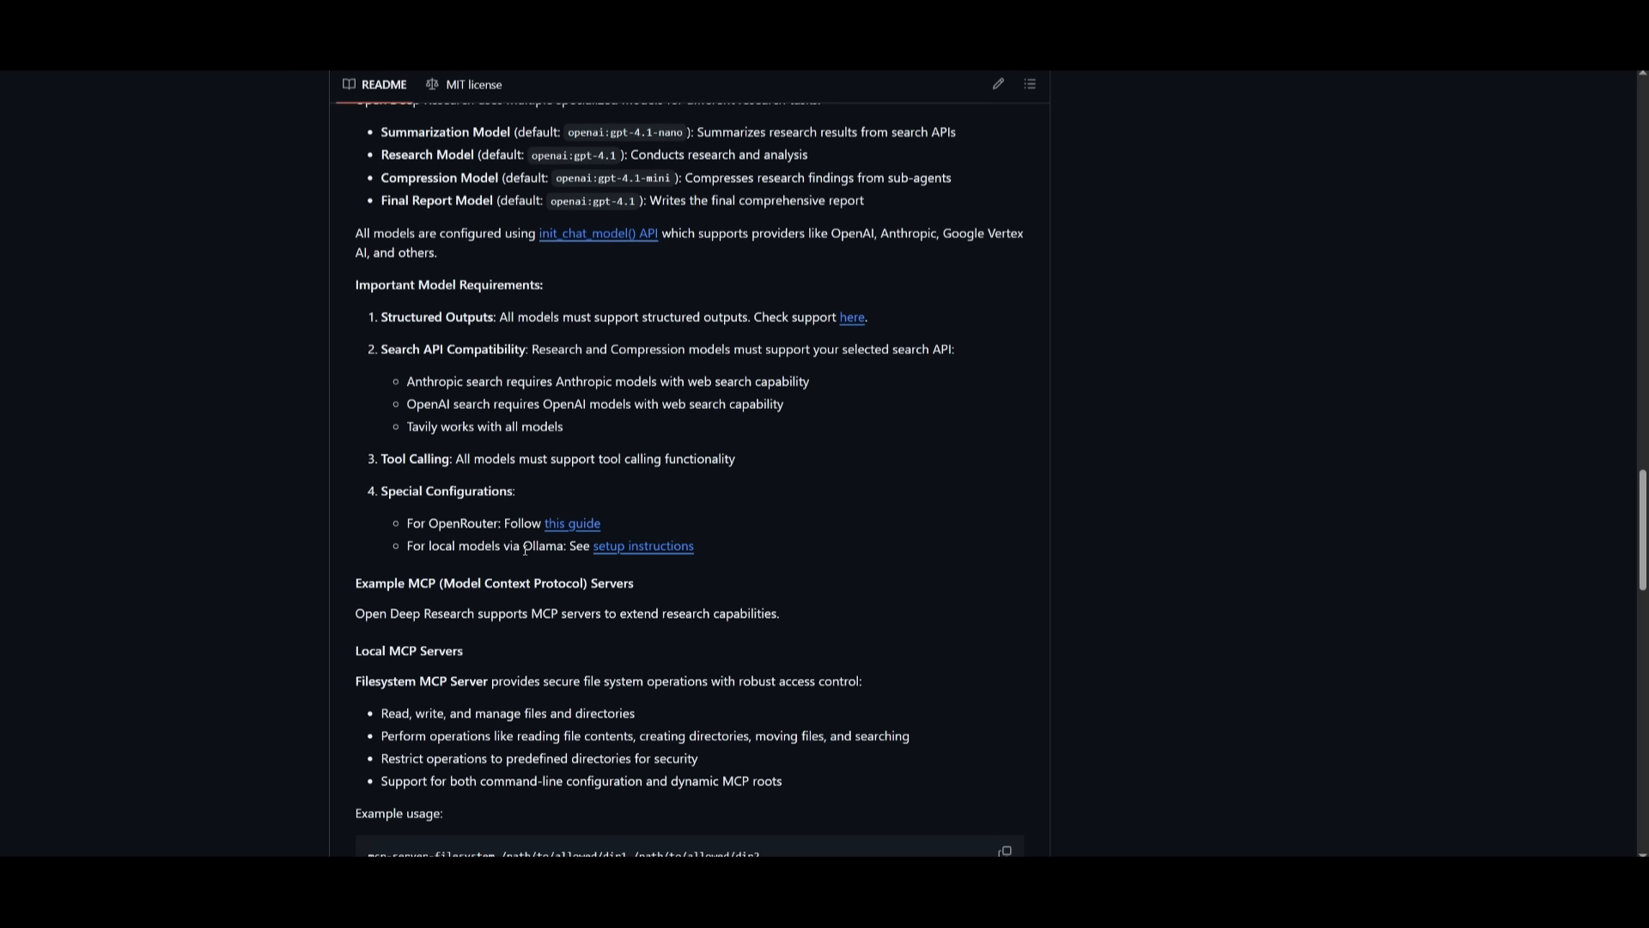
left_click(643, 545)
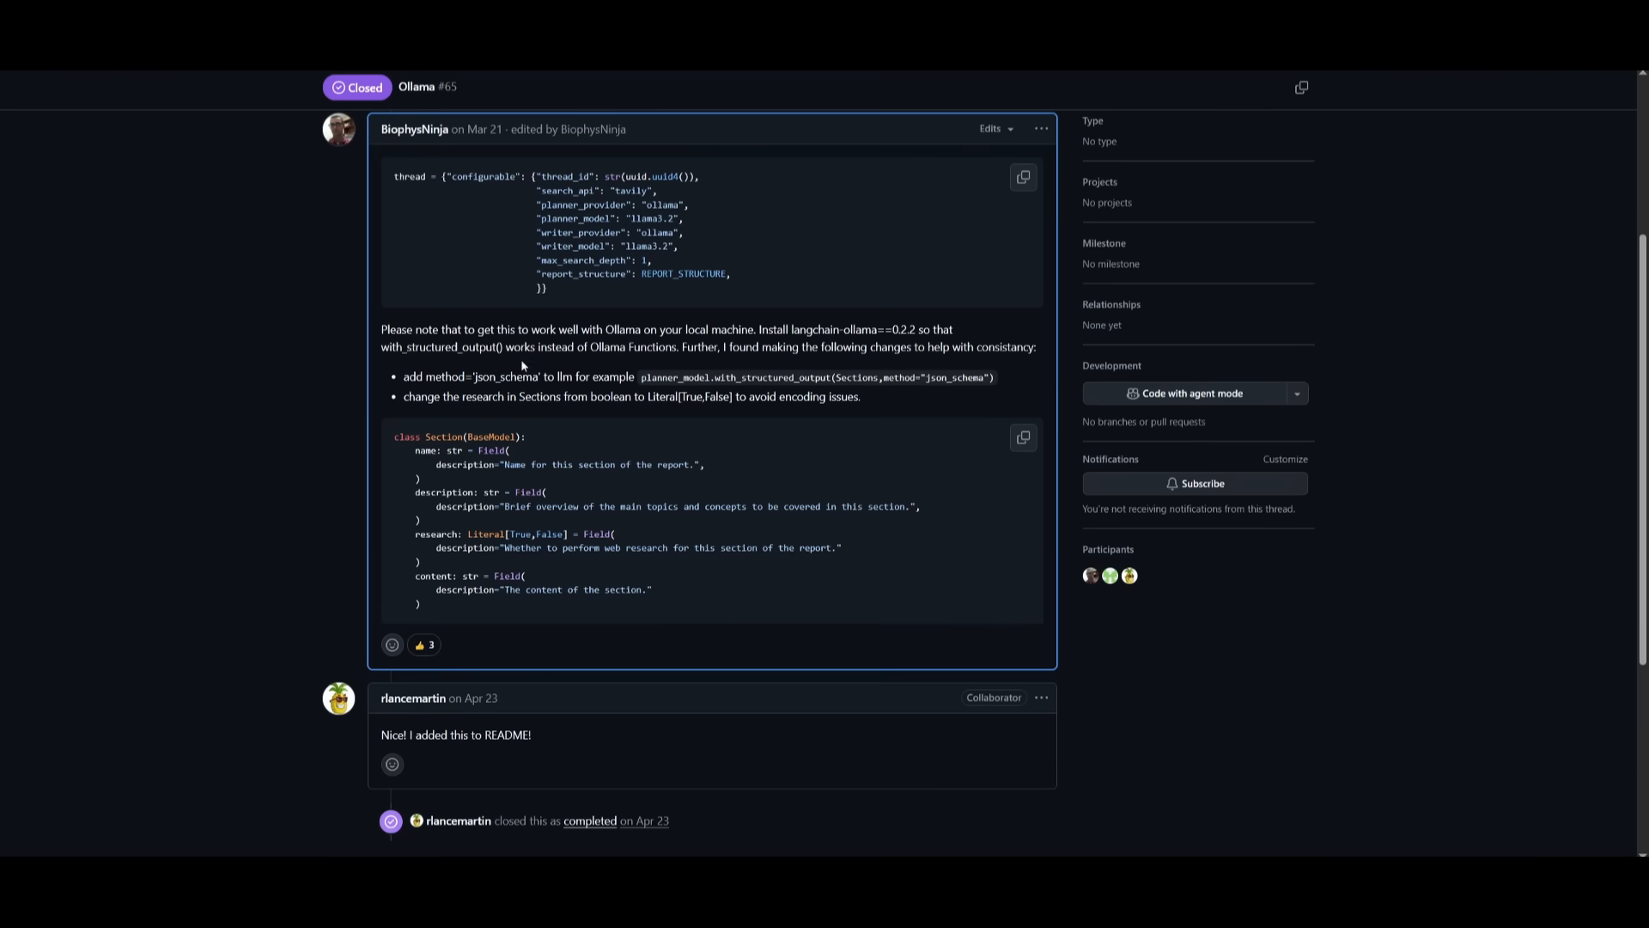
mouse_move(467, 362)
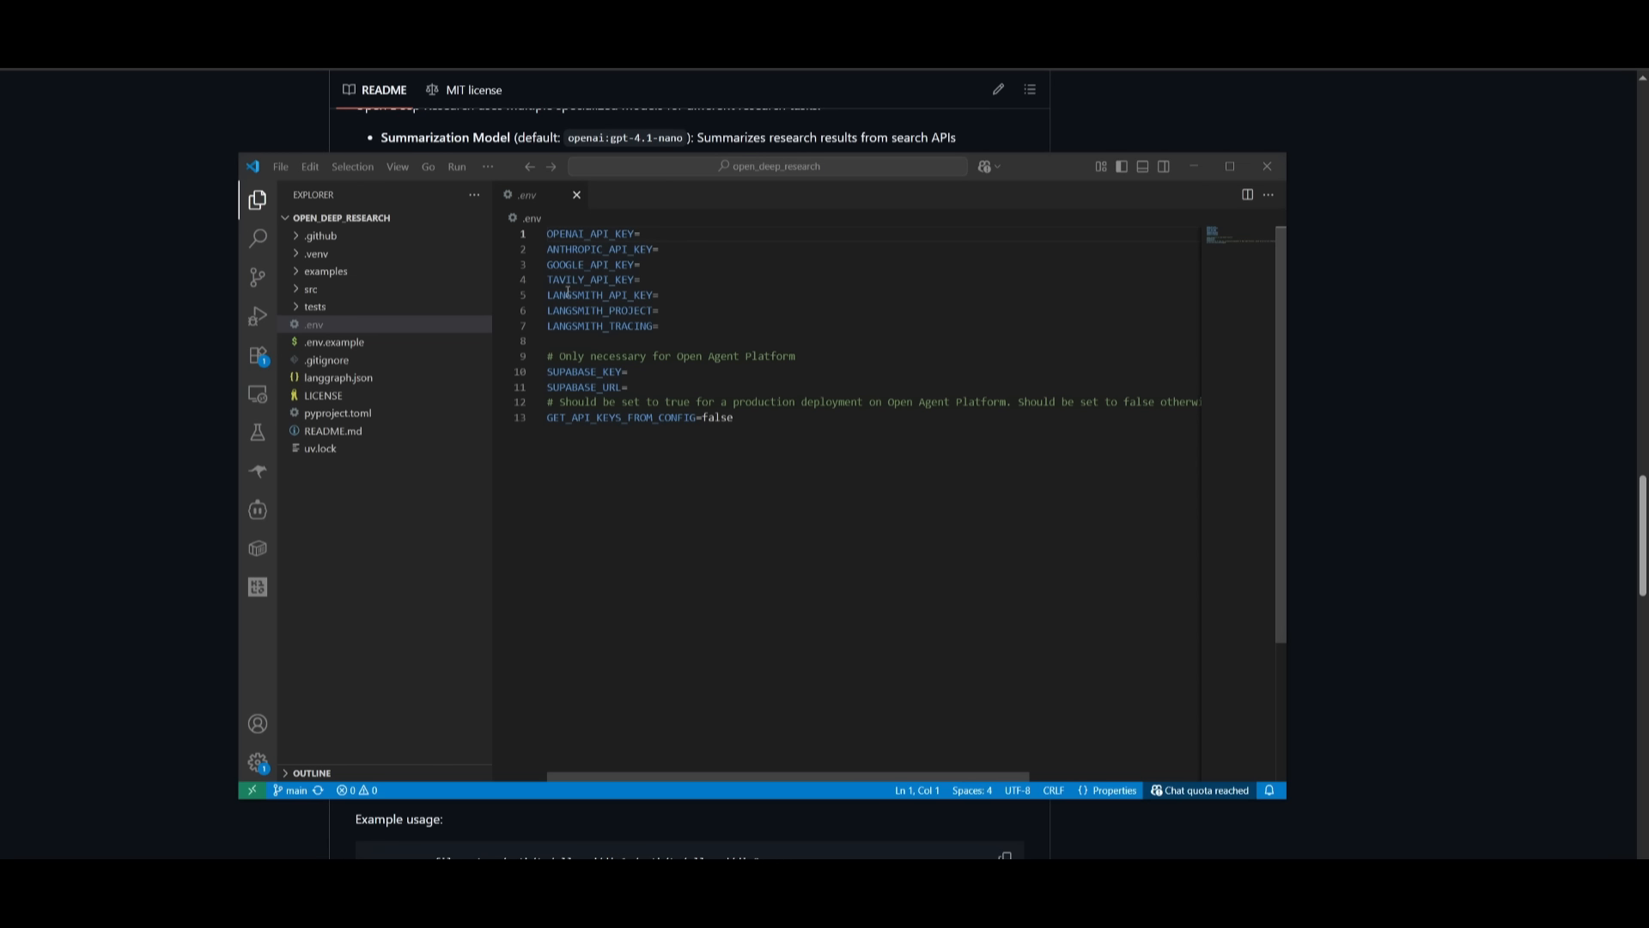
mouse_move(577, 298)
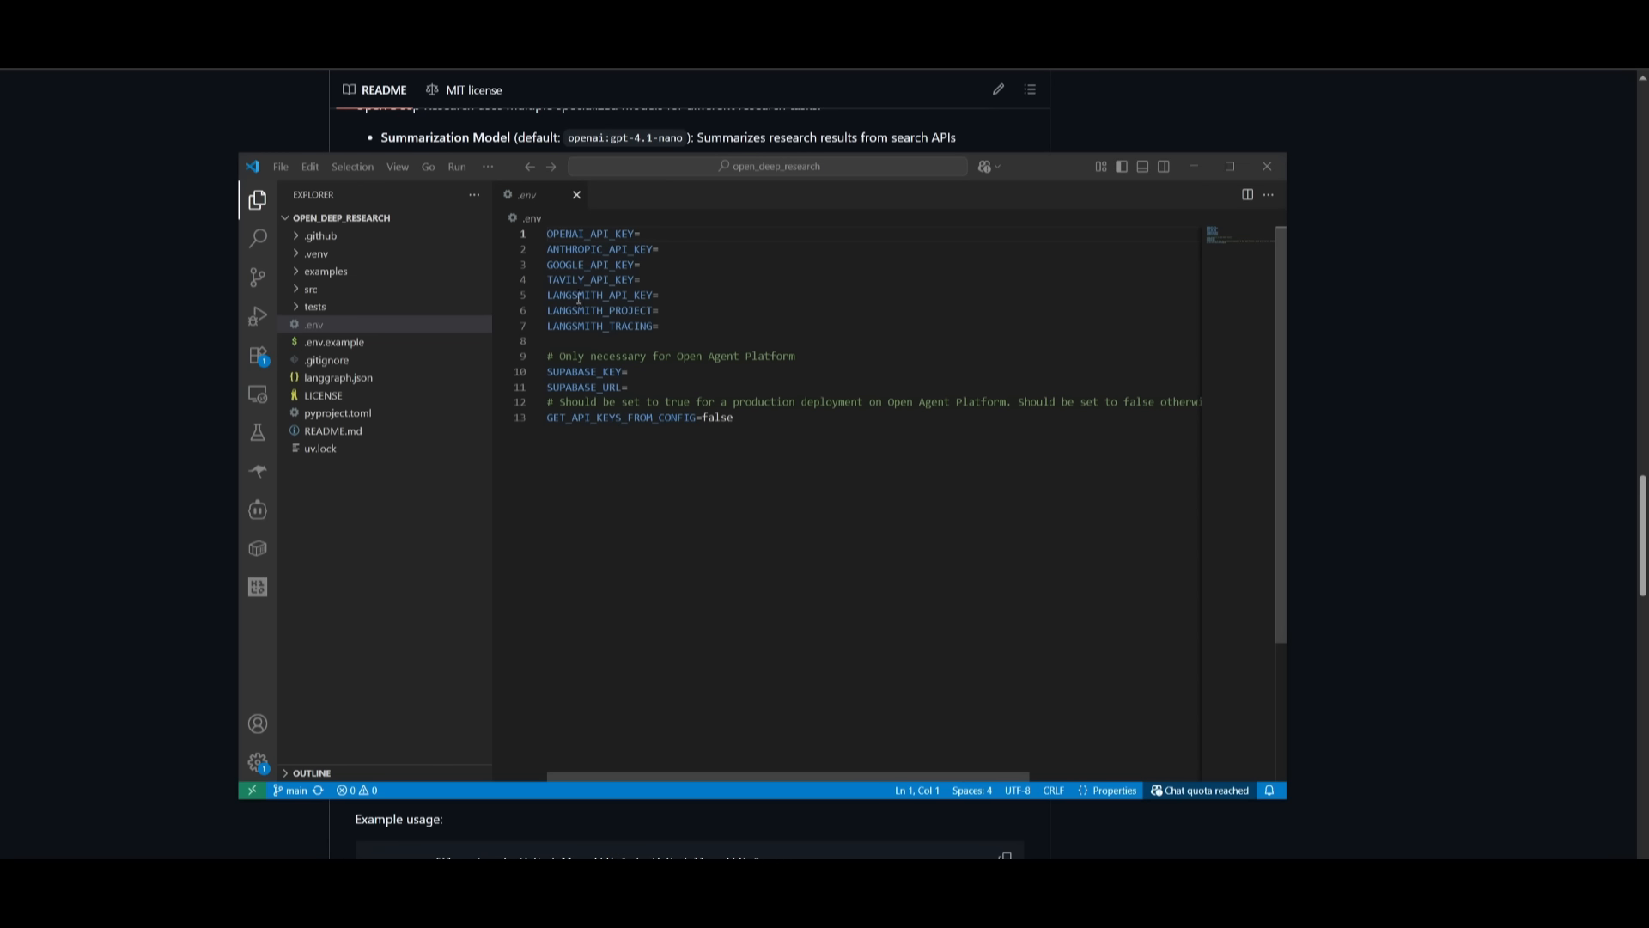
mouse_move(615, 327)
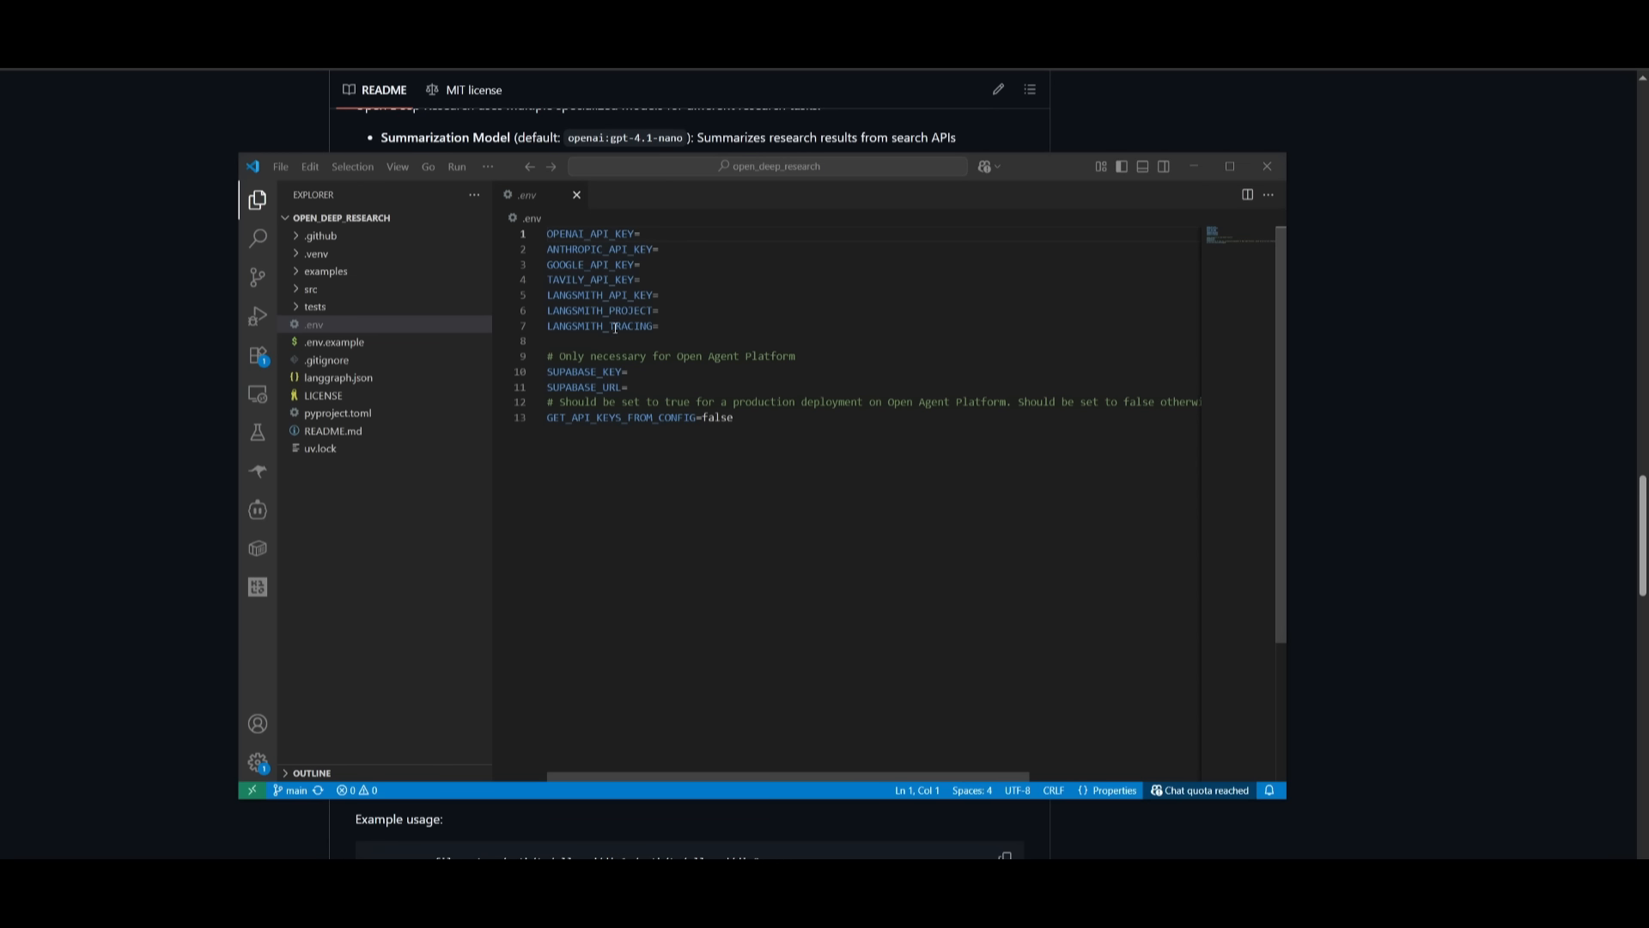
mouse_move(622, 379)
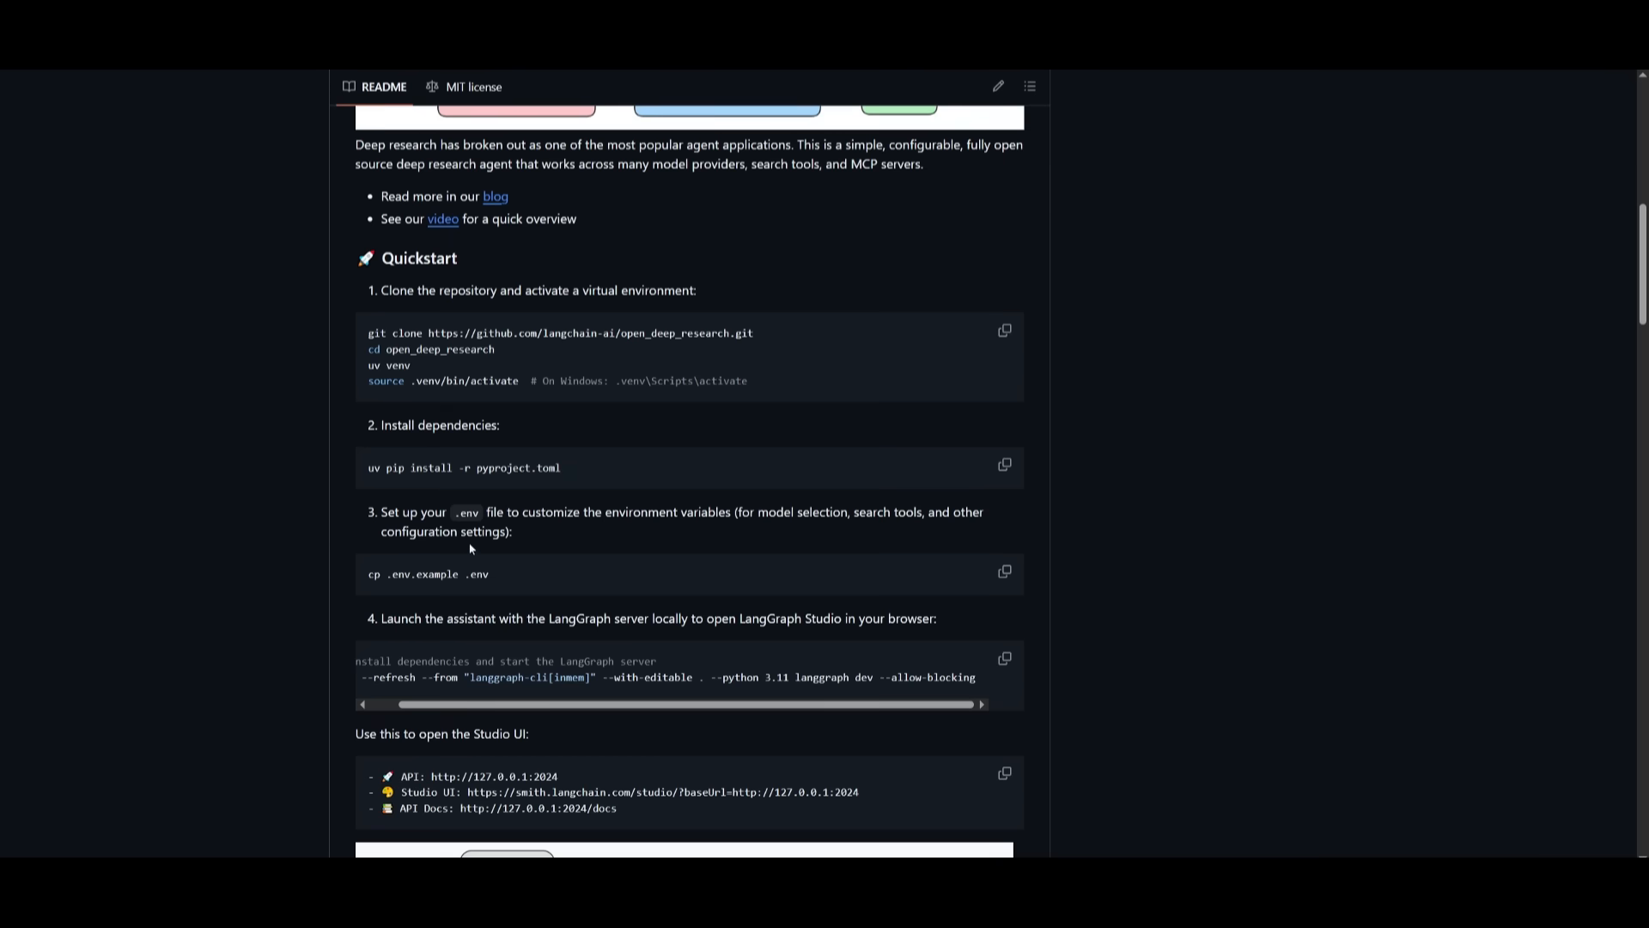
mouse_move(430, 553)
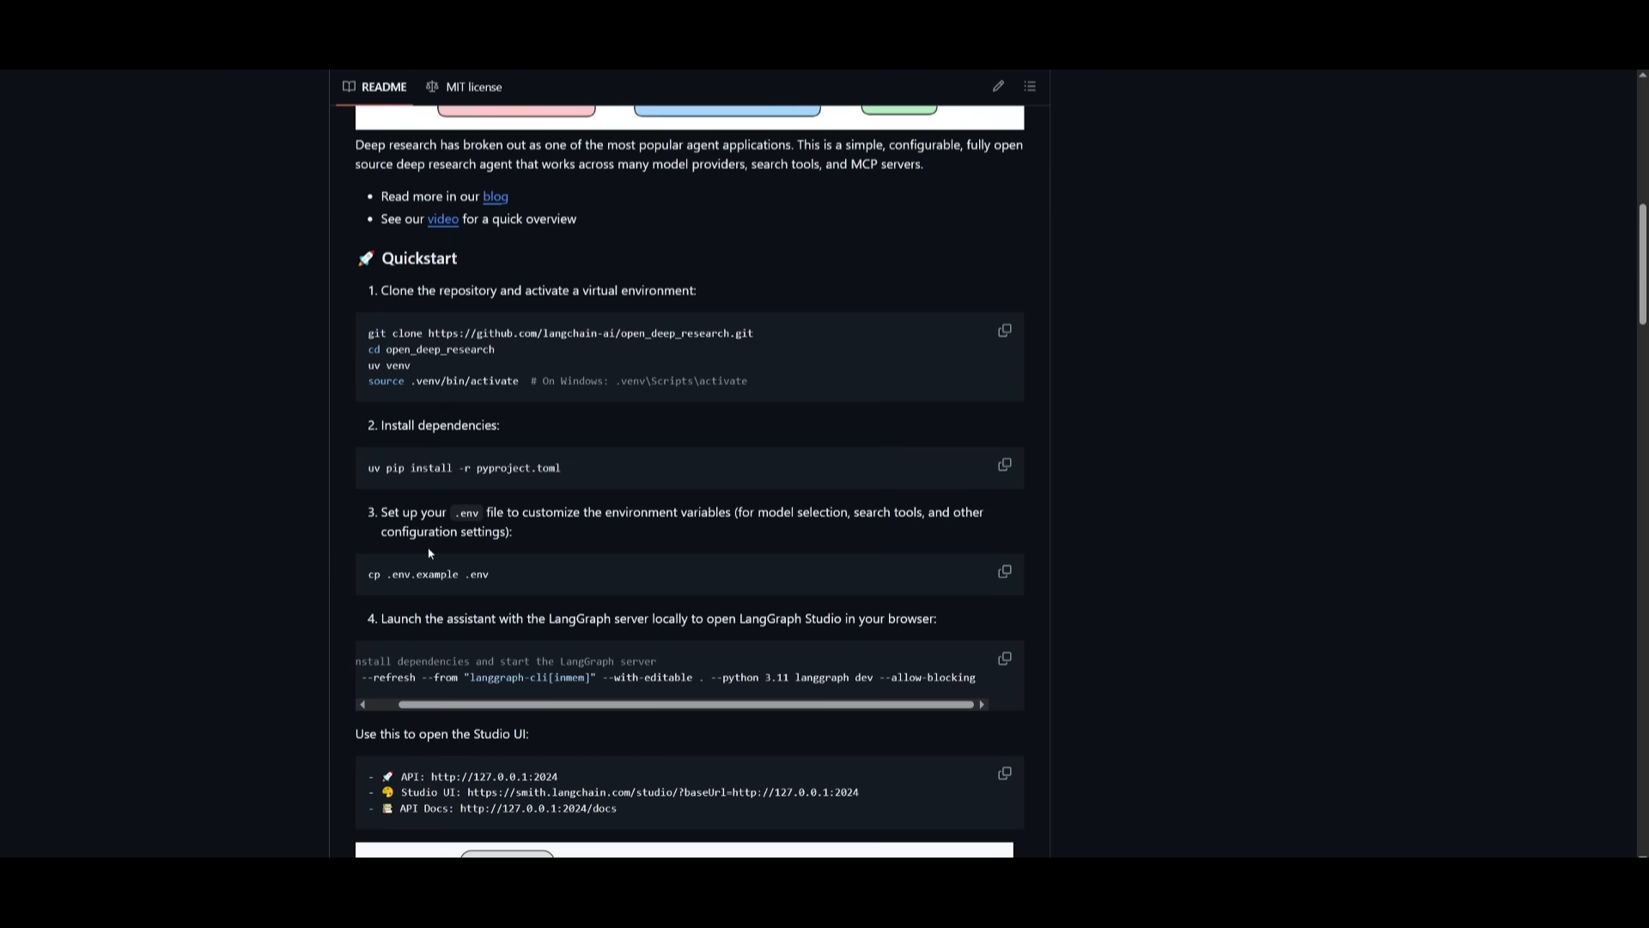
mouse_move(391, 677)
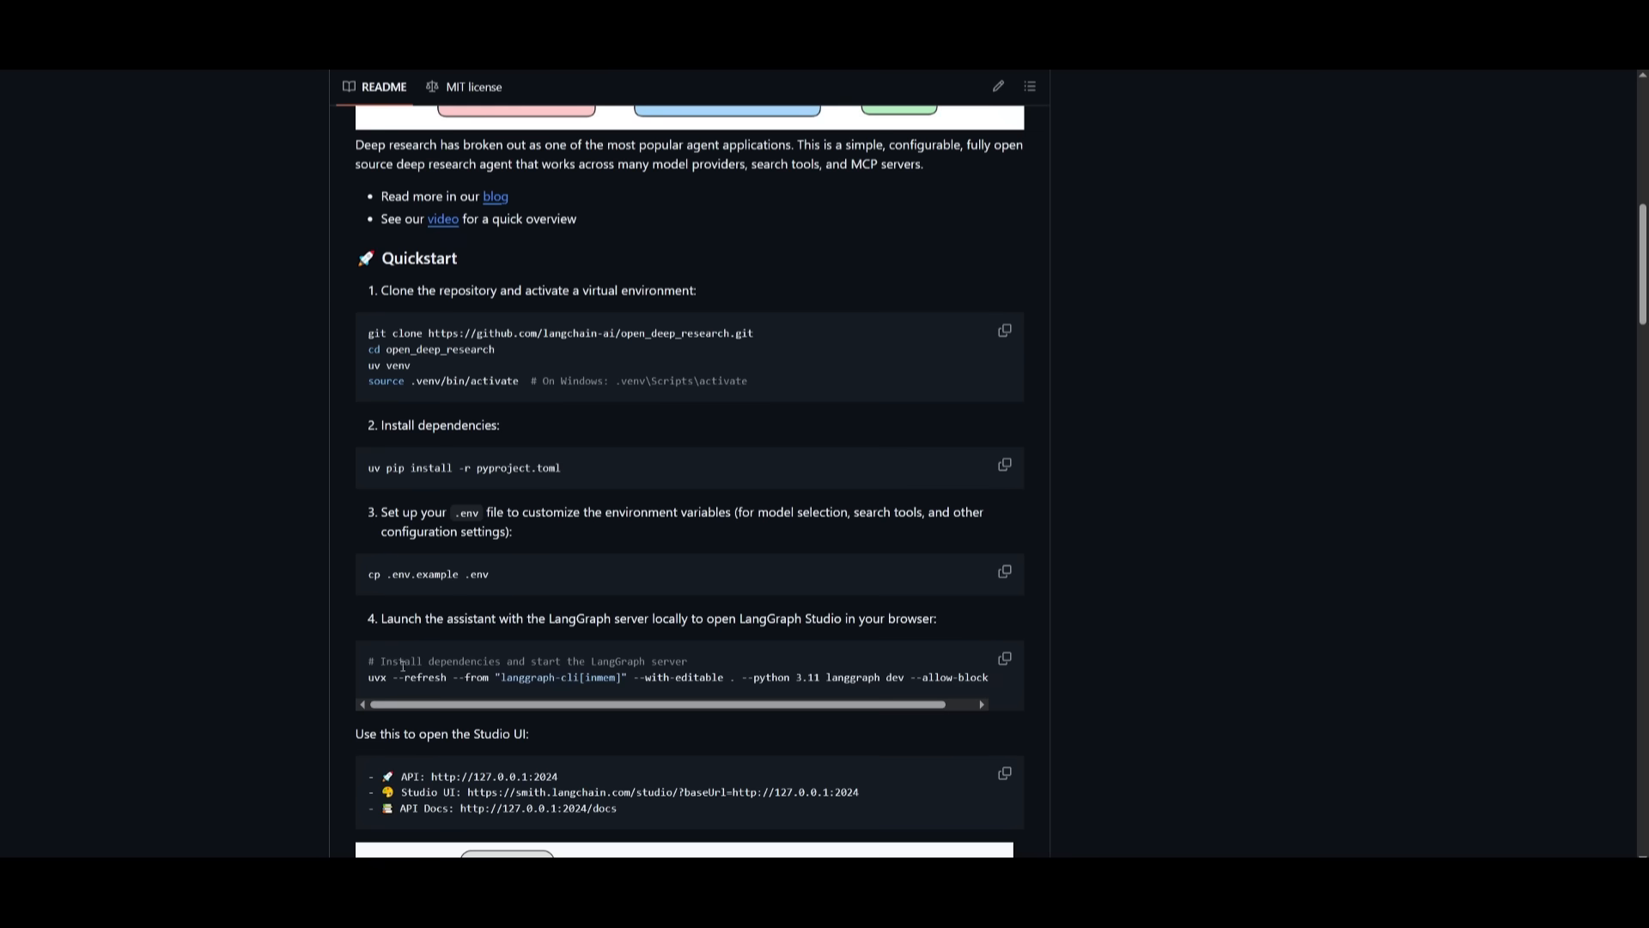
mouse_move(921, 811)
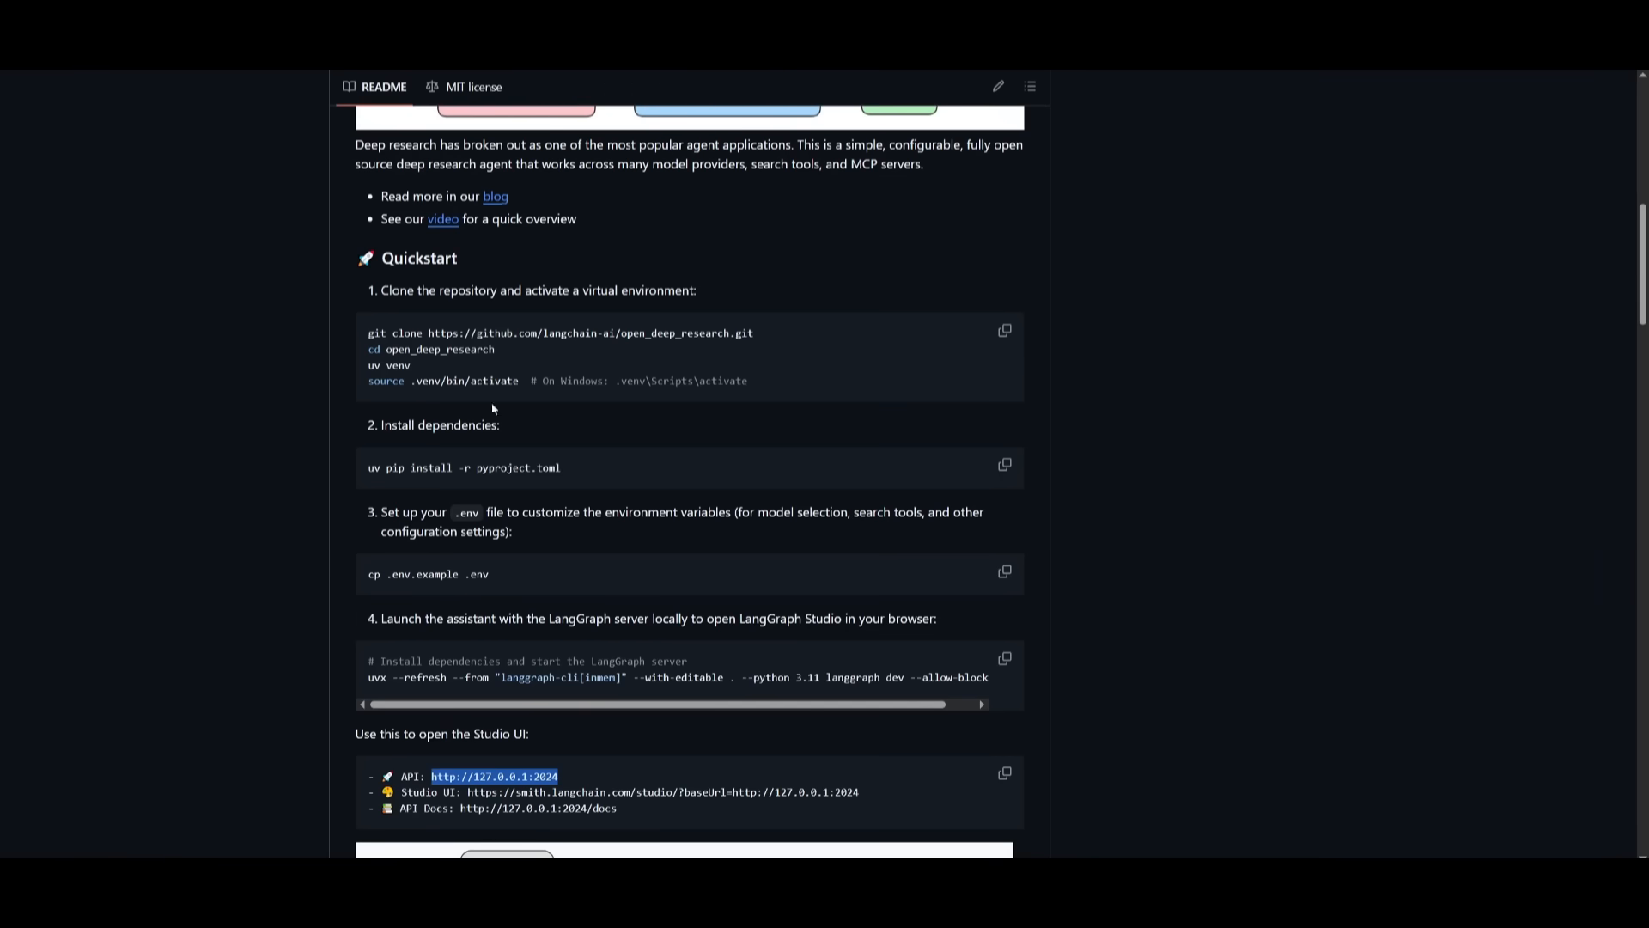
mouse_move(452, 795)
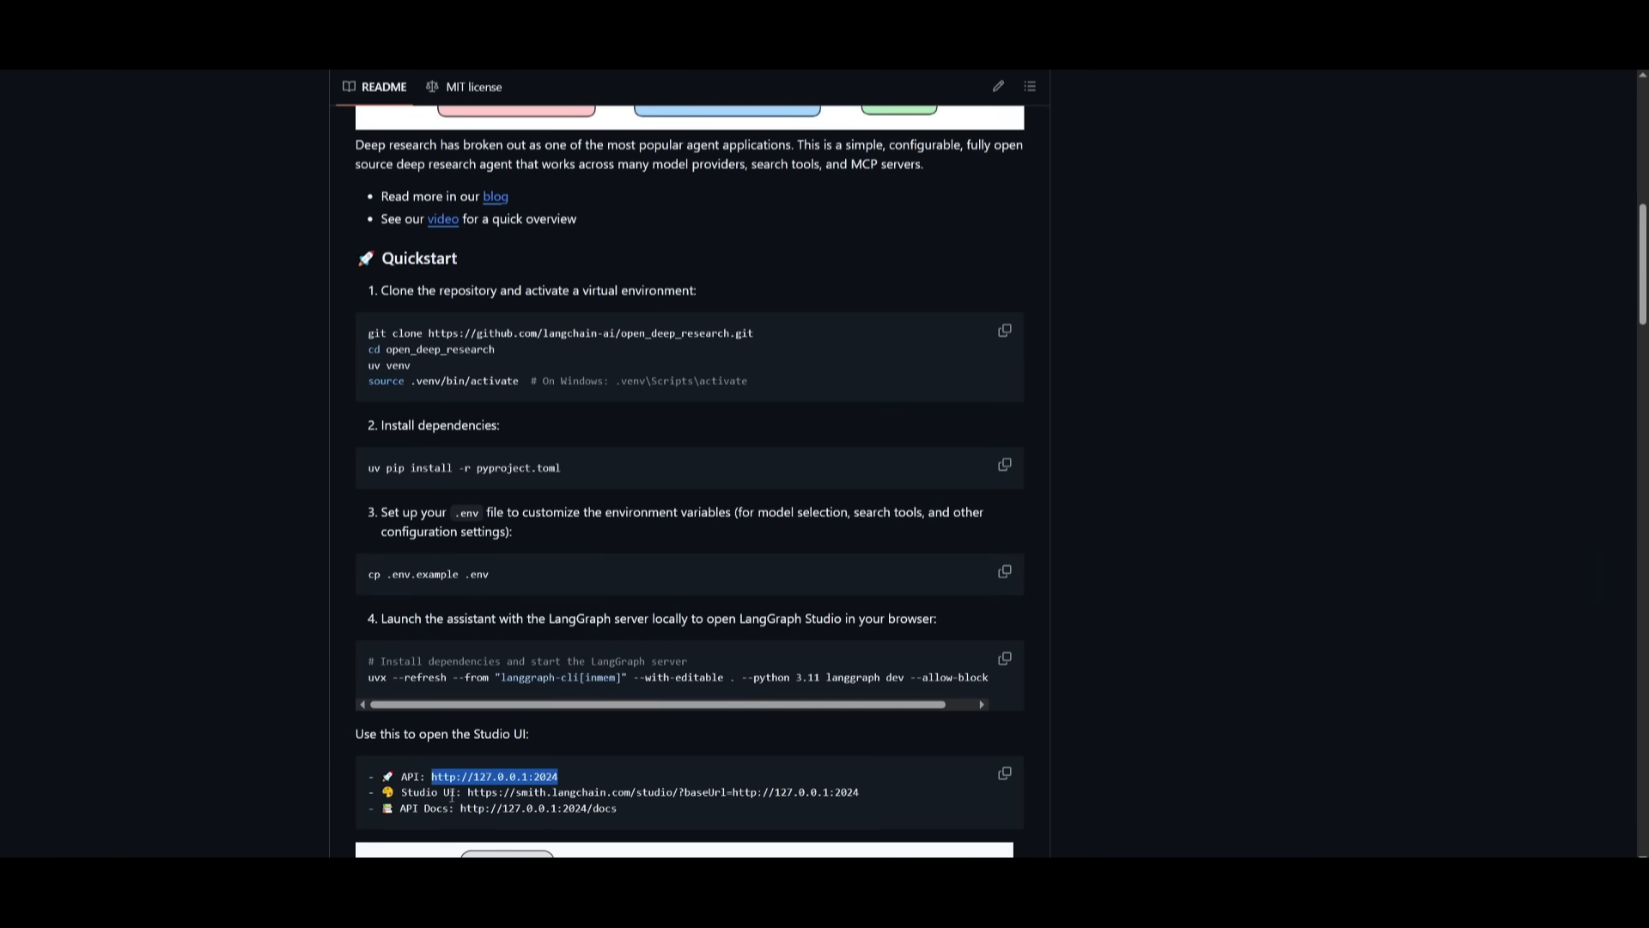
Scroll the README to the uvx langgraph dev launch command and Studio UI addresses.
scroll("down", 3)
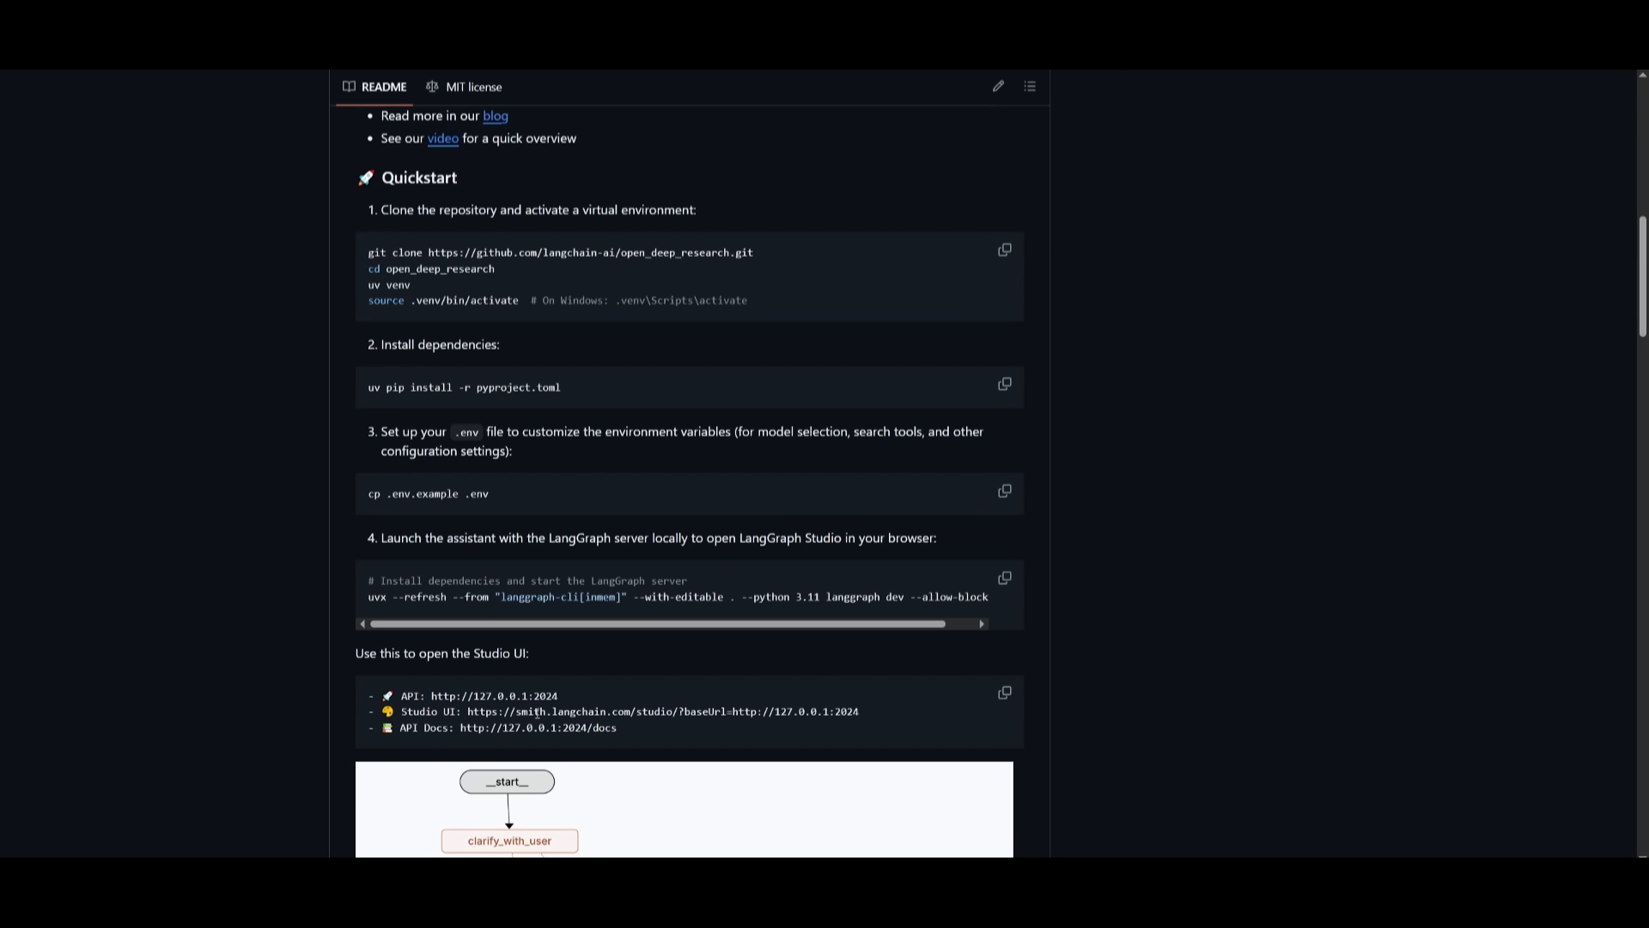
mouse_move(526, 723)
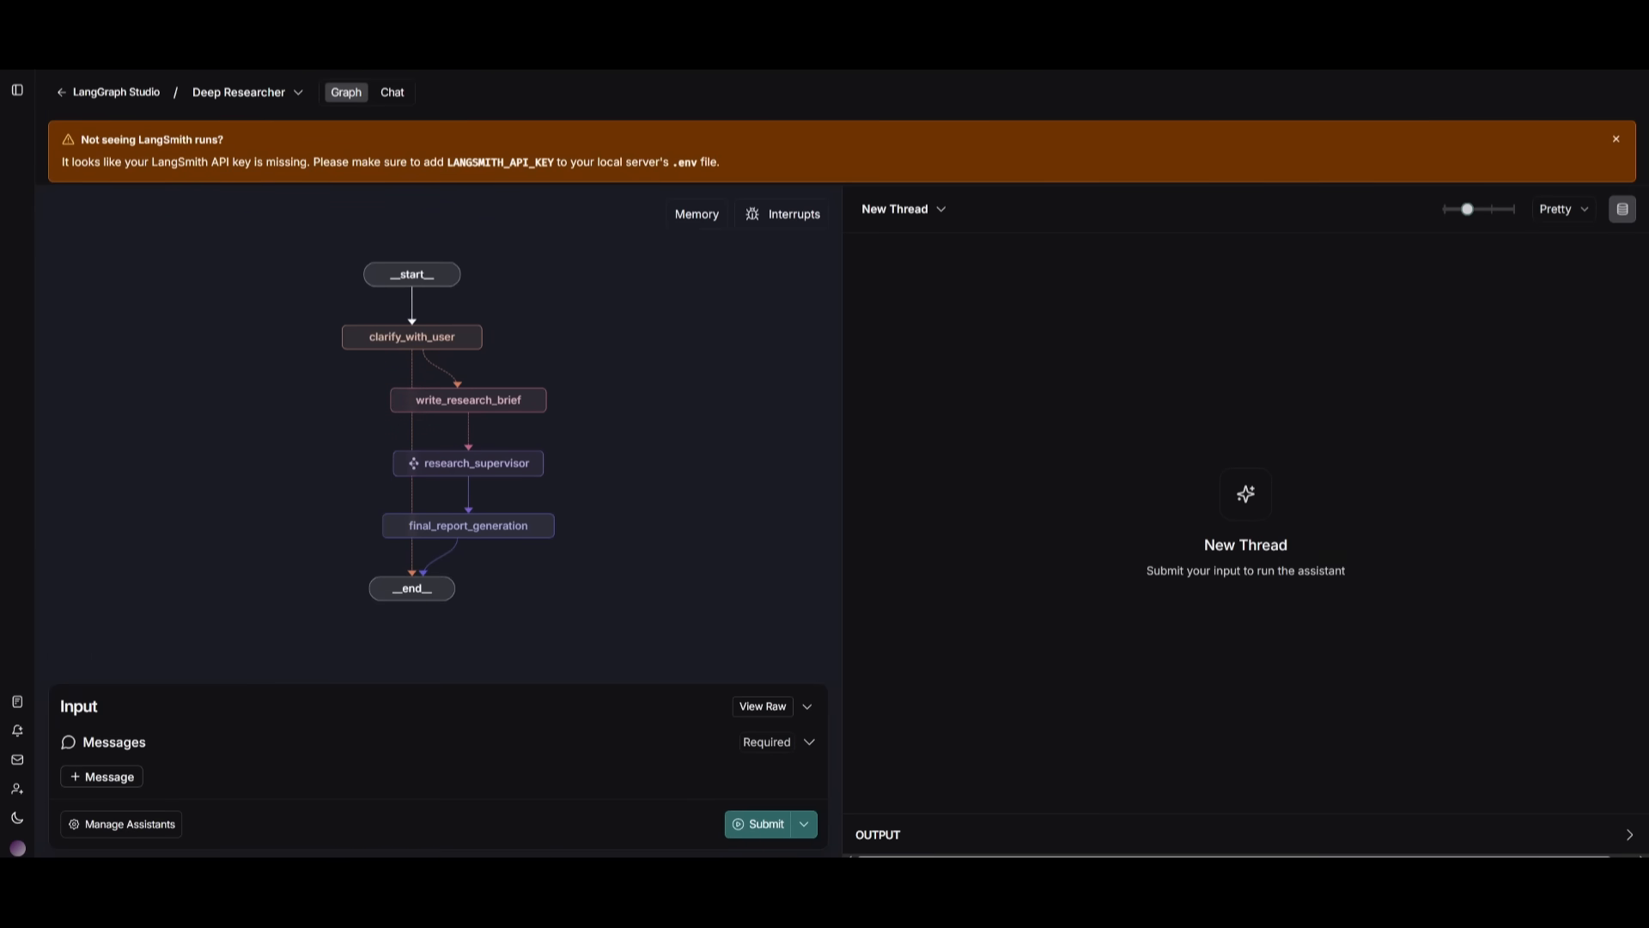
Preview the Chat view, then return to the Deep Researcher graph view.
left_click(391, 93)
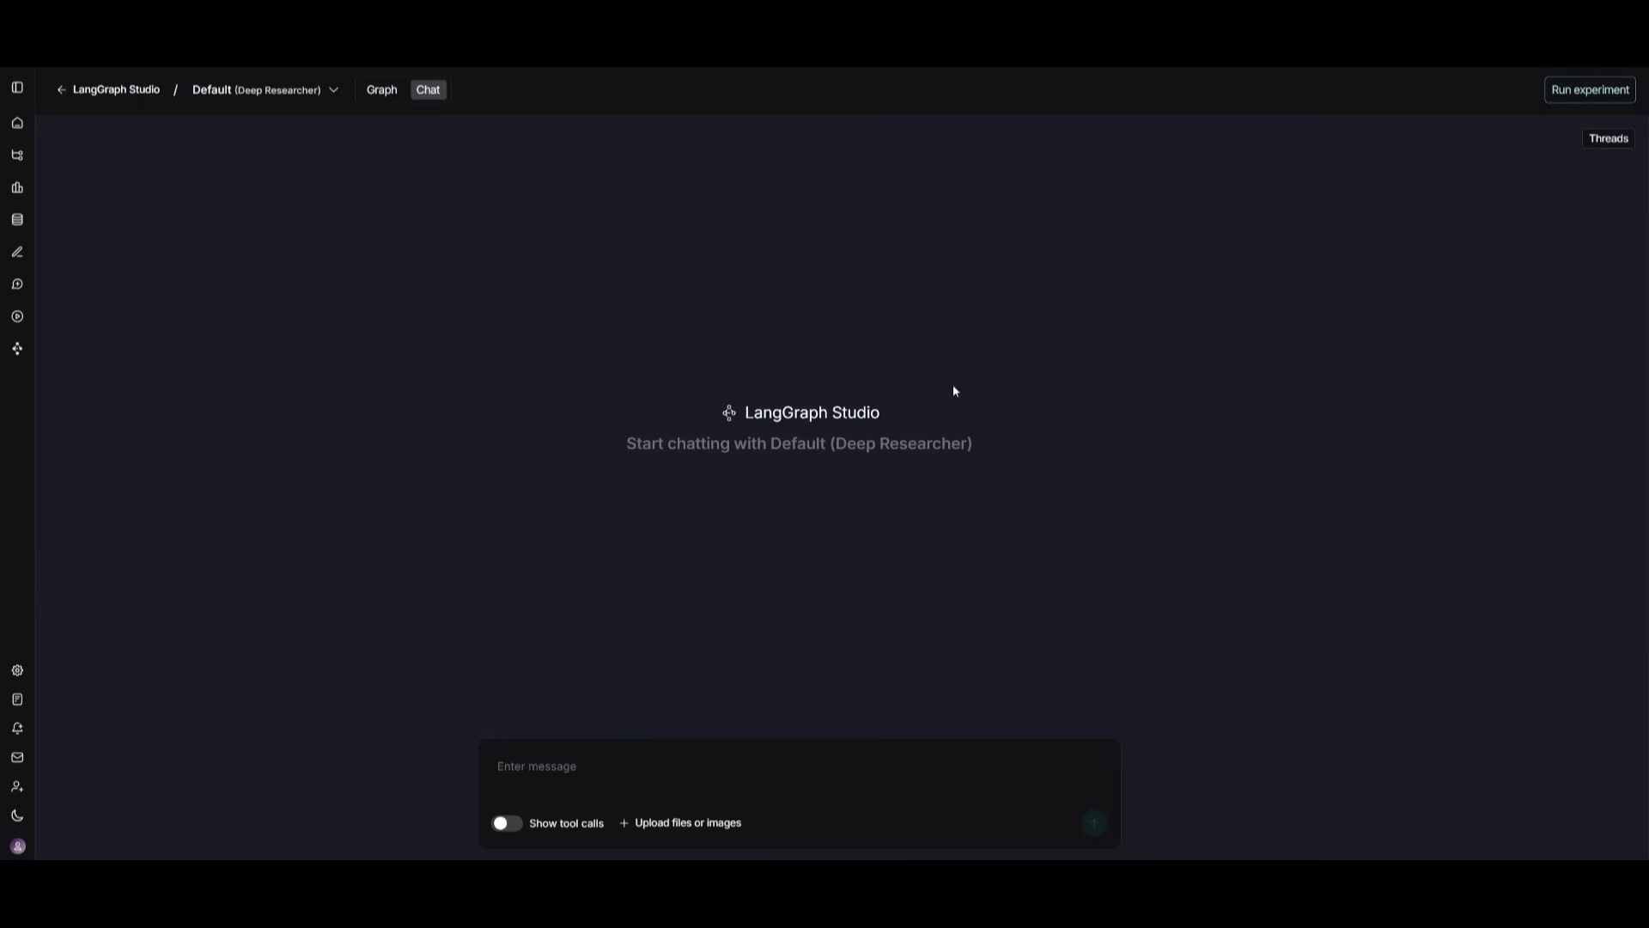
left_click(381, 90)
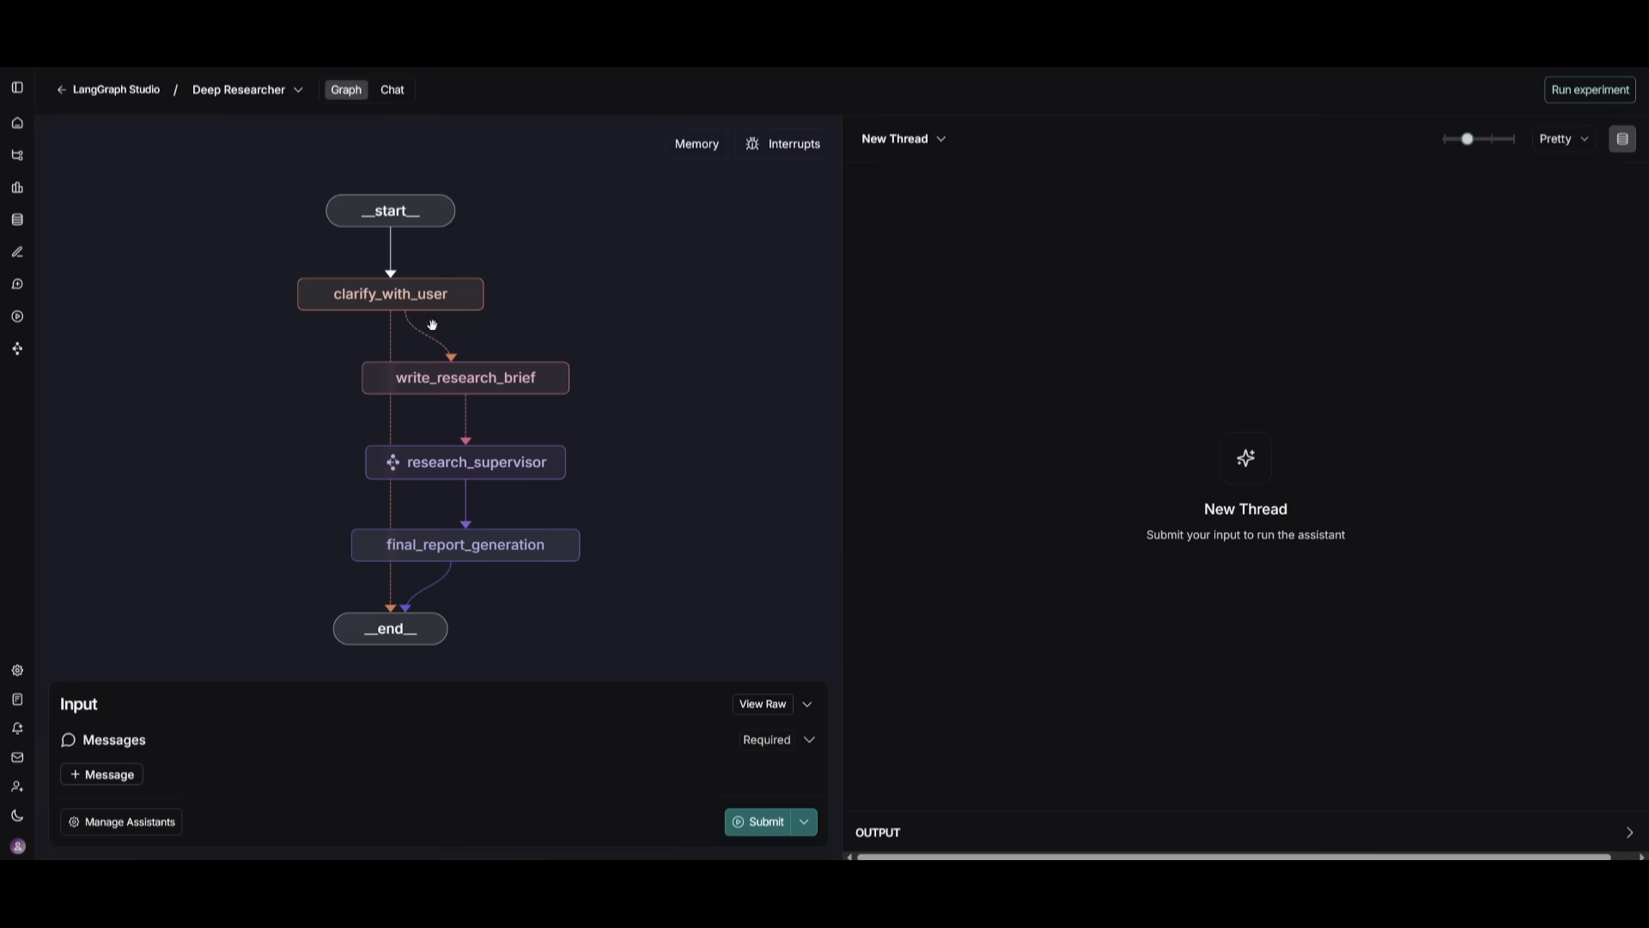
mouse_move(340, 795)
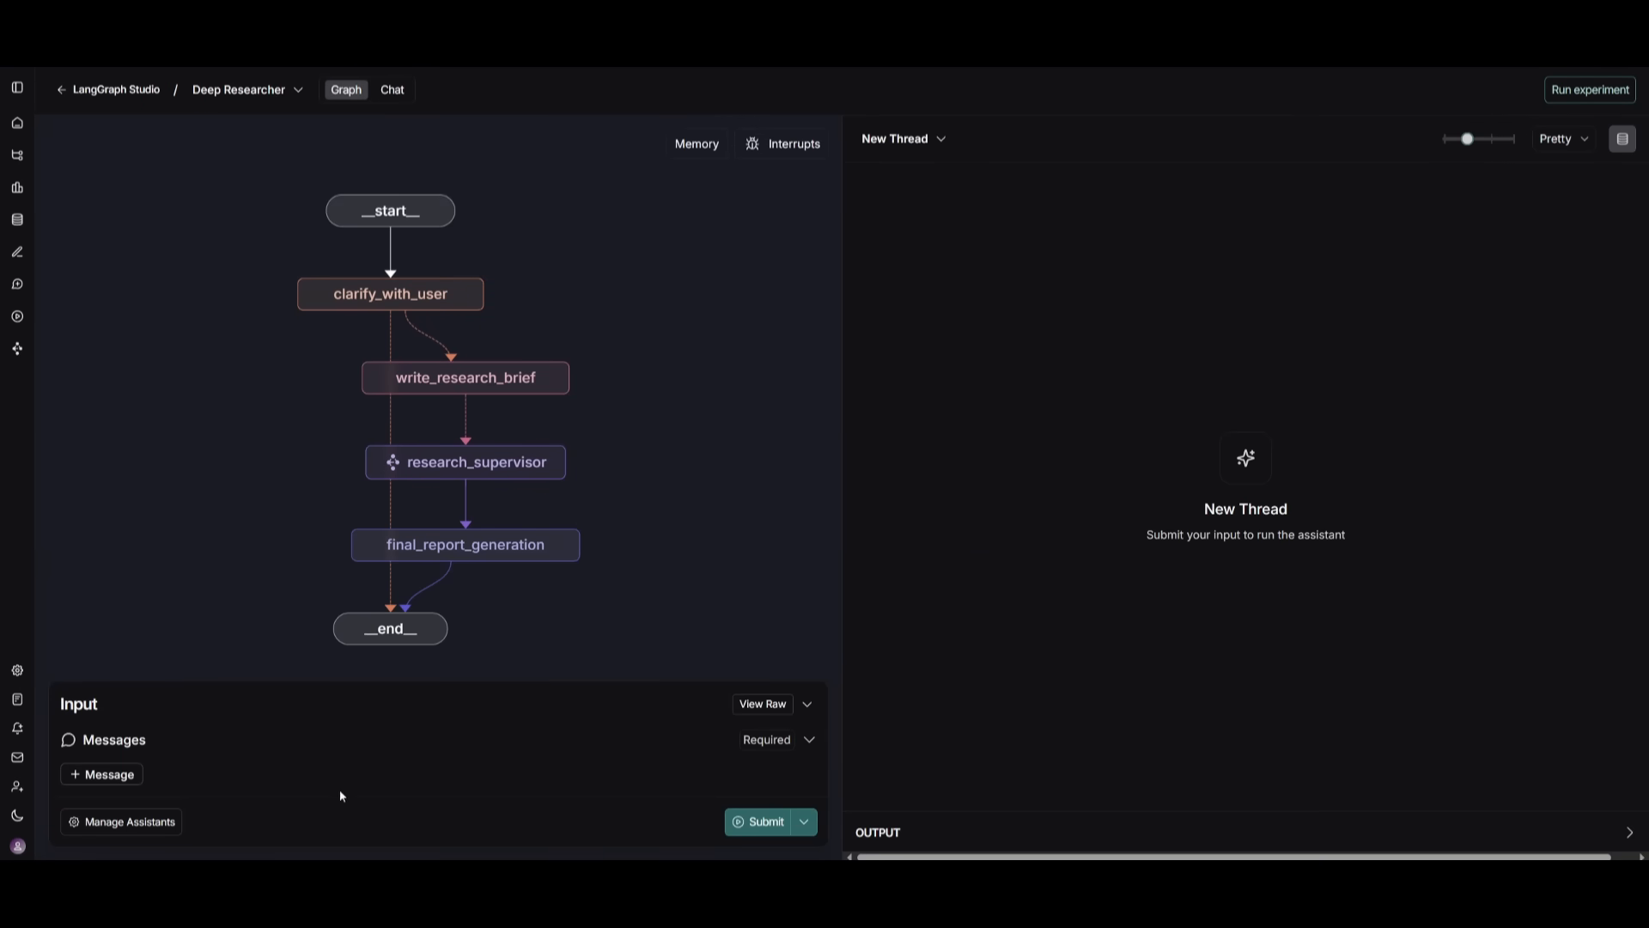
mouse_move(265, 750)
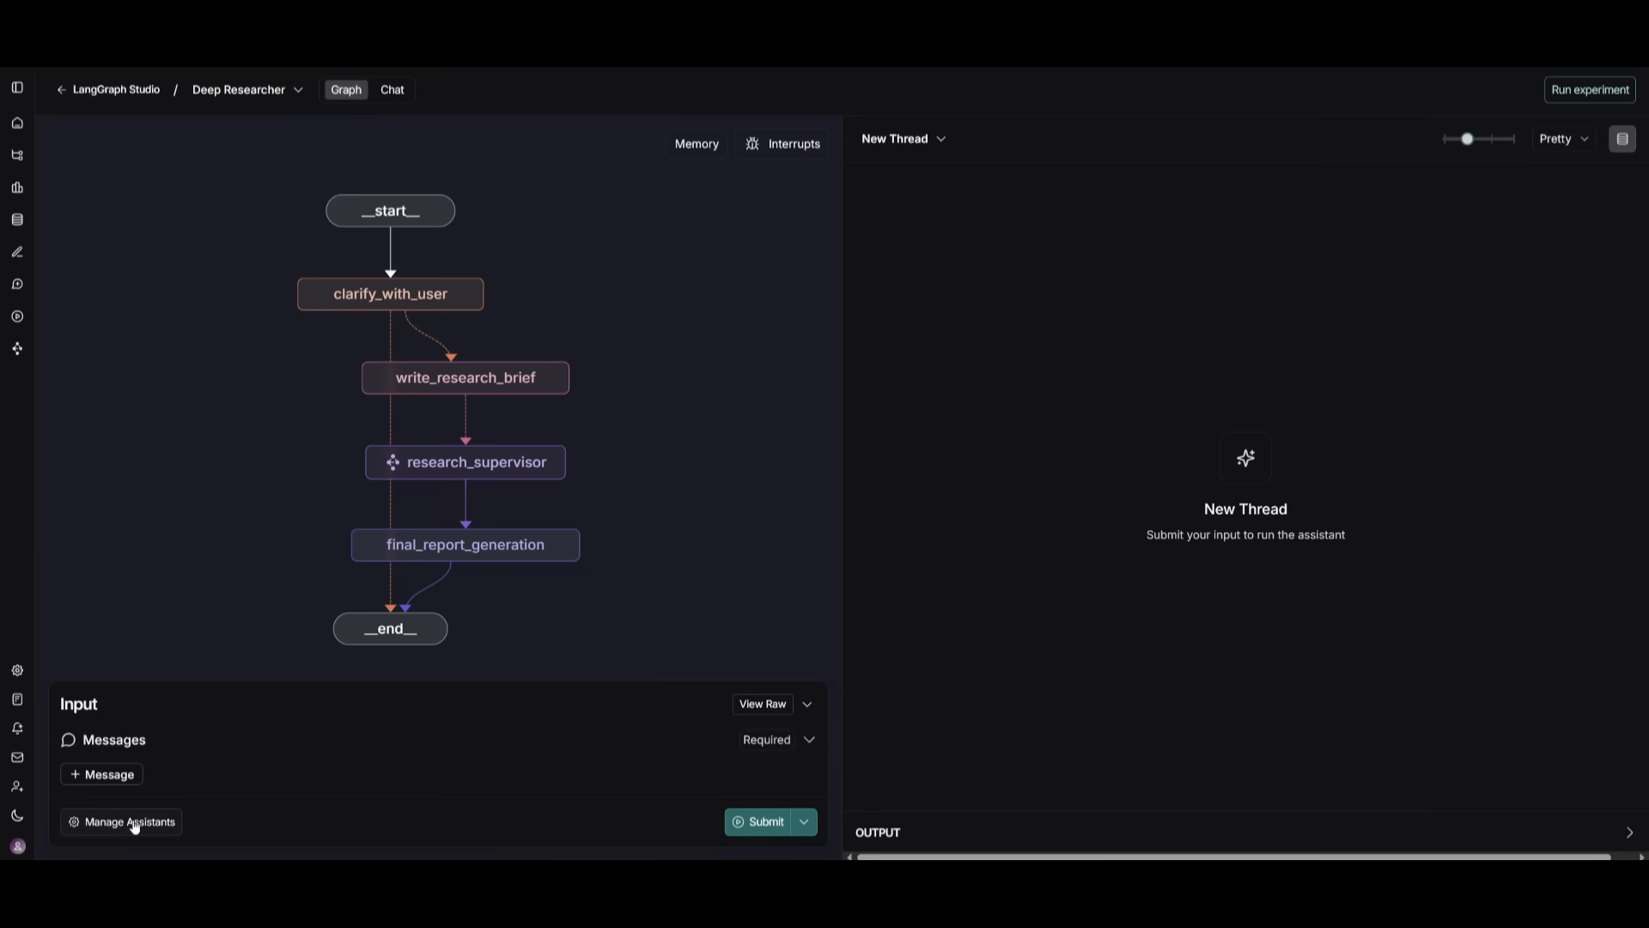
left_click(120, 821)
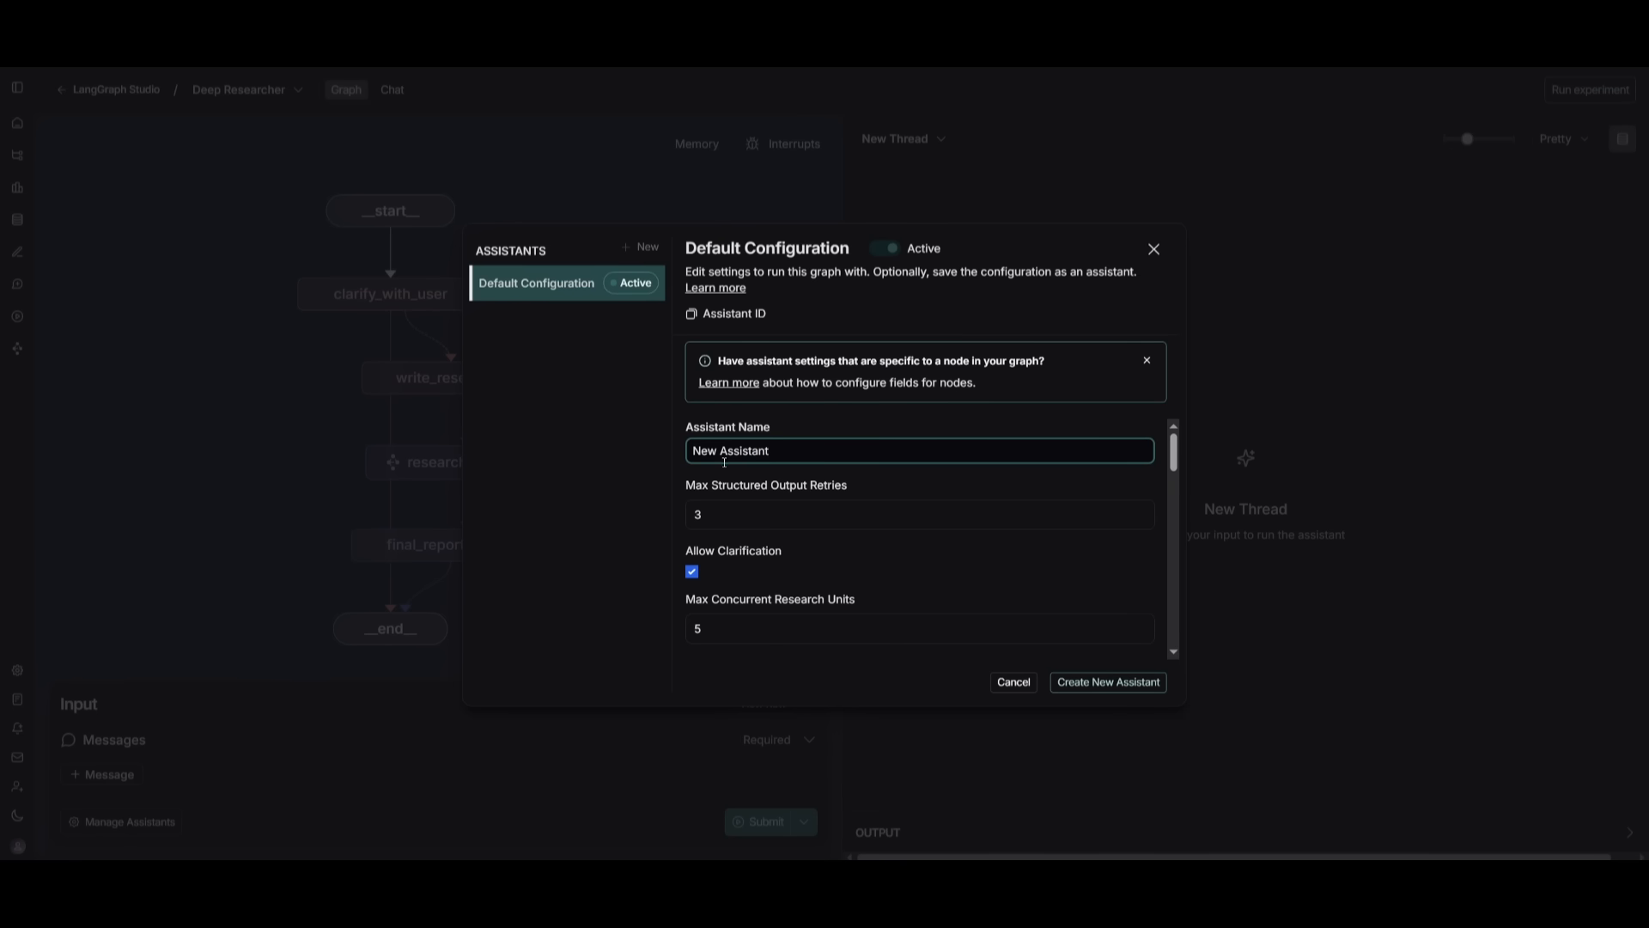
scroll("down", 3)
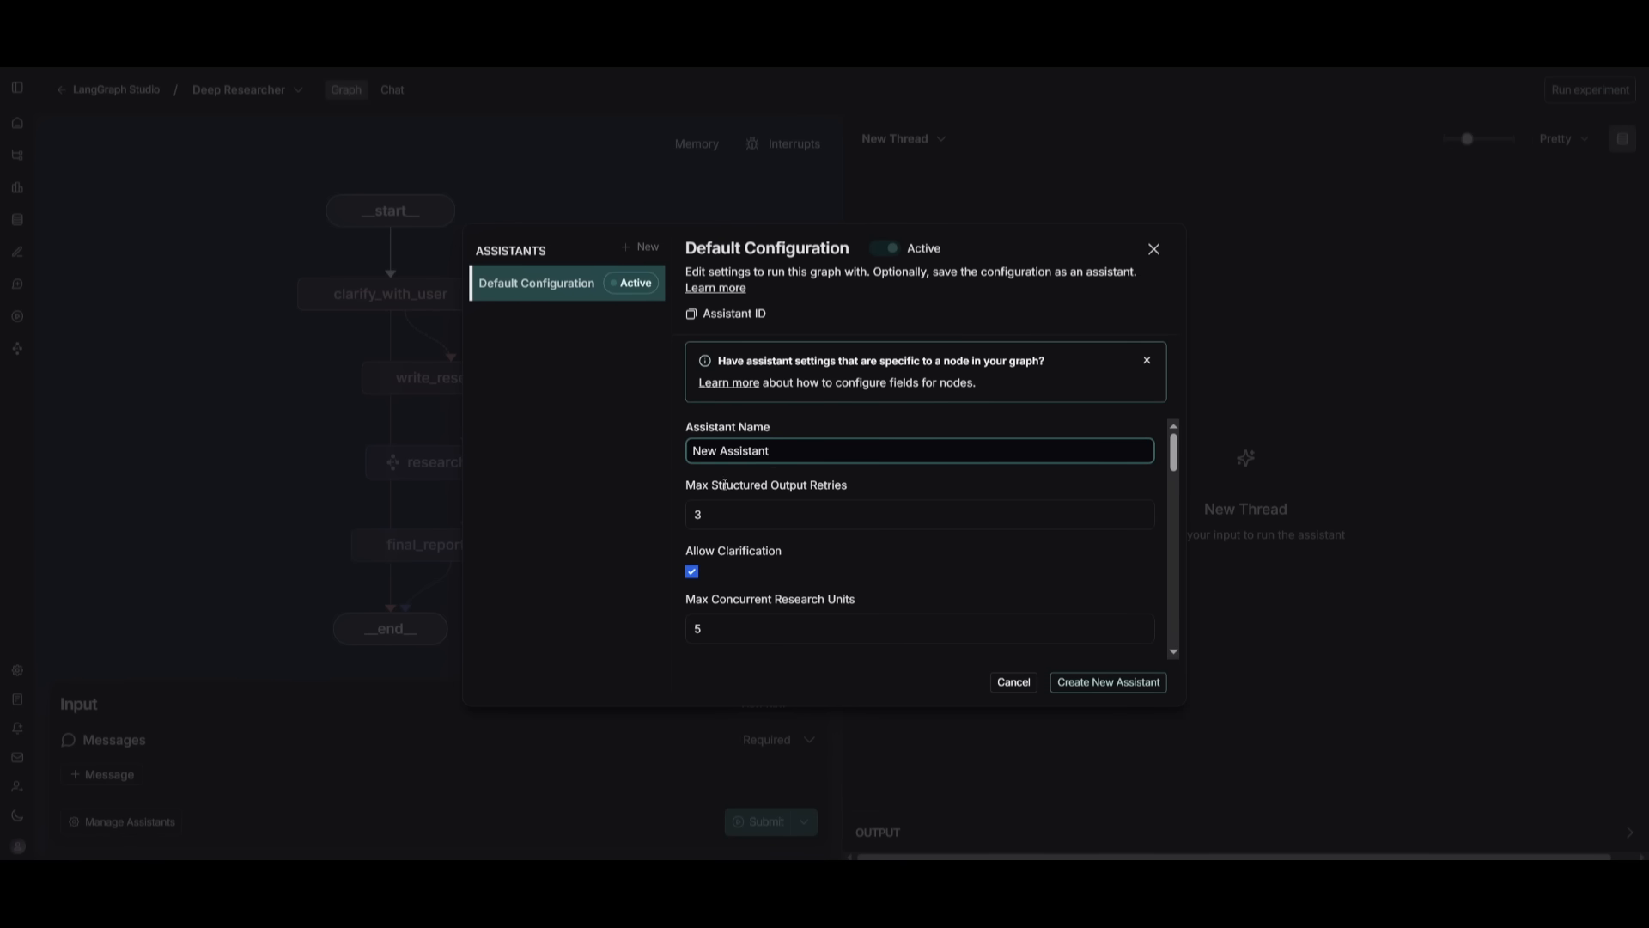
scroll("down", 3)
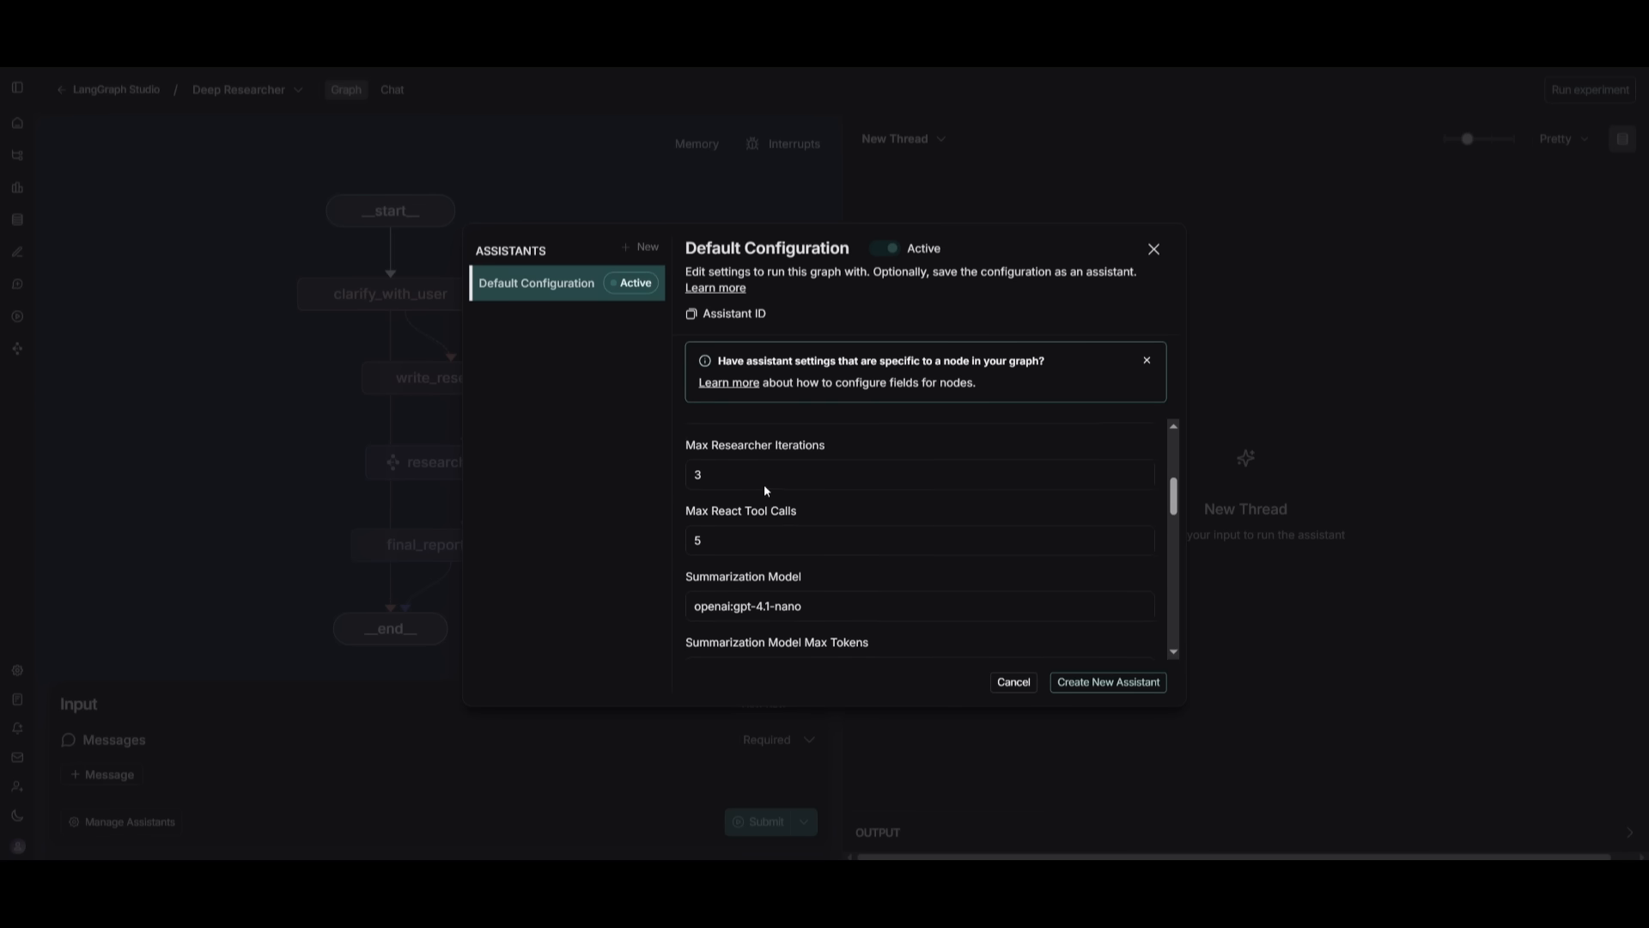
scroll("down", 3)
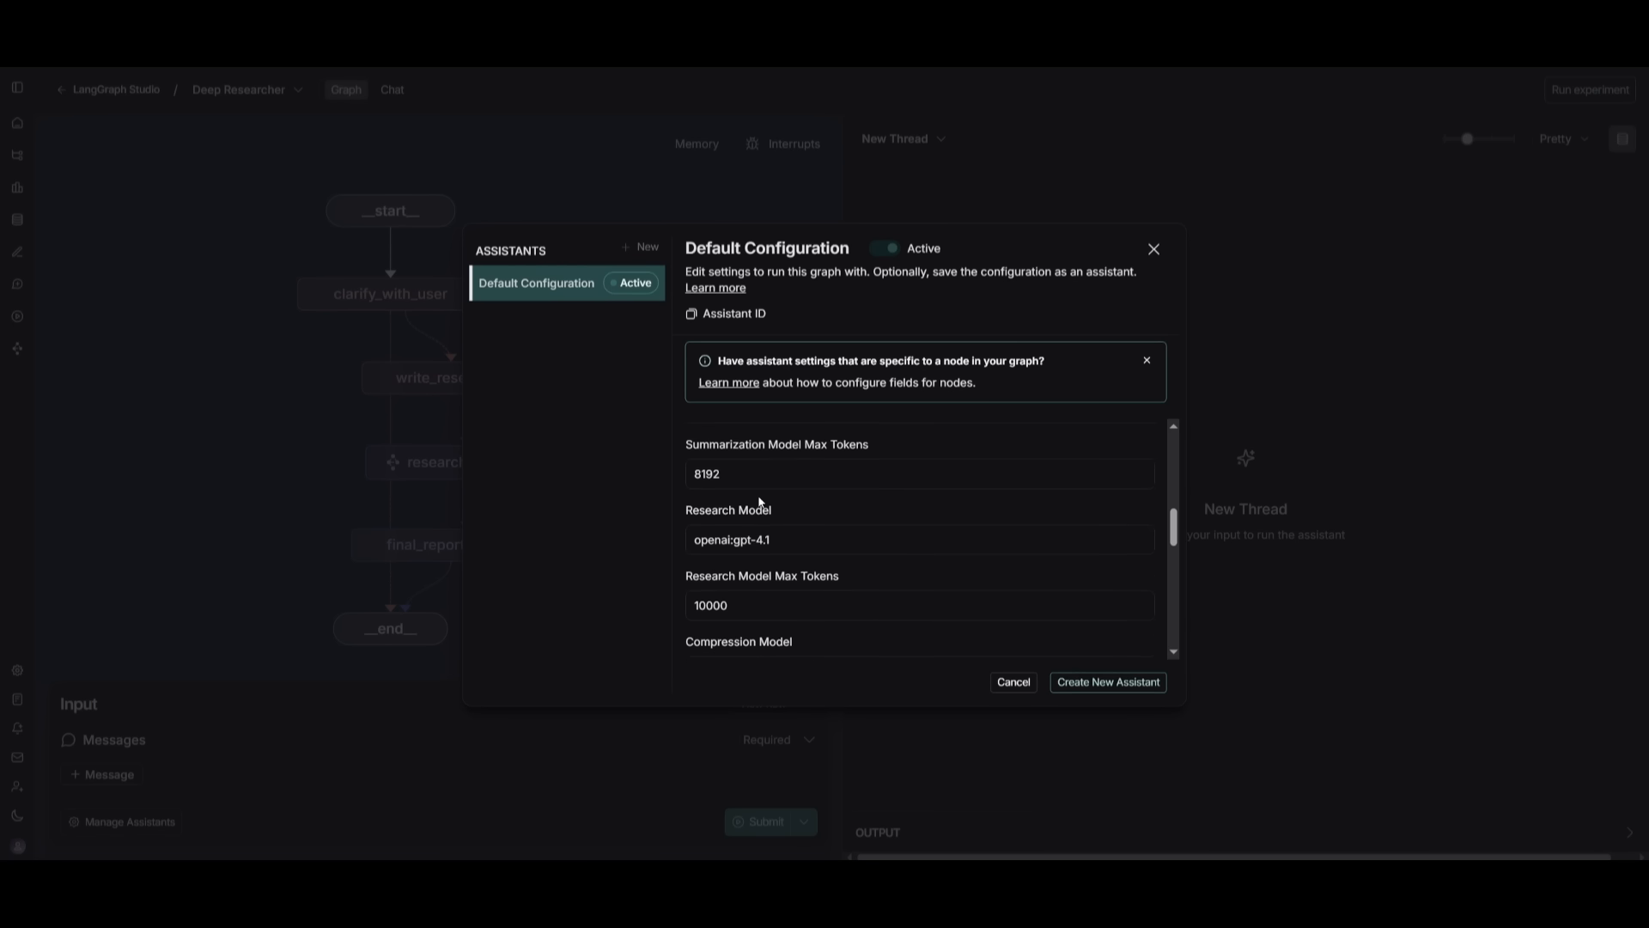
scroll("down", 3)
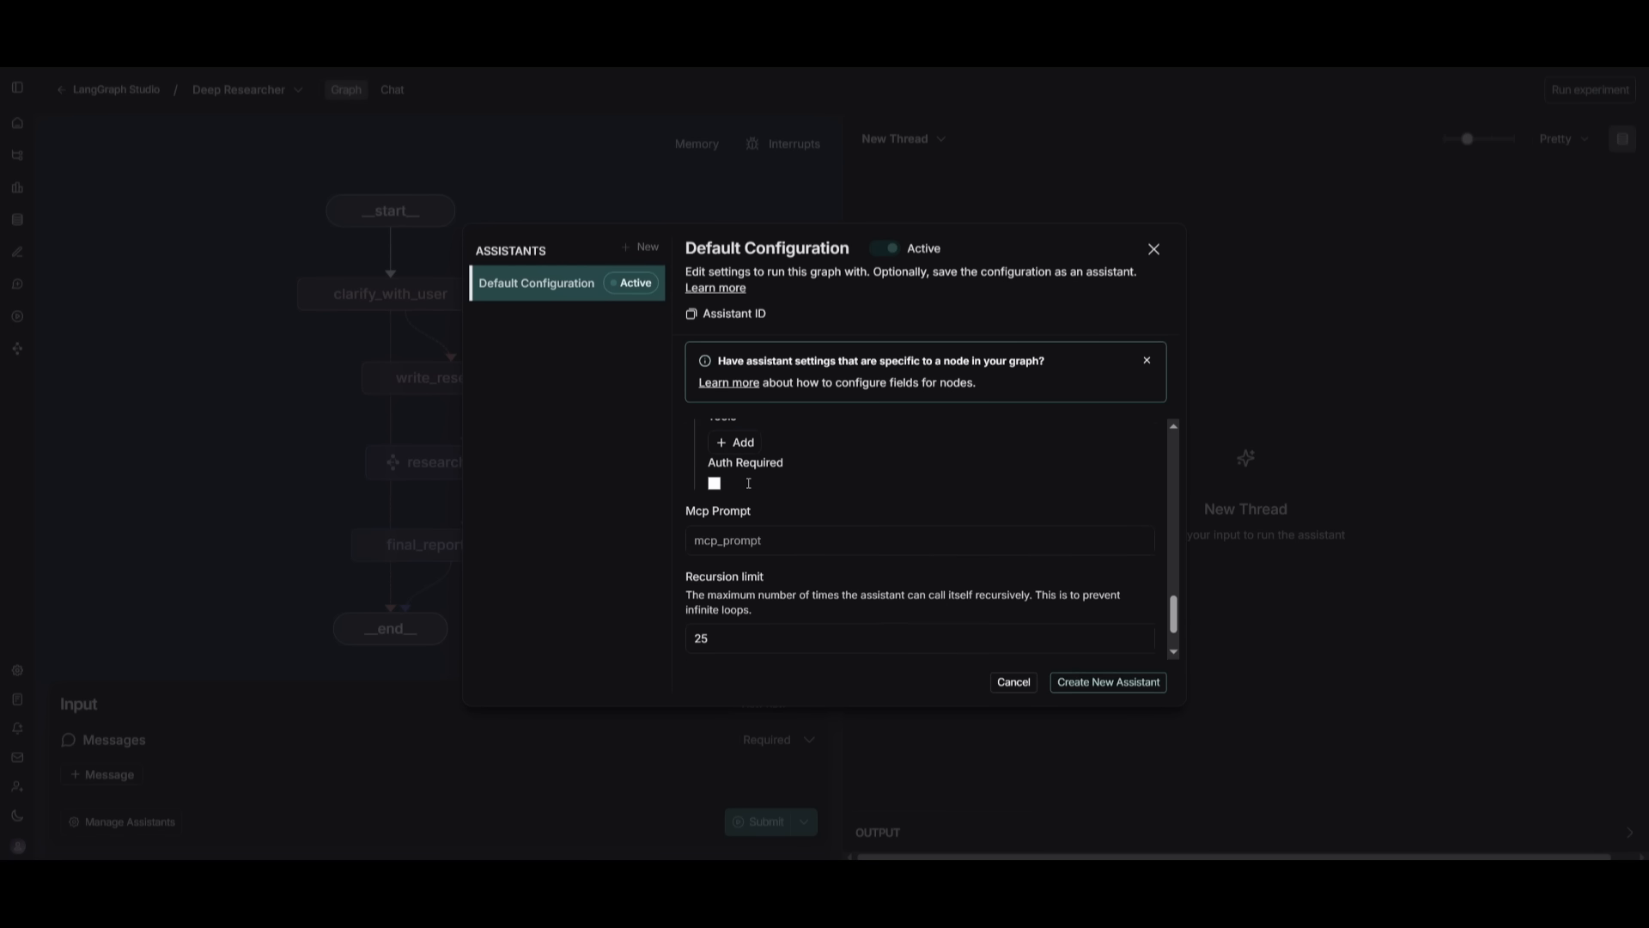
scroll("down", 3)
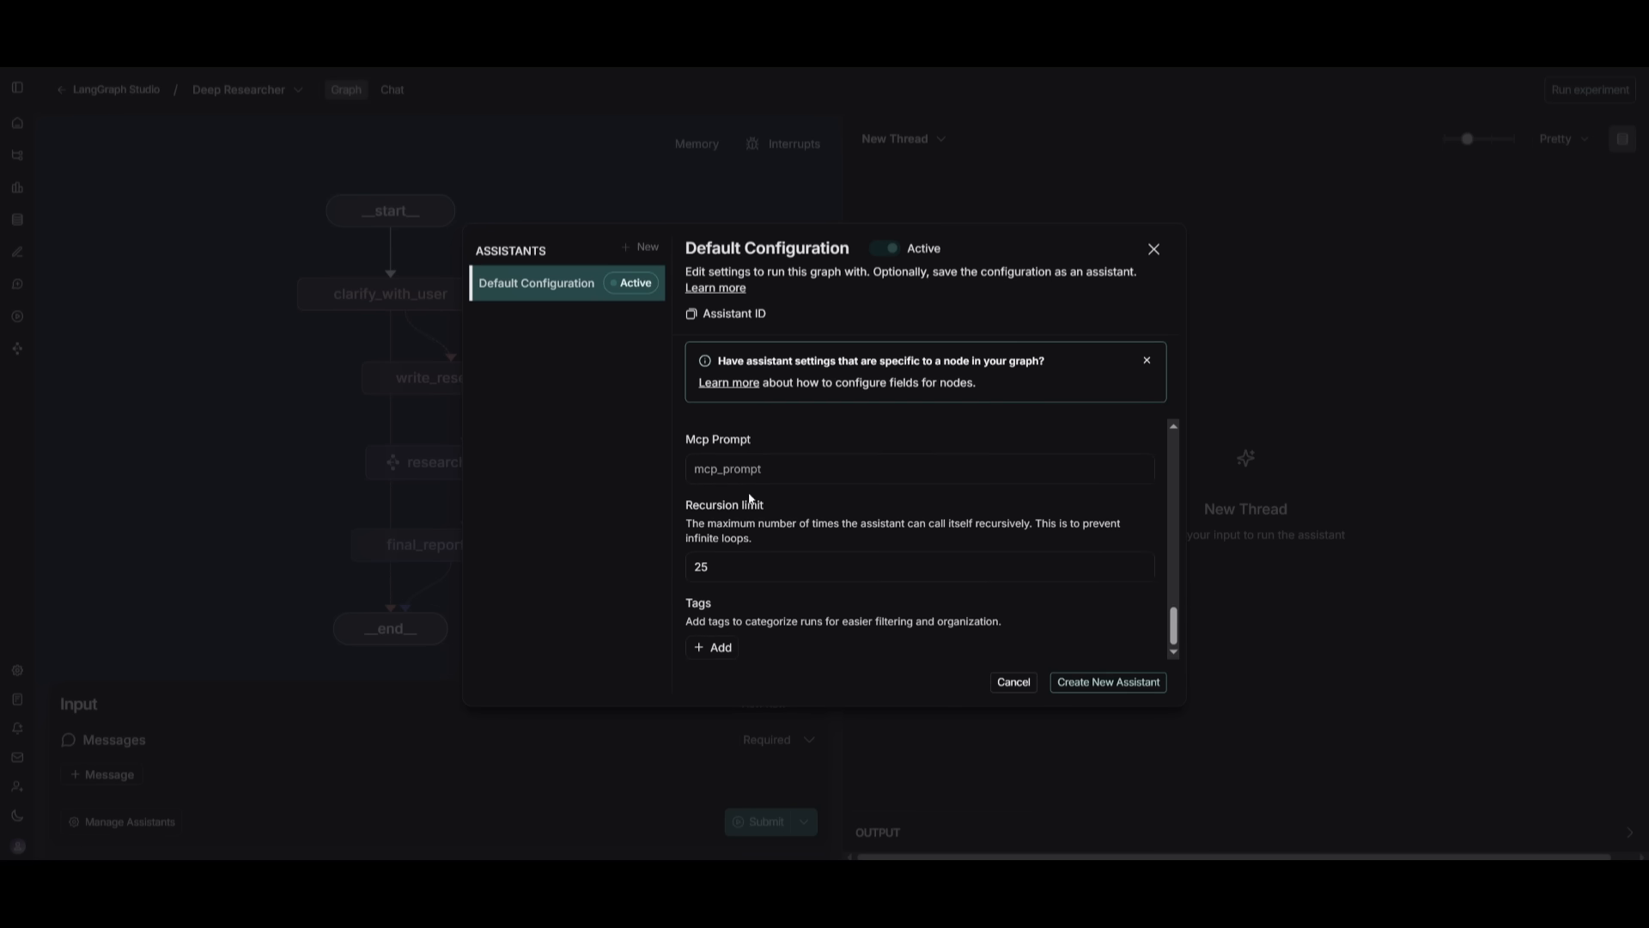
mouse_move(1107, 682)
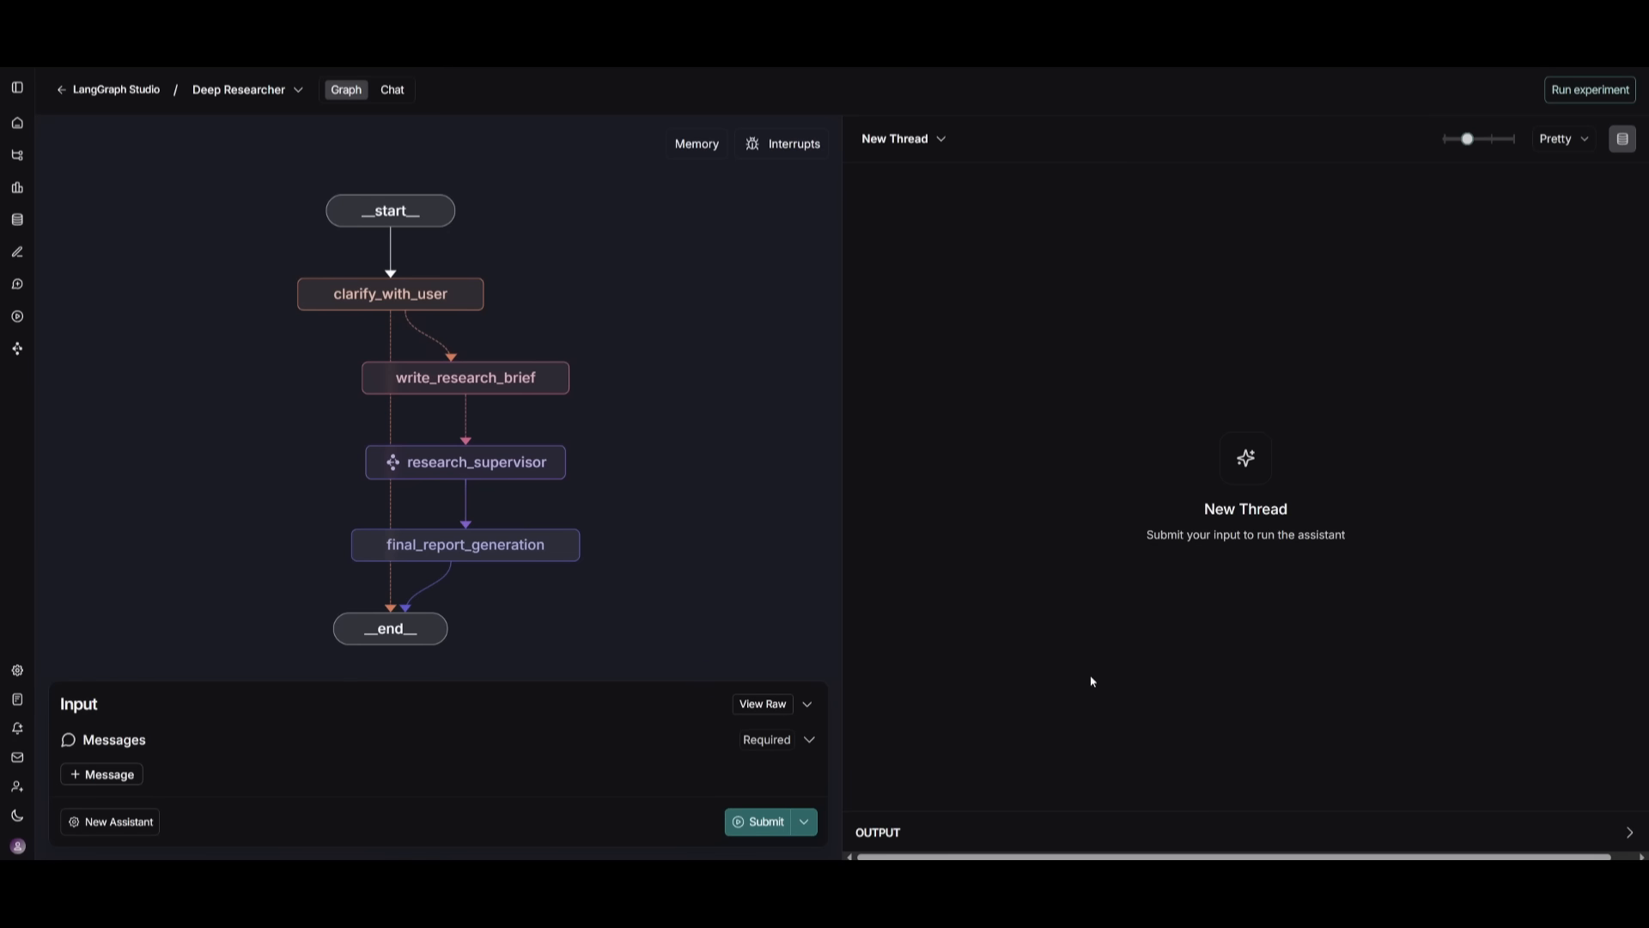
Start a new chat thread for the LLMs-for-code-generation research request with Show tool calls enabled.
left_click(392, 90)
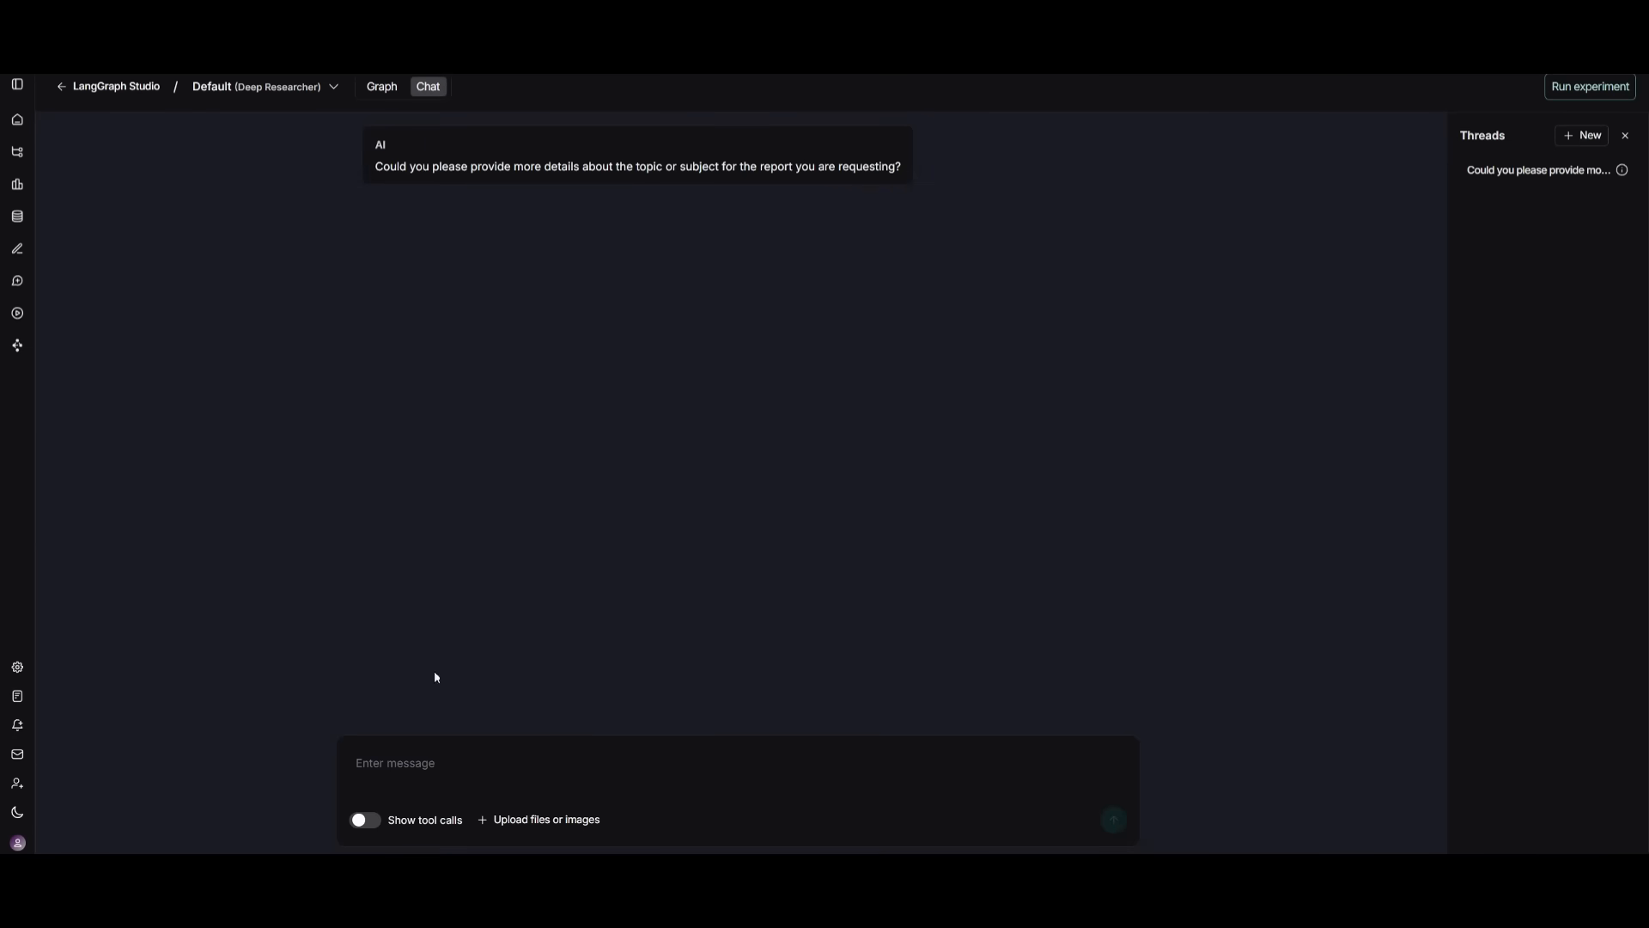
left_click(395, 762)
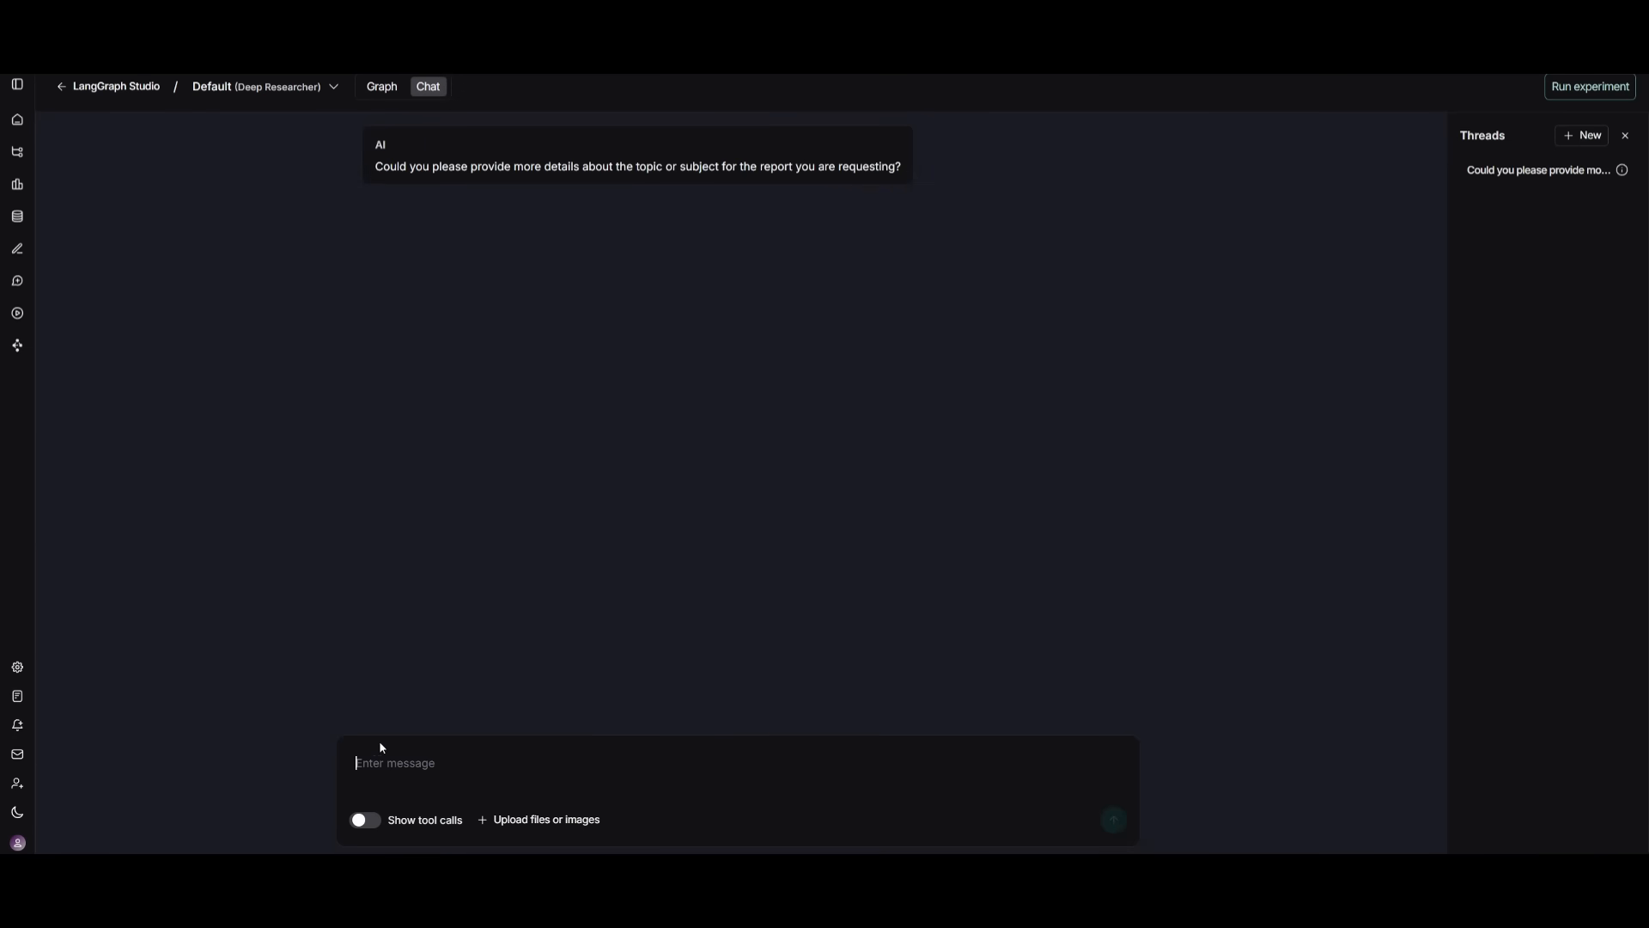
mouse_move(432, 723)
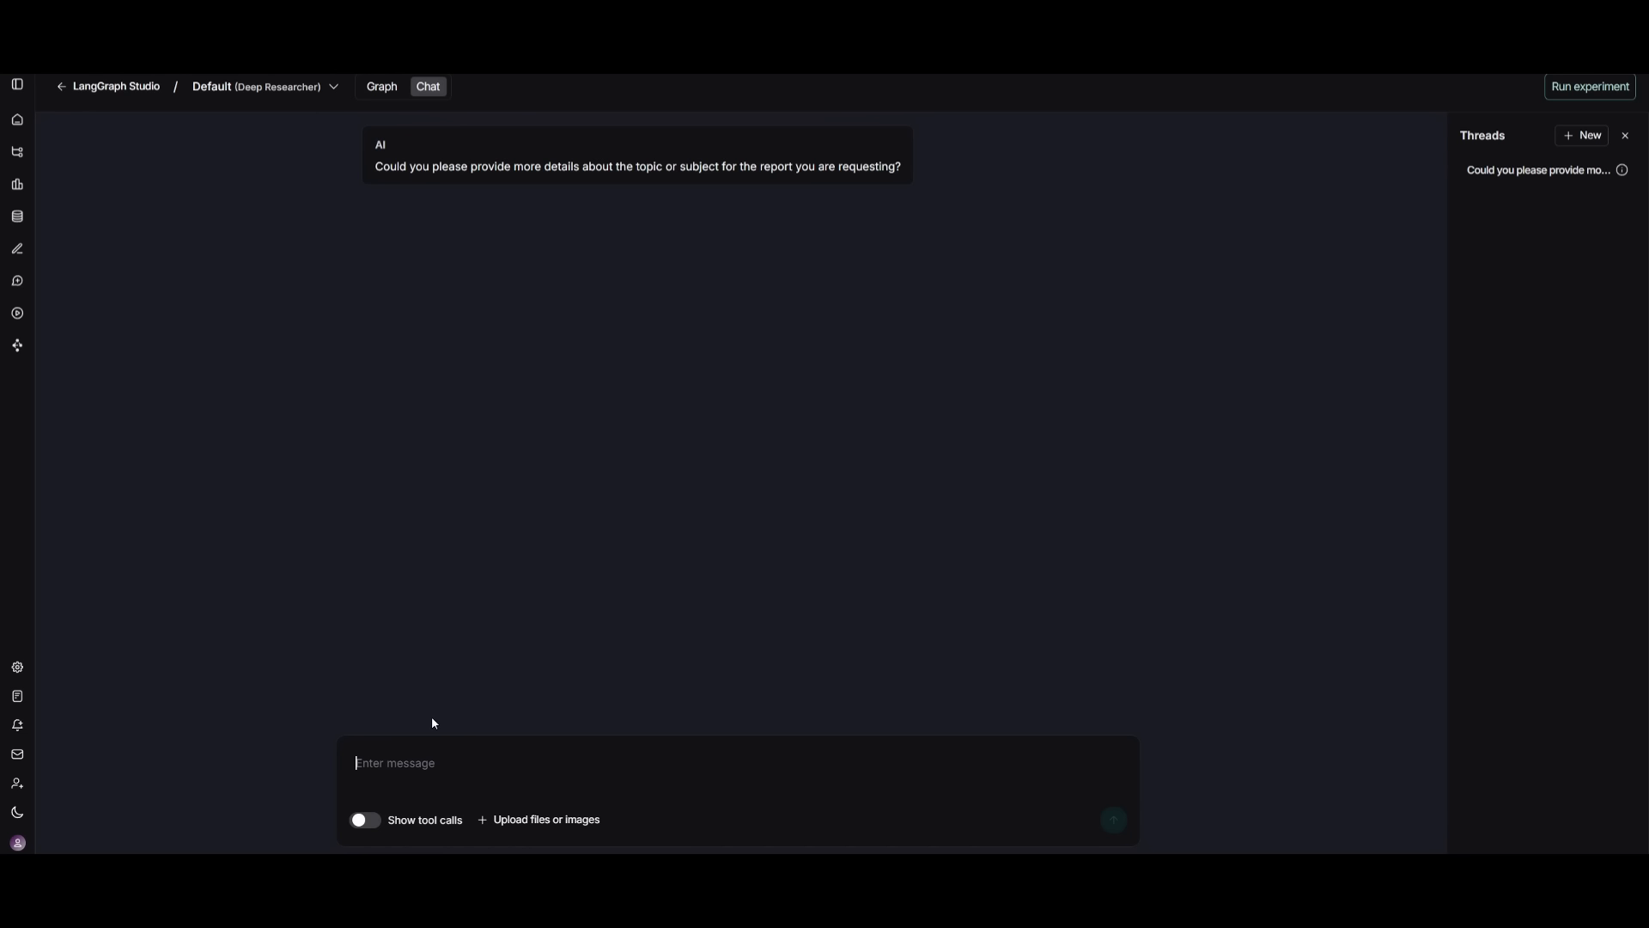
mouse_move(574, 685)
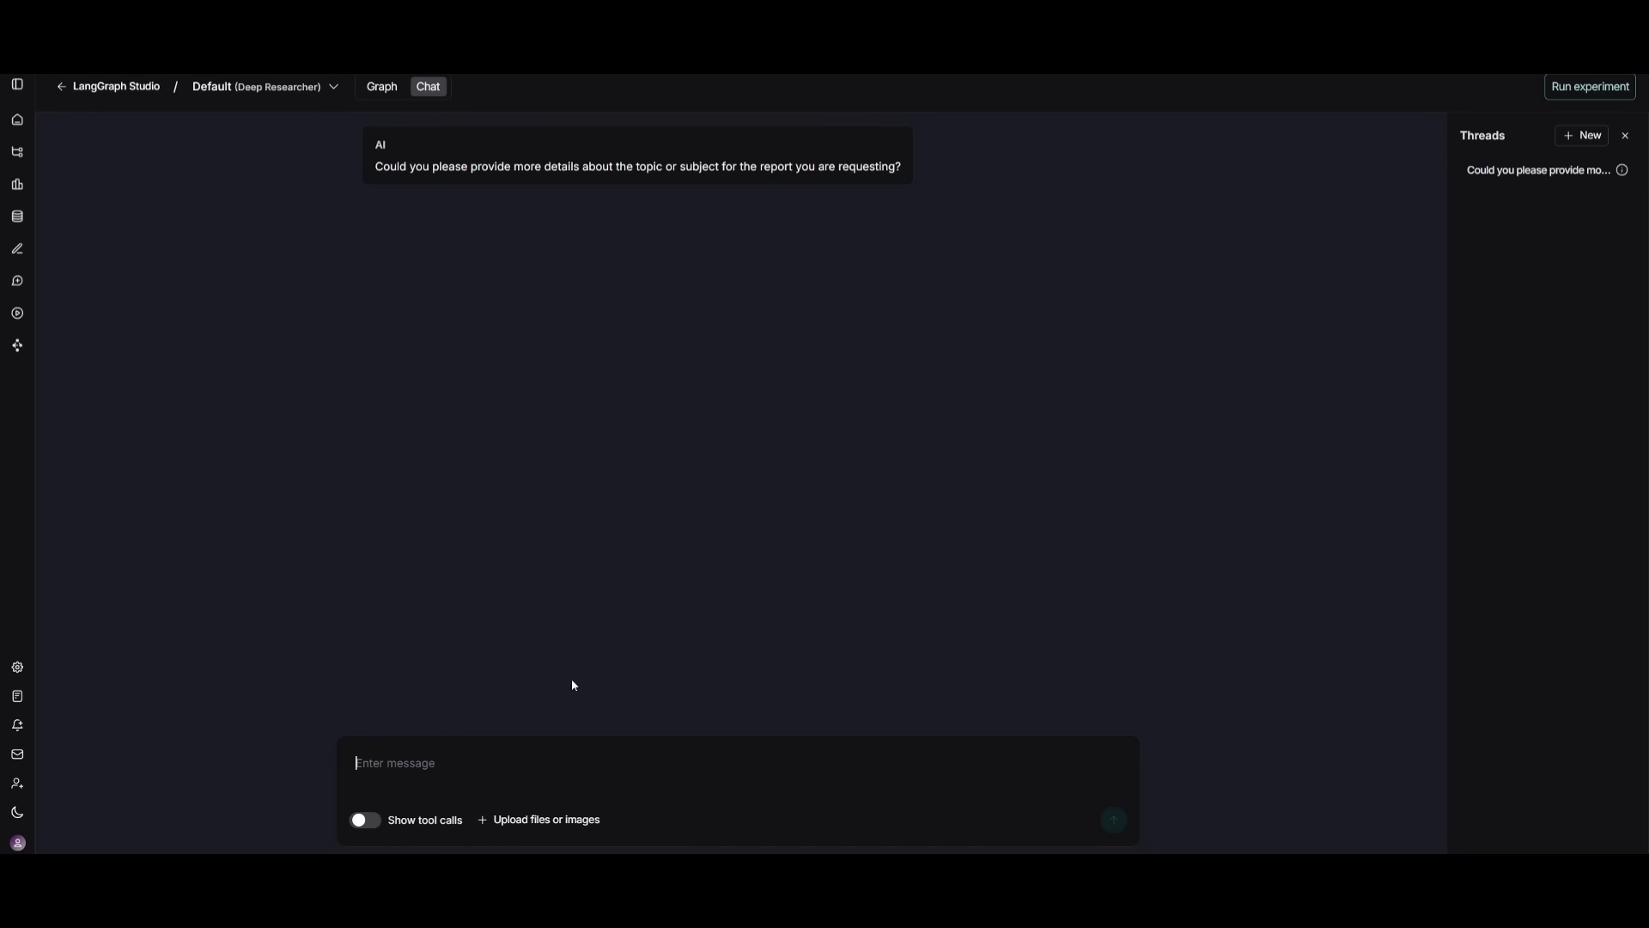
mouse_move(643, 407)
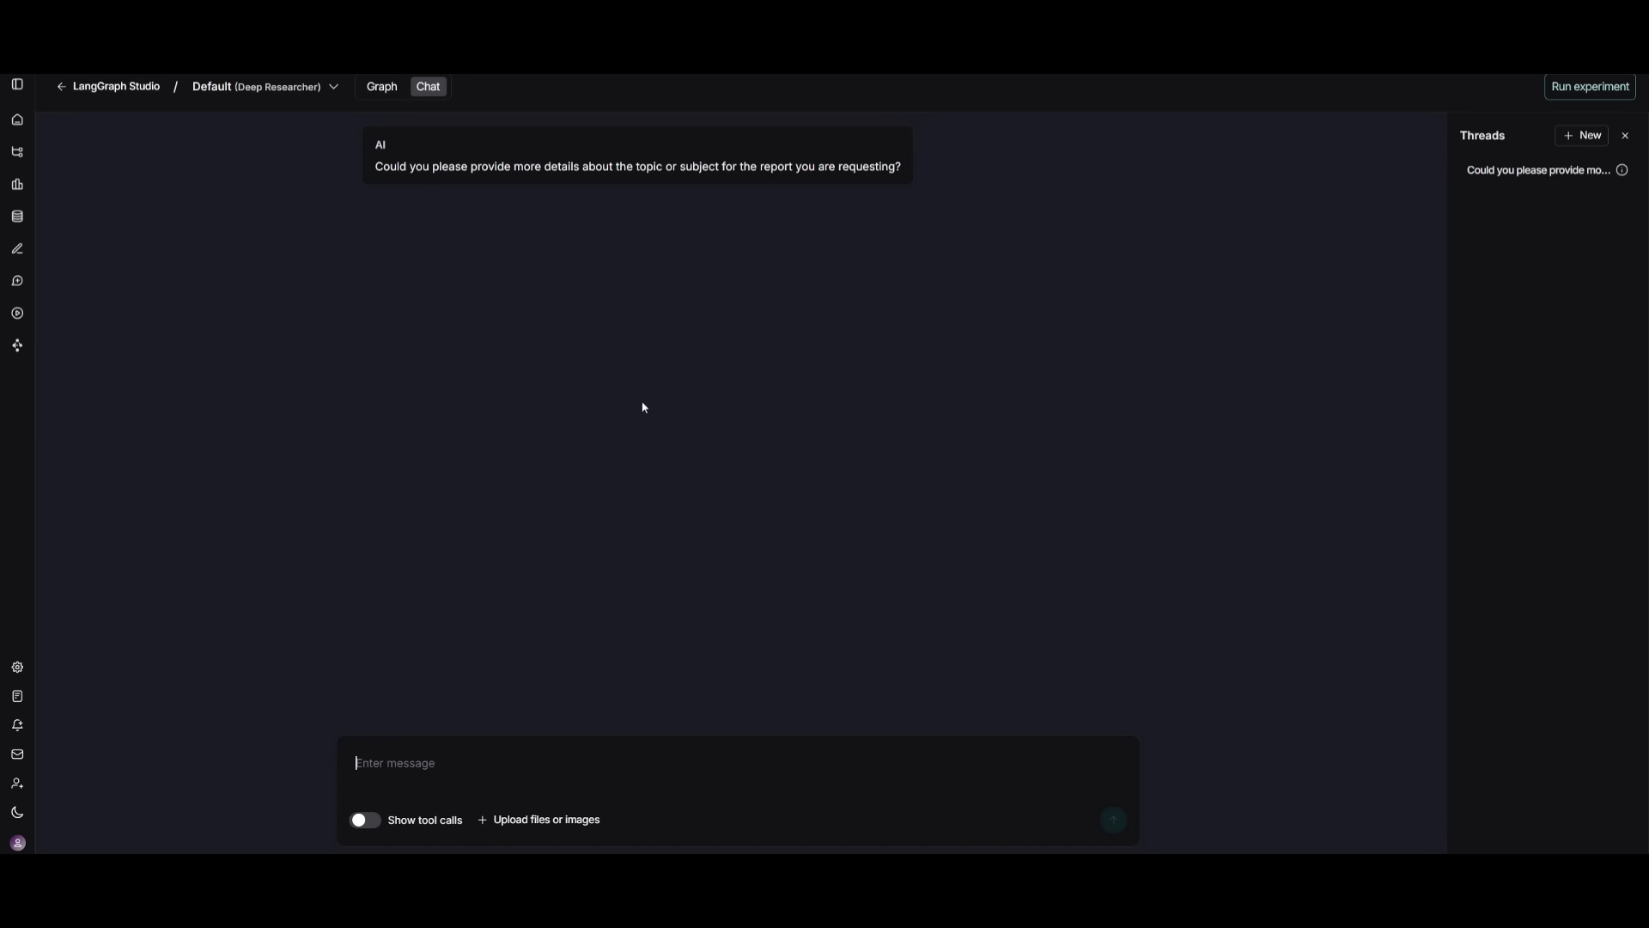
left_click(362, 819)
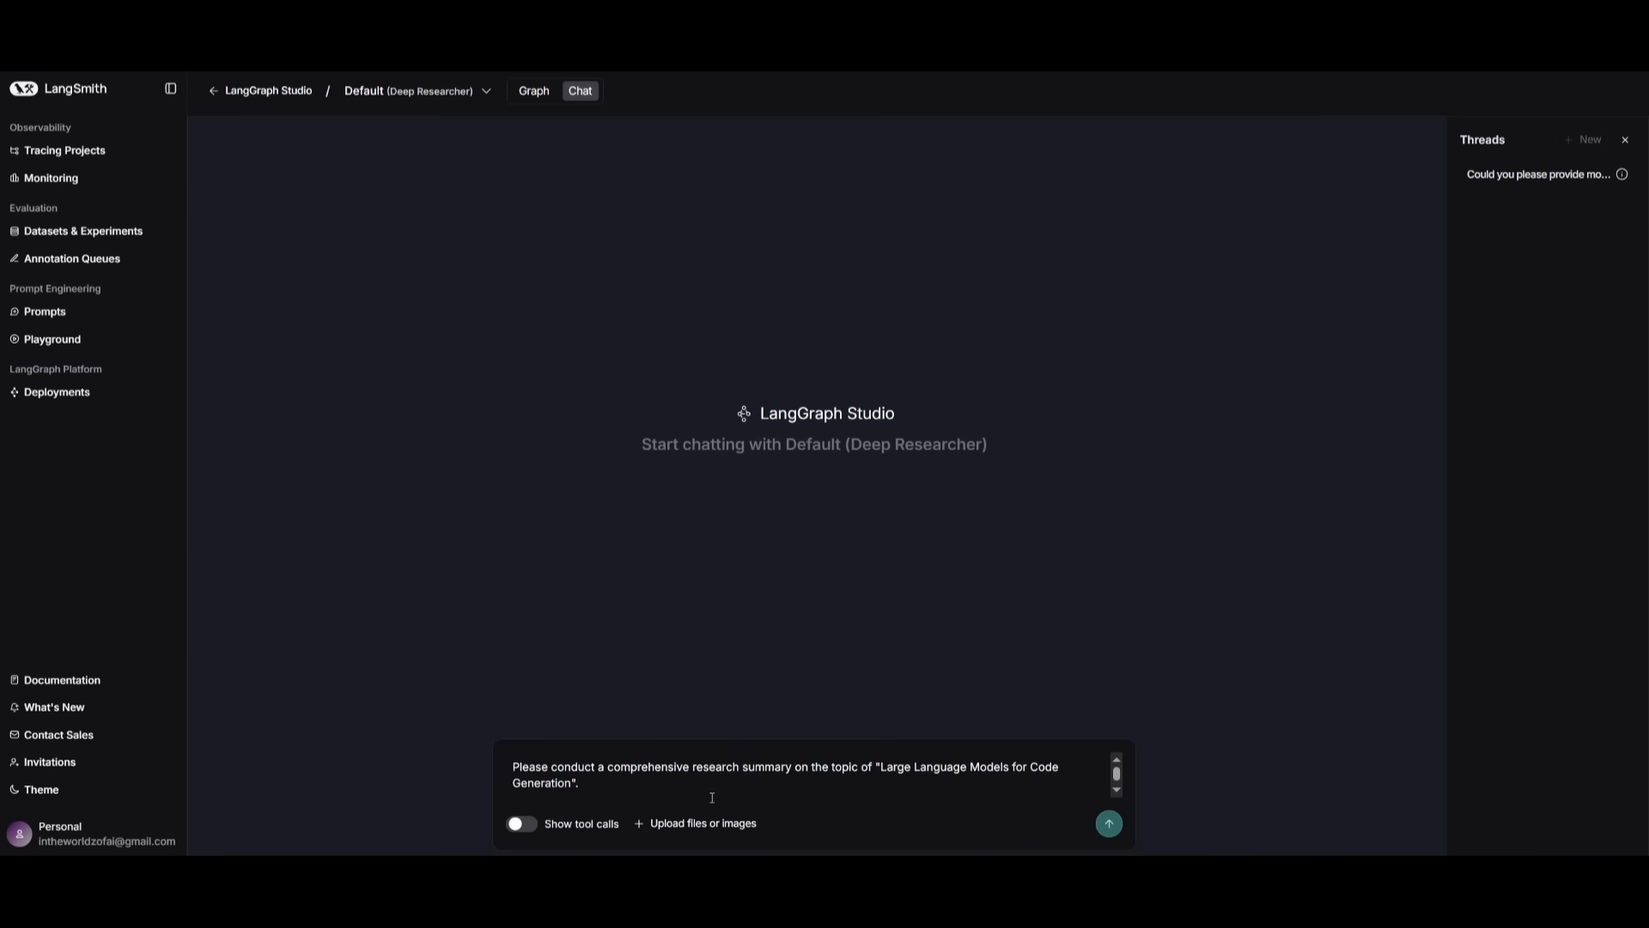
left_click(521, 823)
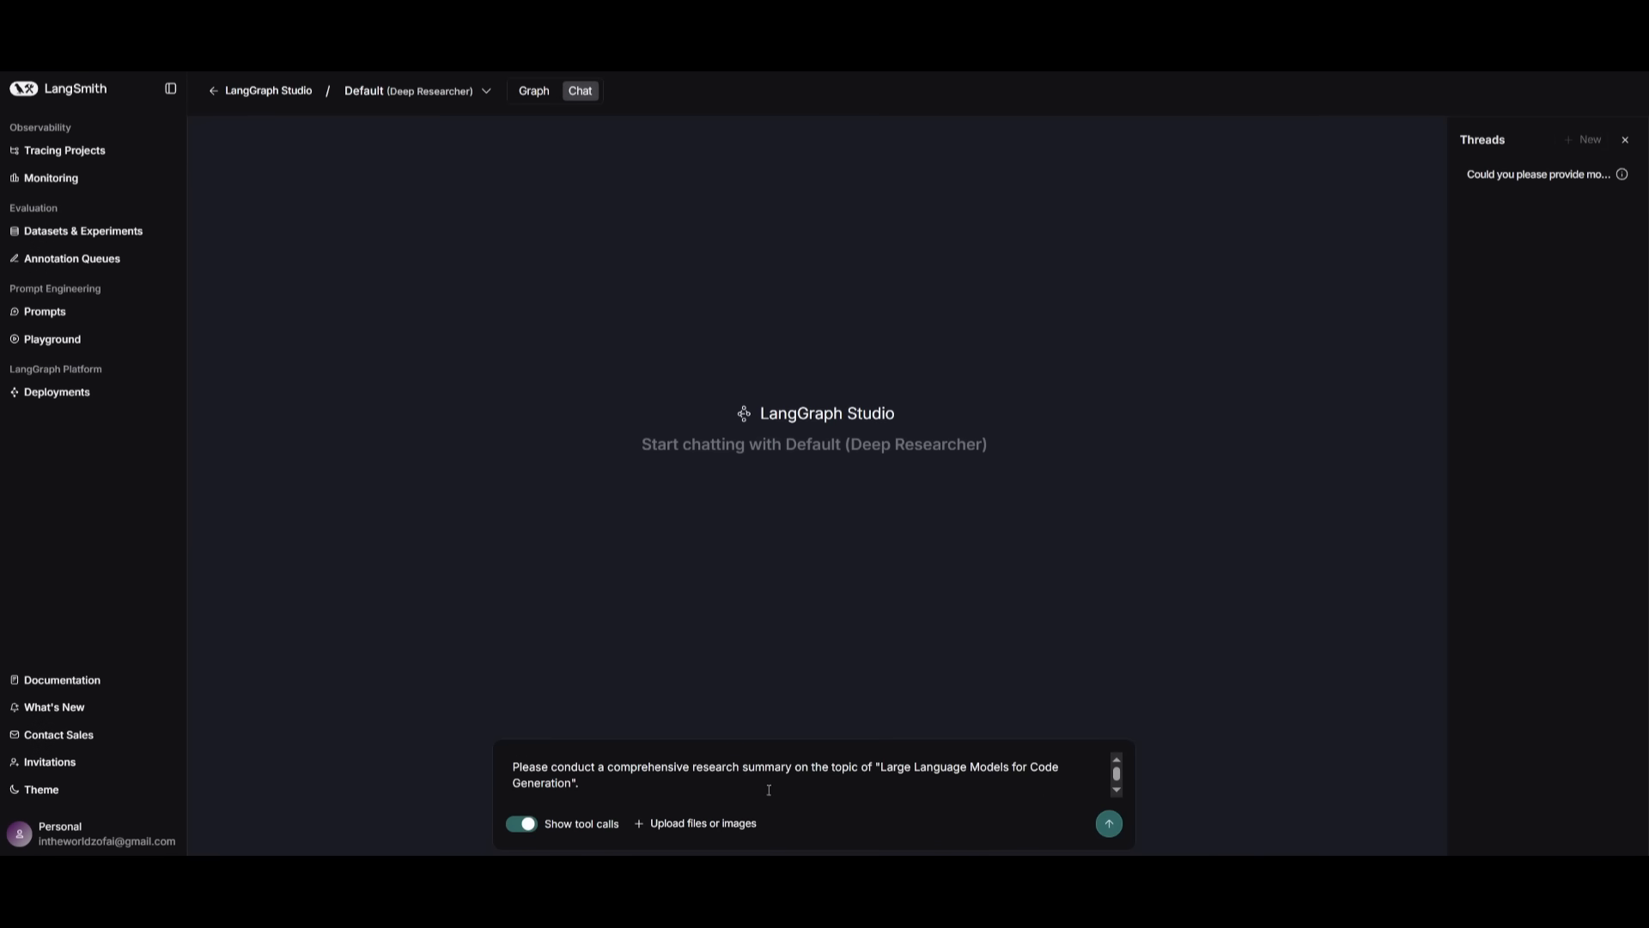
mouse_move(1108, 823)
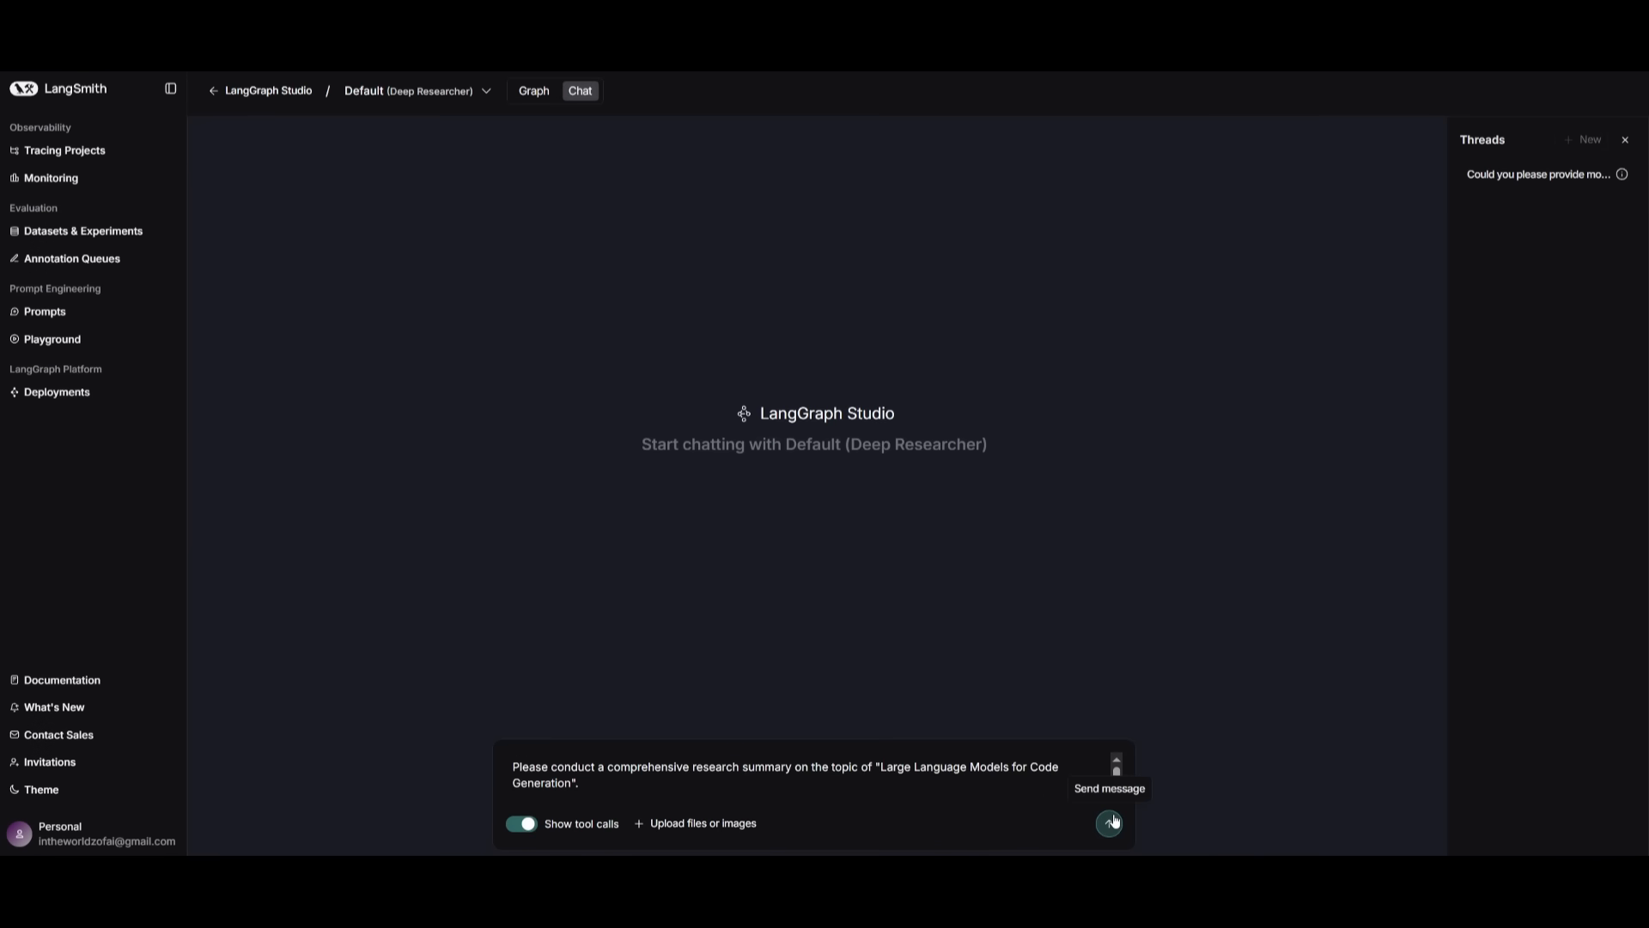
Send the LLM code-generation request and read the returned report down to its numbered references.
left_click(1111, 823)
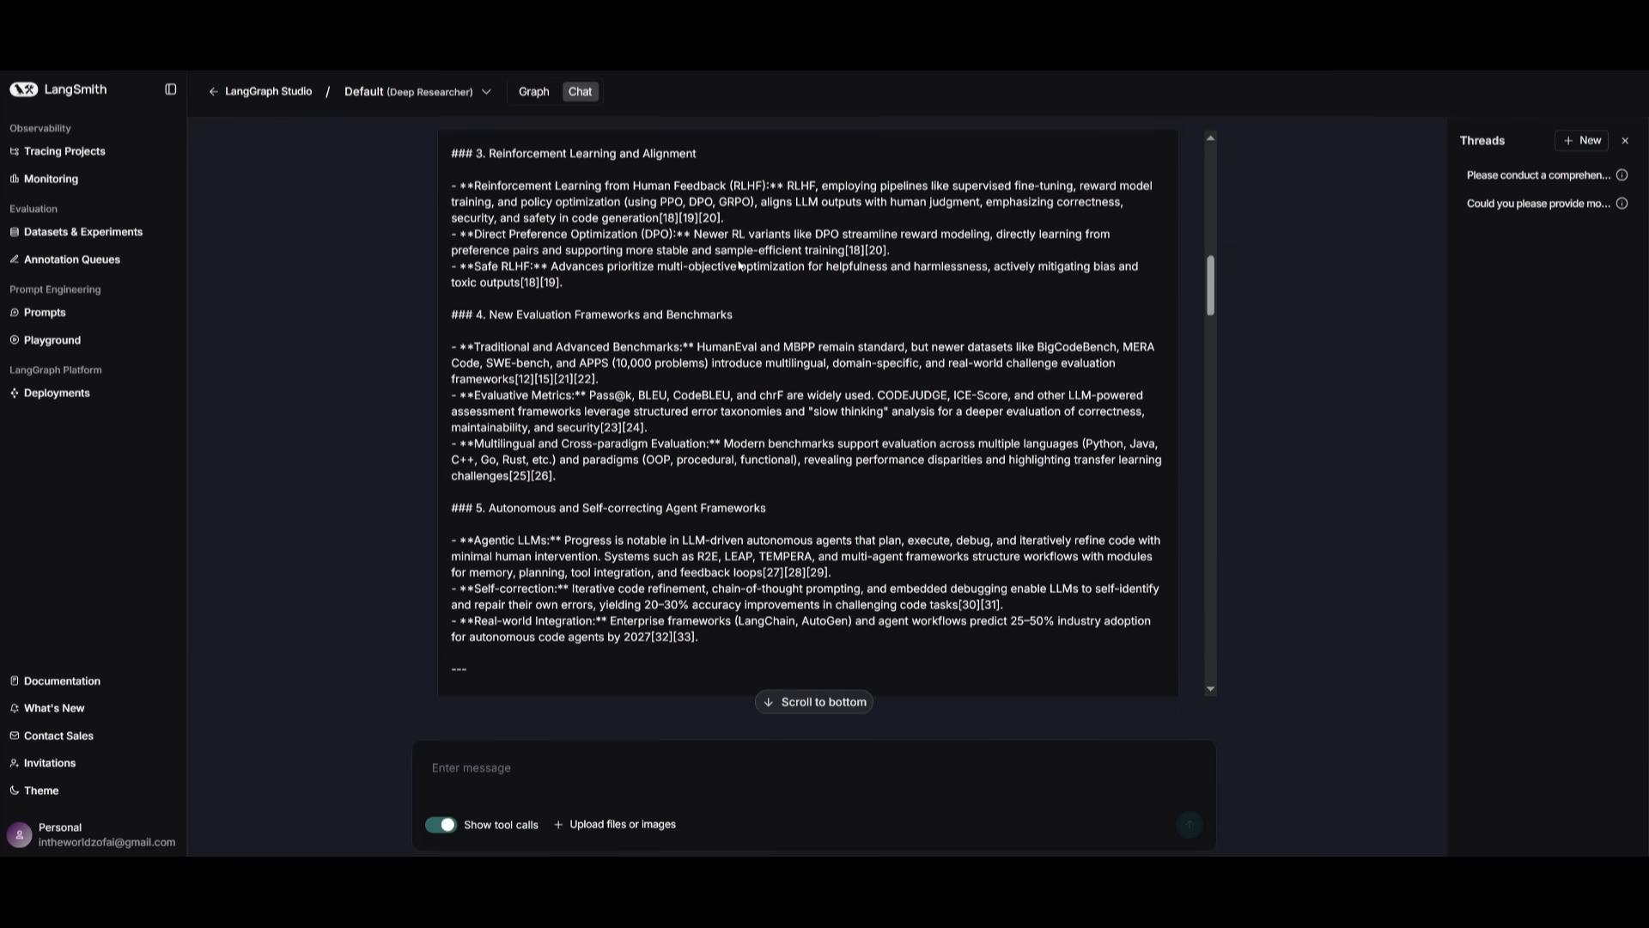
scroll("down", 3)
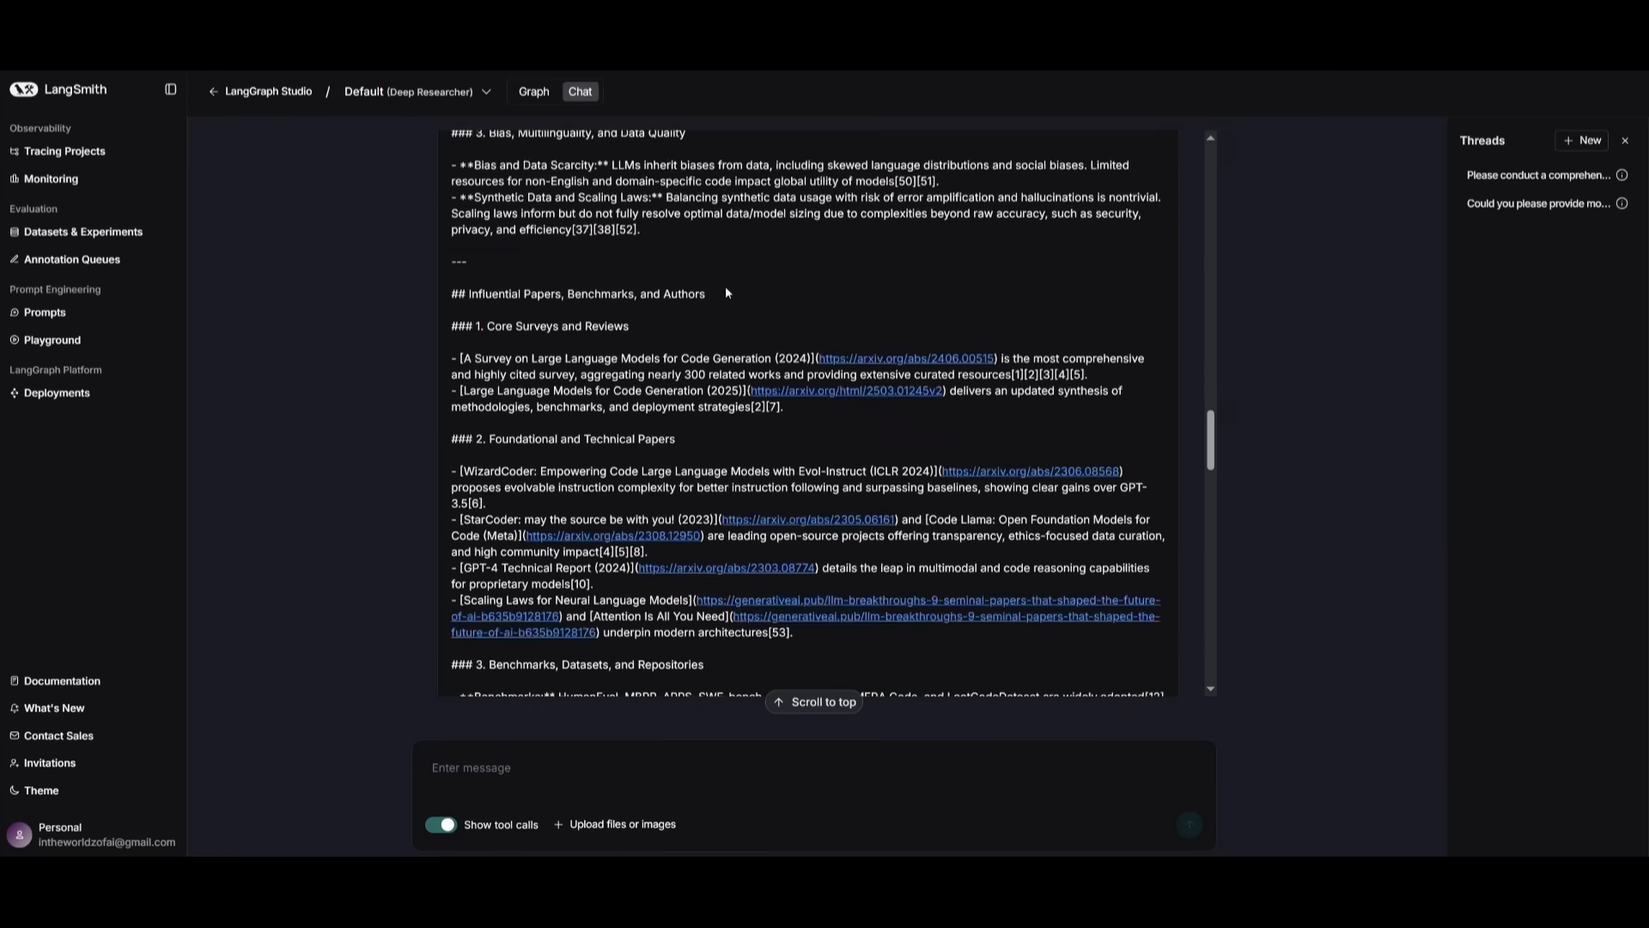
scroll("down", 3)
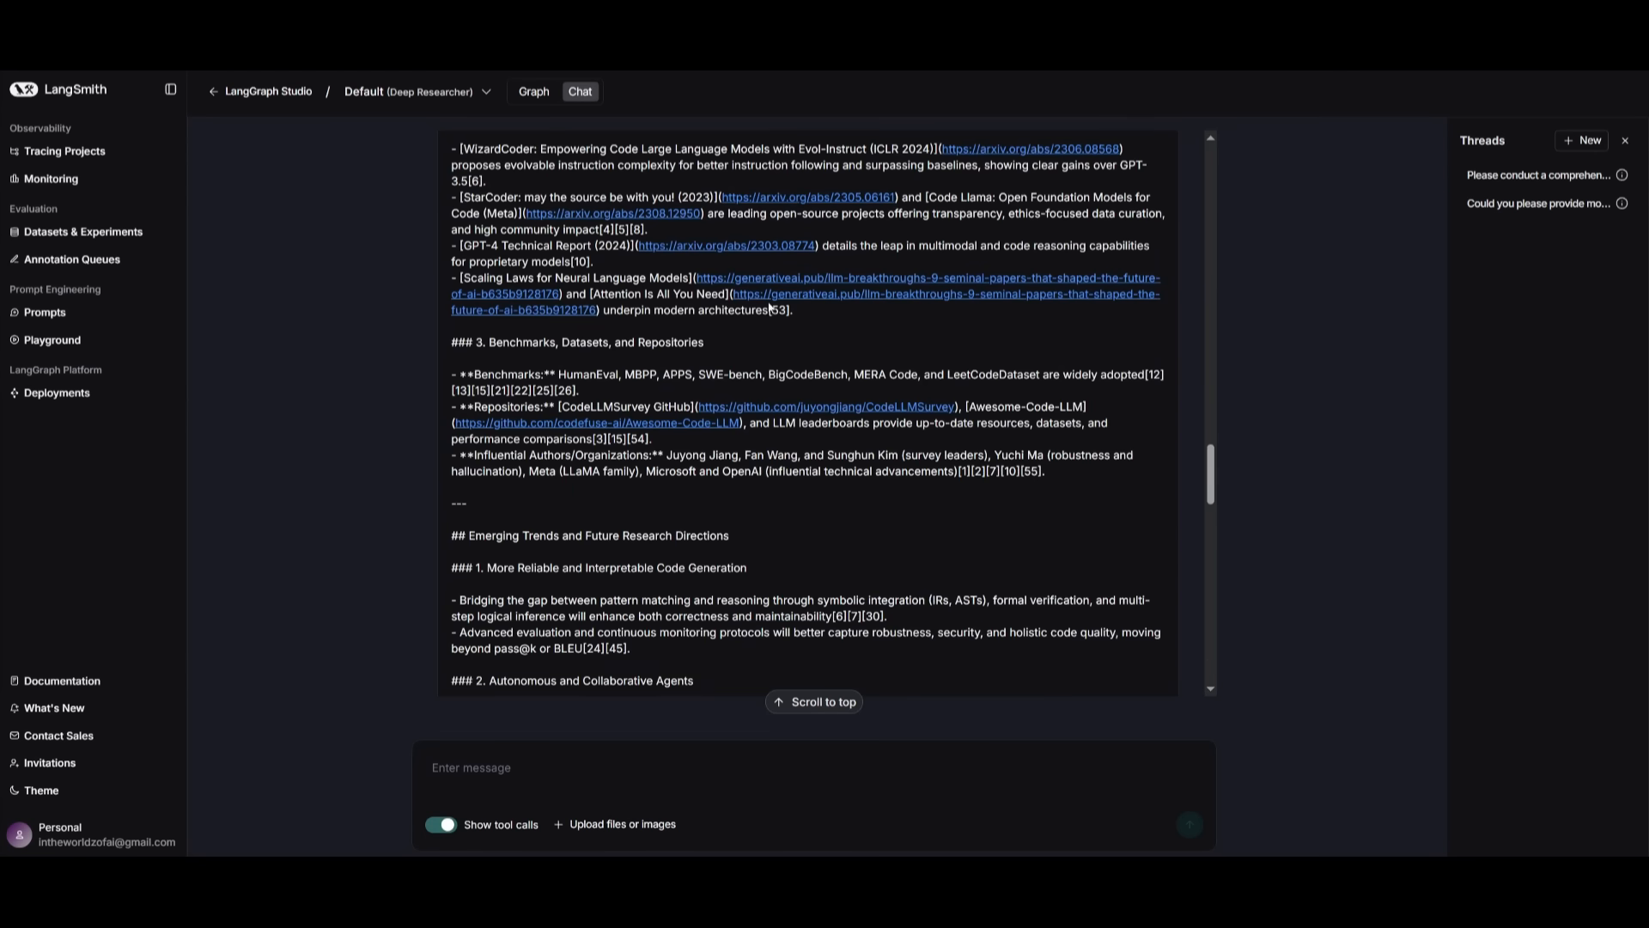
scroll("down", 3)
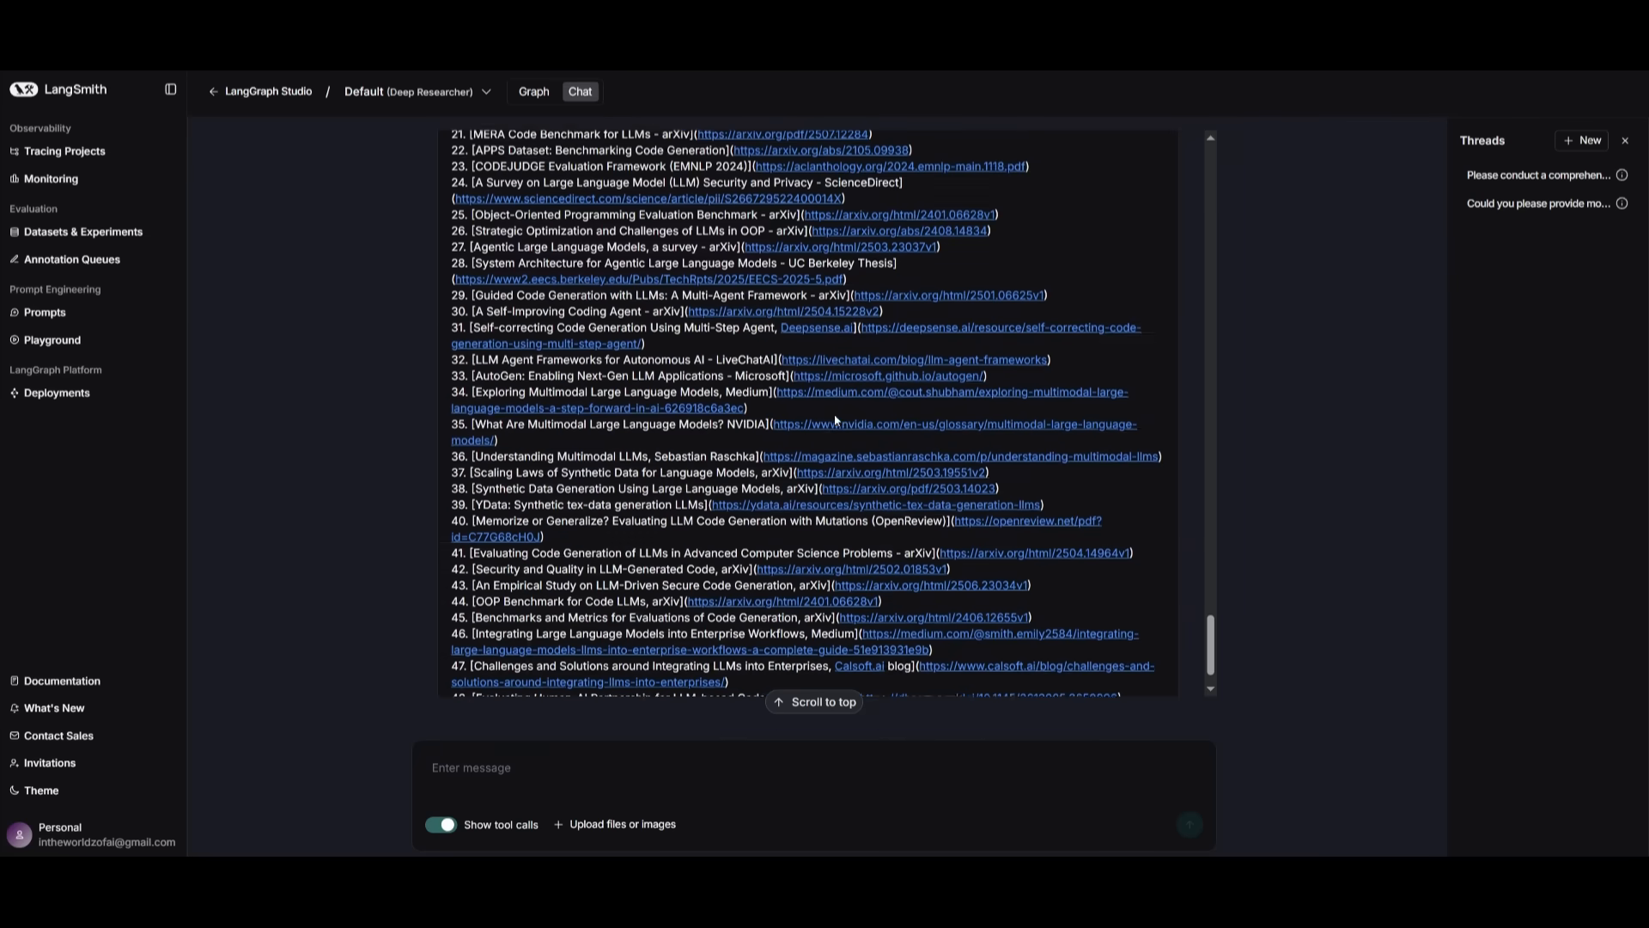
scroll("down", 3)
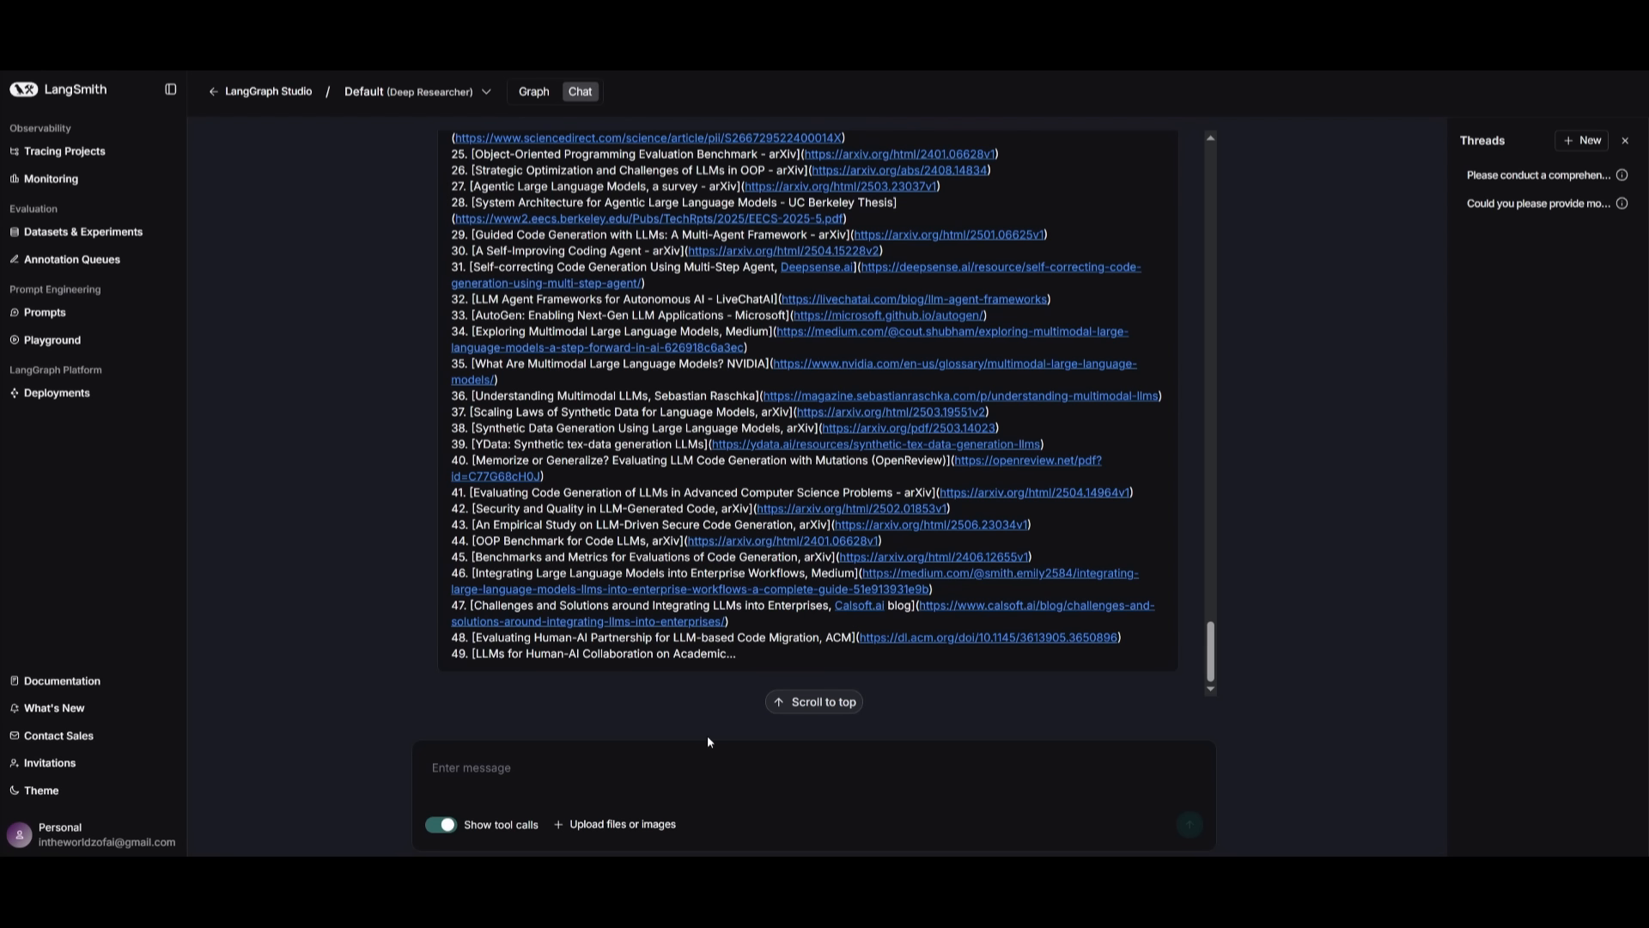
mouse_move(692, 716)
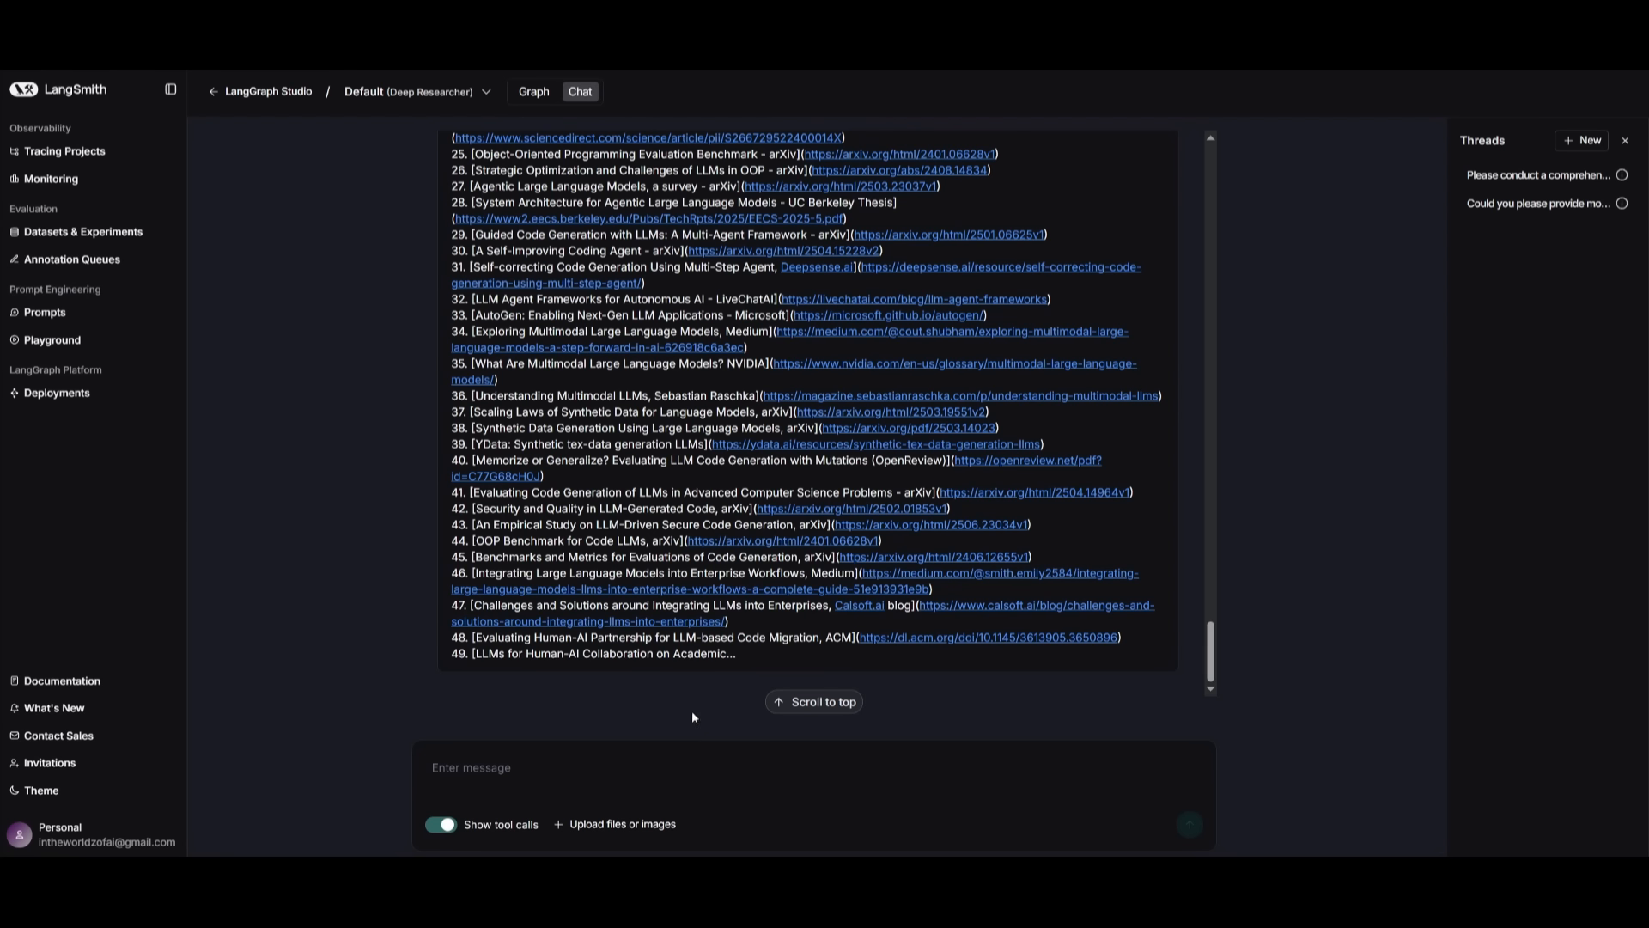
mouse_move(669, 708)
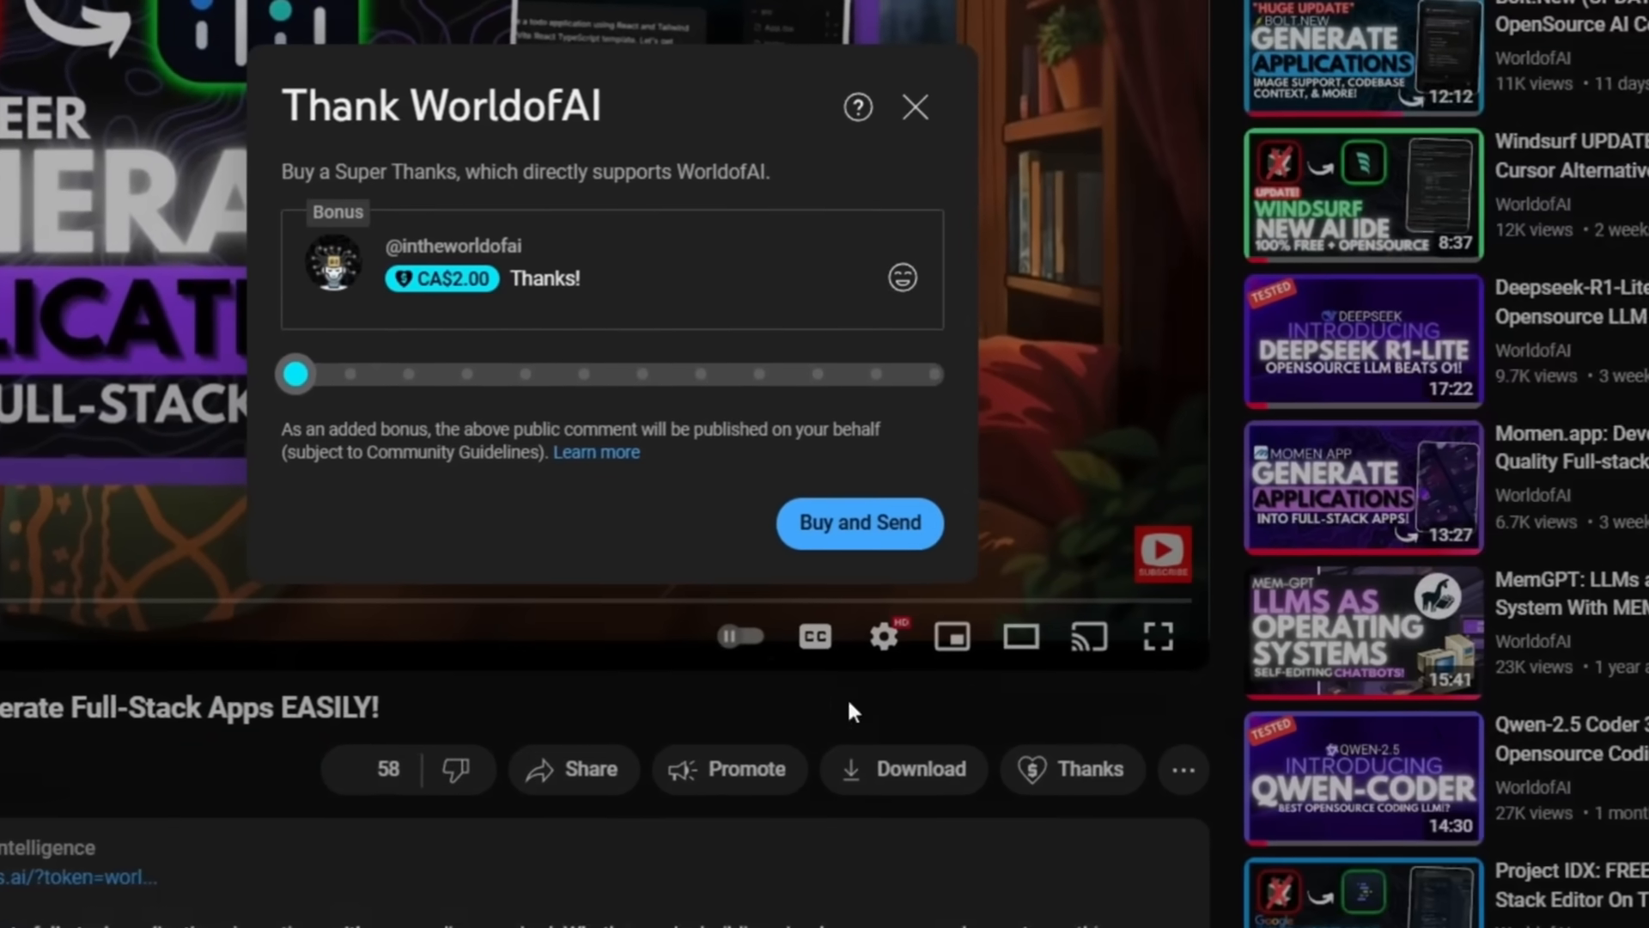
Raise the Super Thanks amount to CA$10.00, then to CA$400.00.
left_click_drag(295, 373, 711, 457)
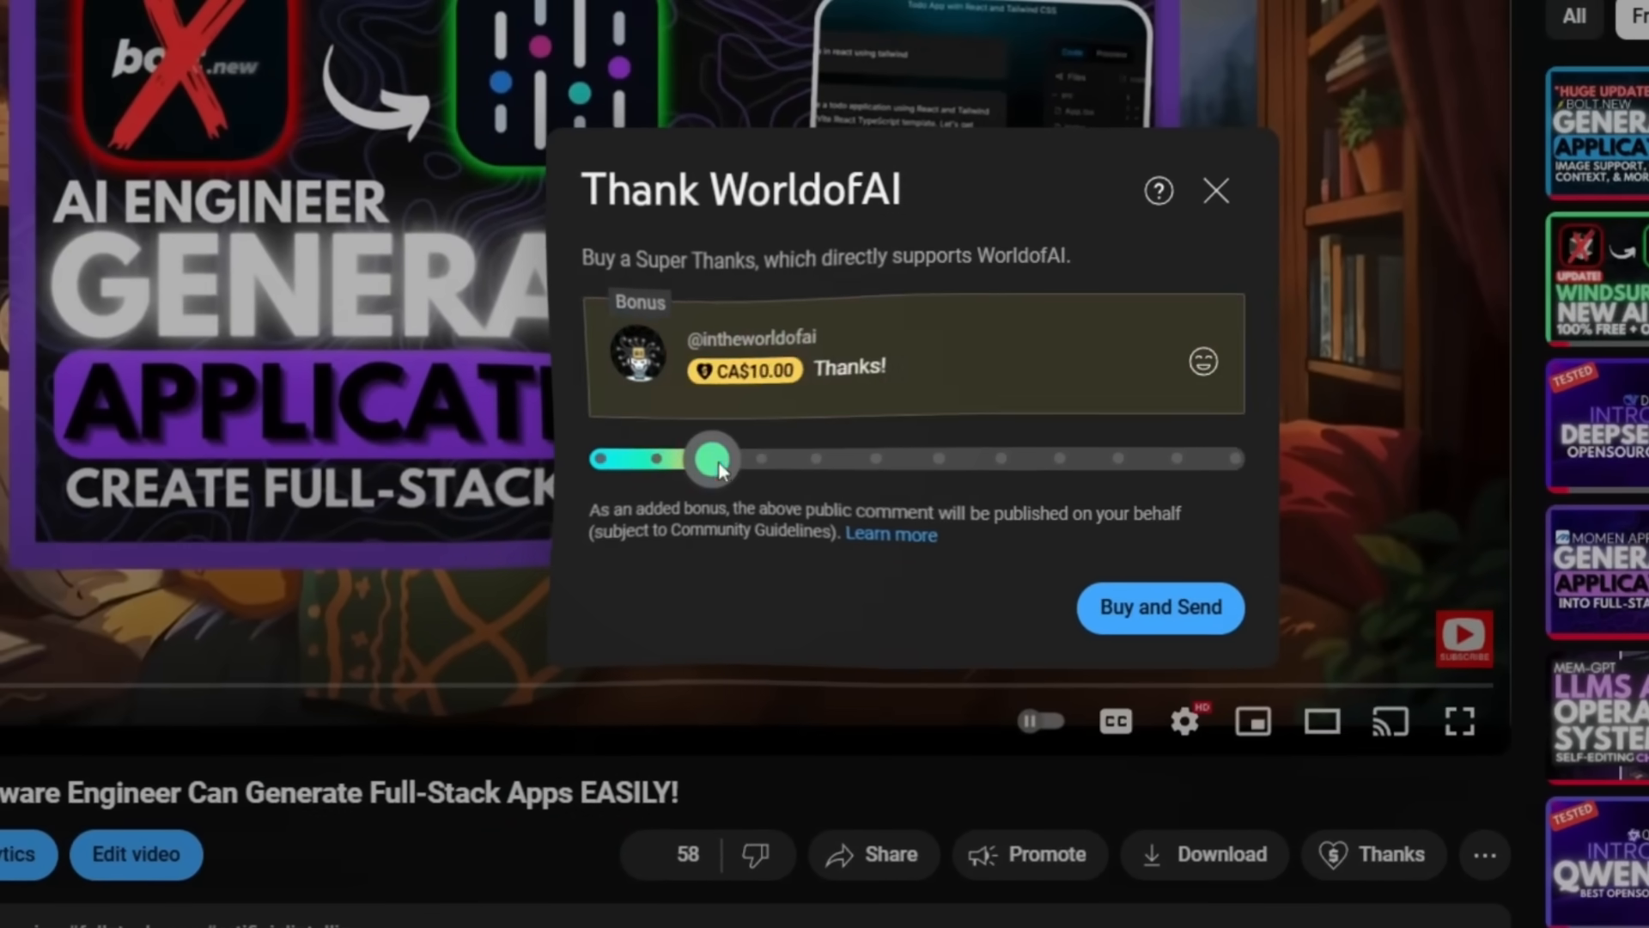
left_click_drag(713, 459, 1000, 467)
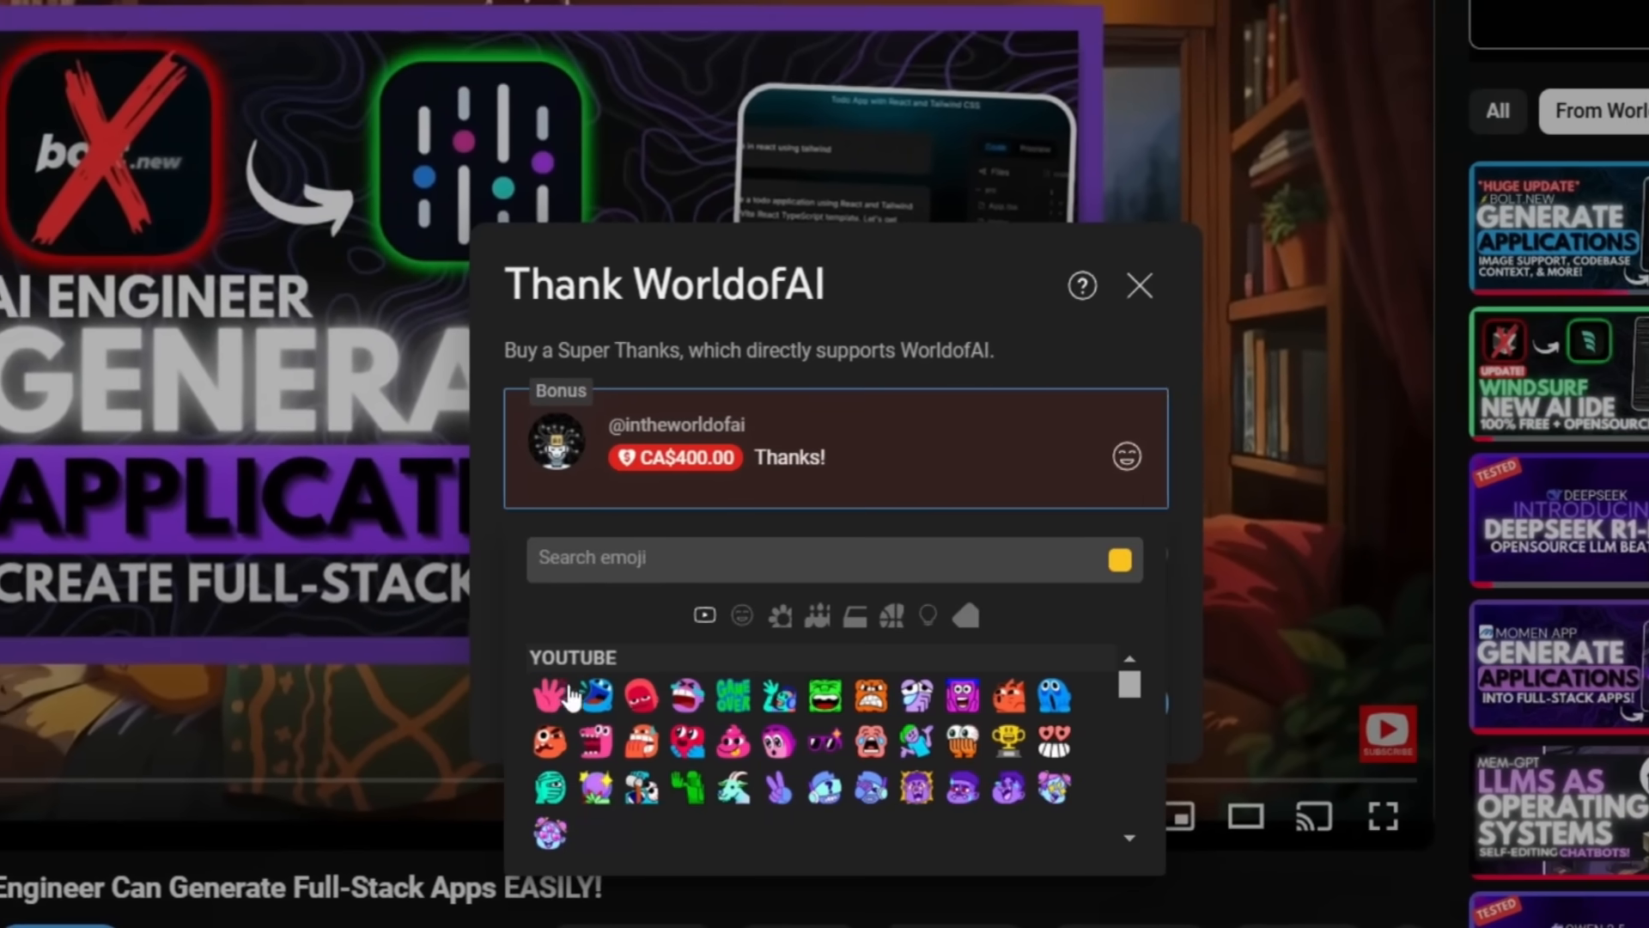
View the channel's membership tiers and the AI Mystic tier's perks.
left_click(1140, 285)
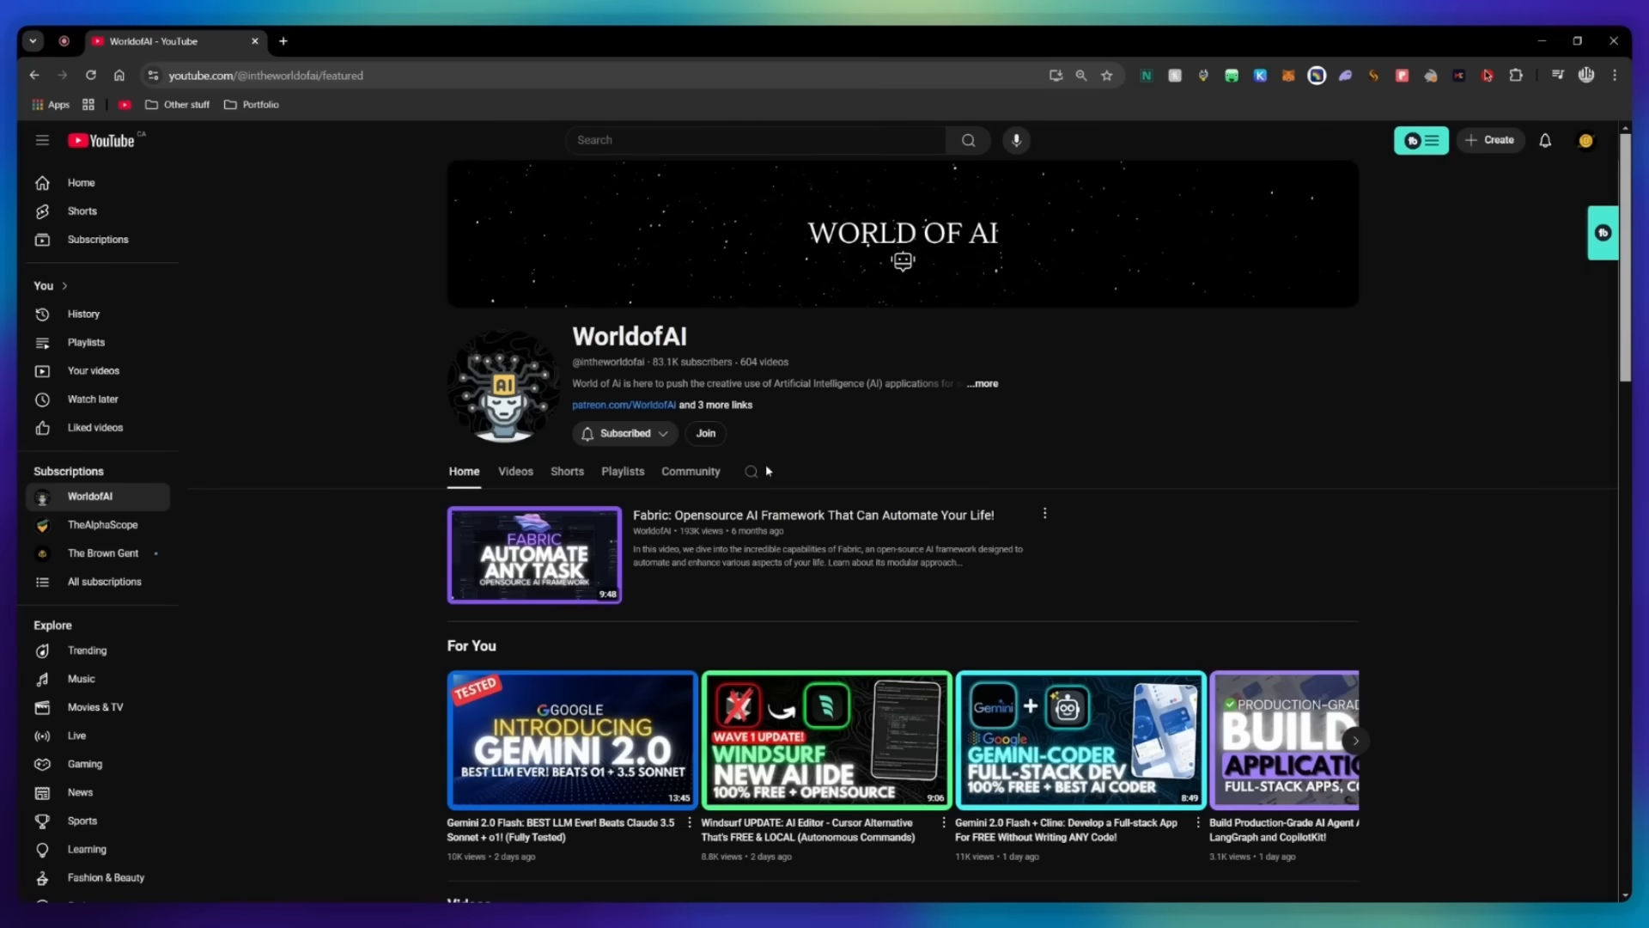
left_click(704, 433)
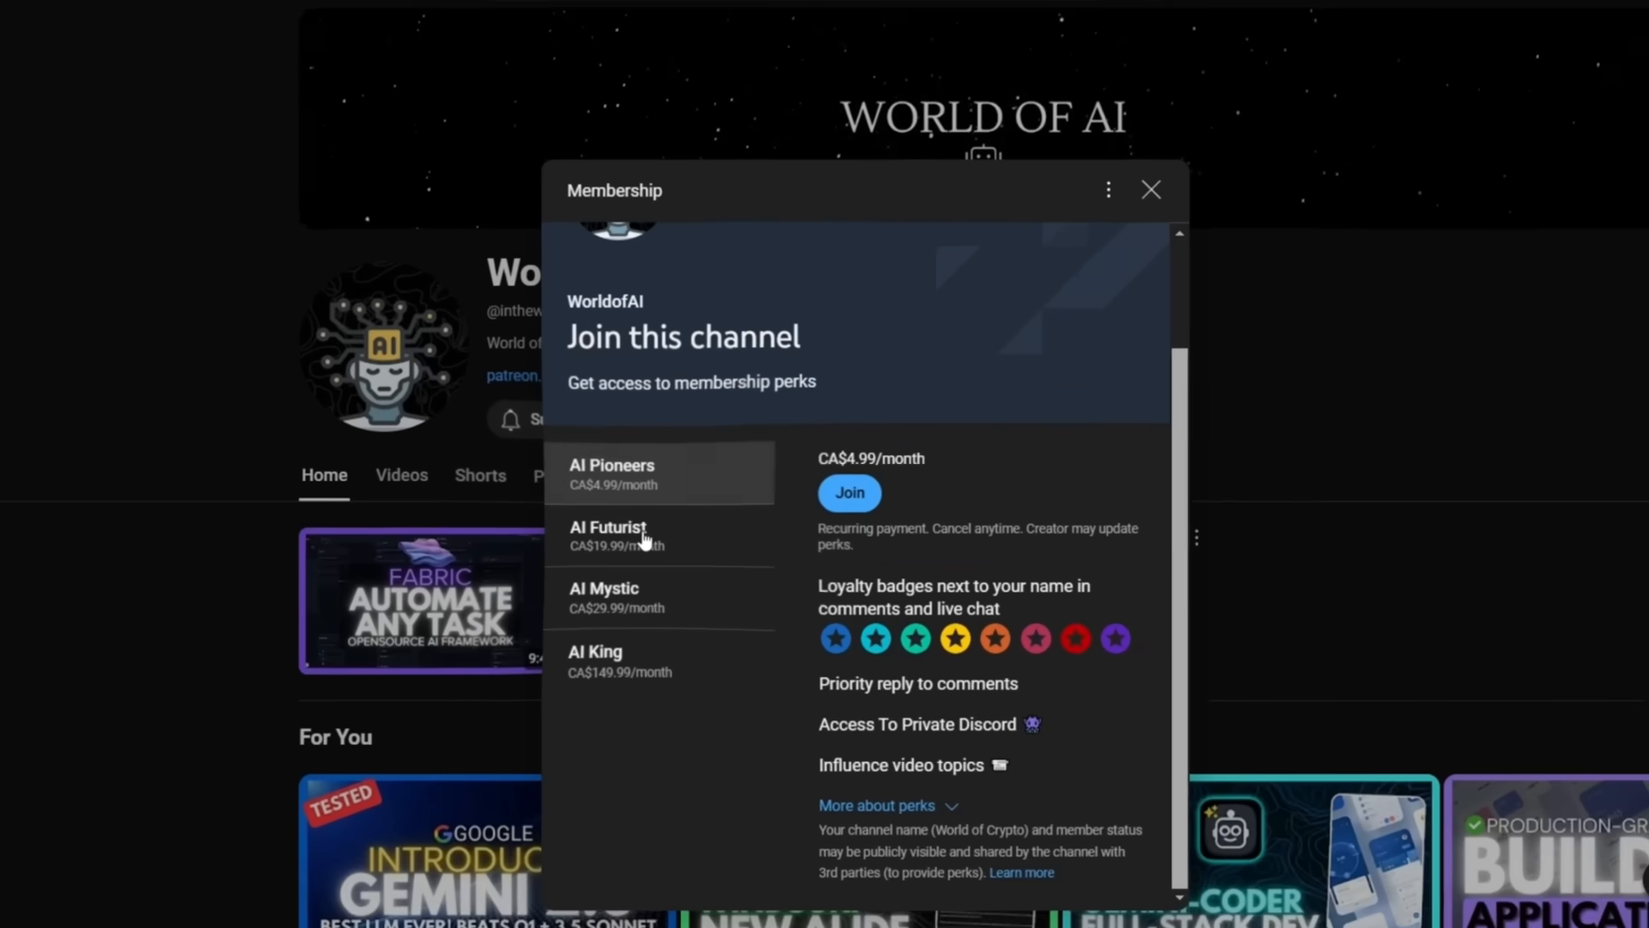
left_click(627, 598)
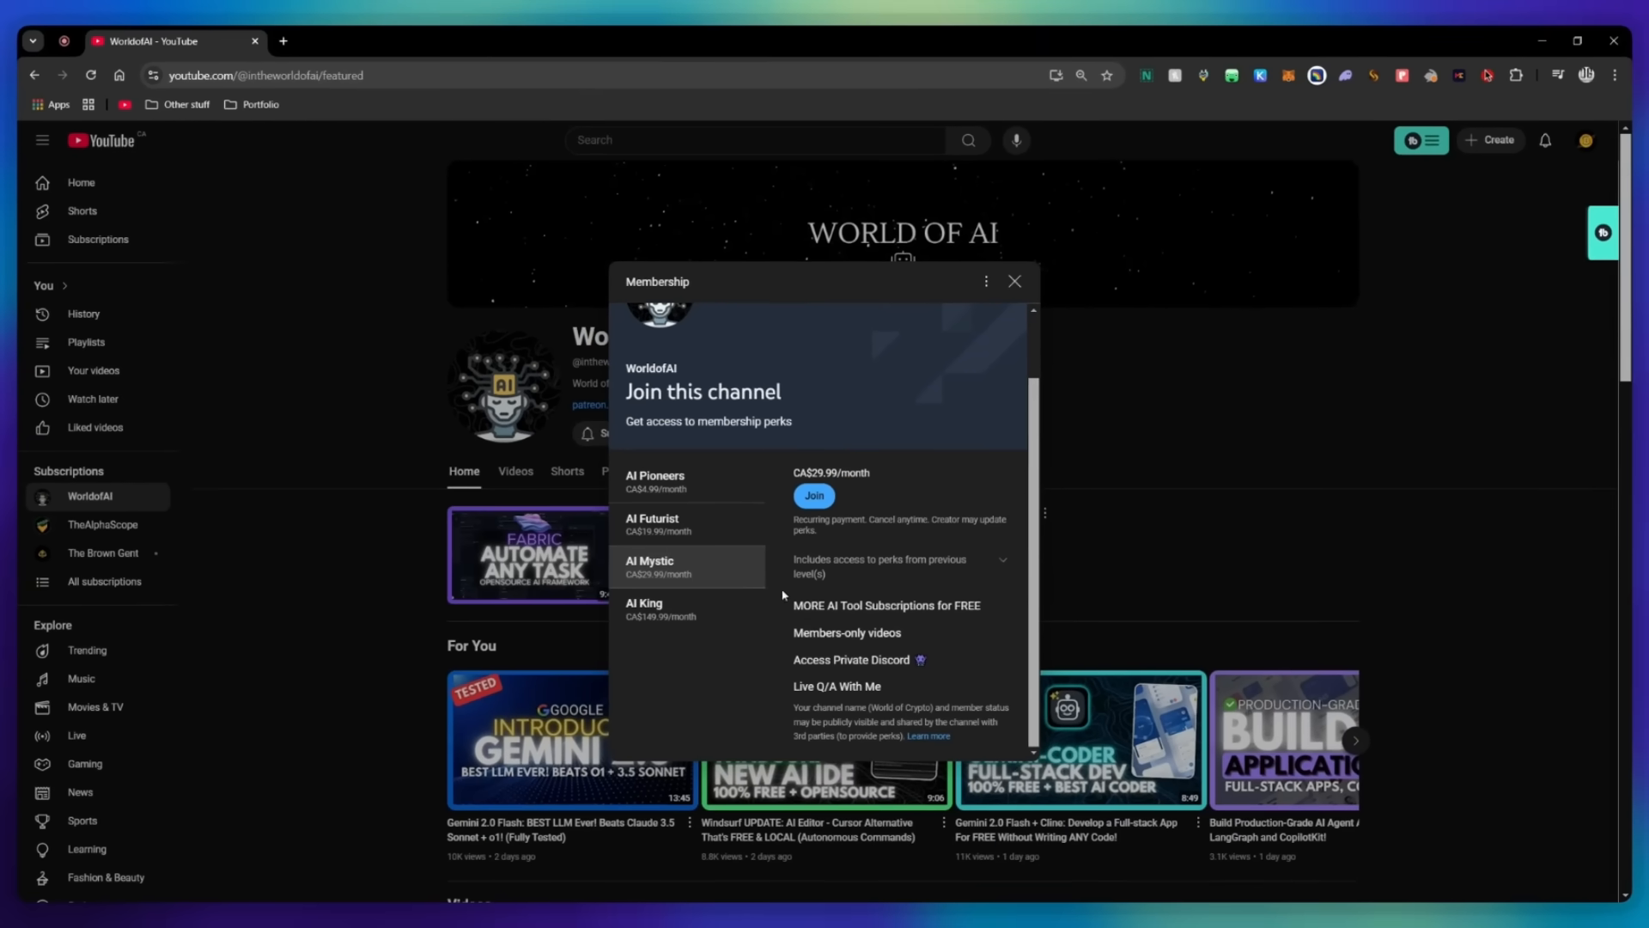
mouse_move(813, 495)
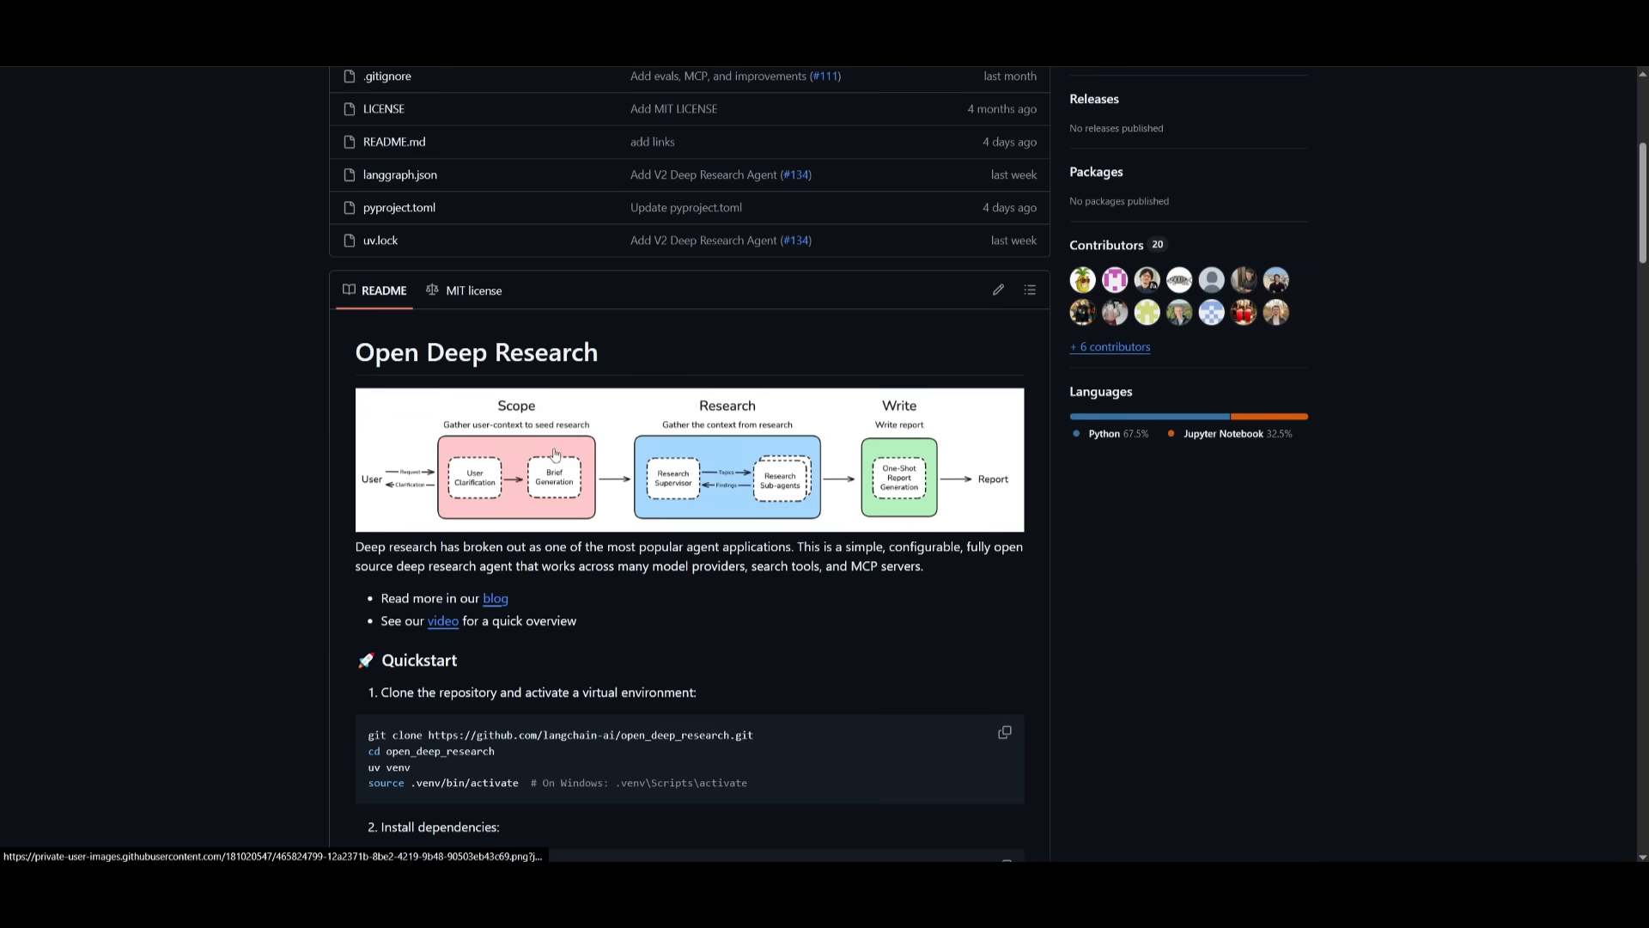
mouse_move(890, 581)
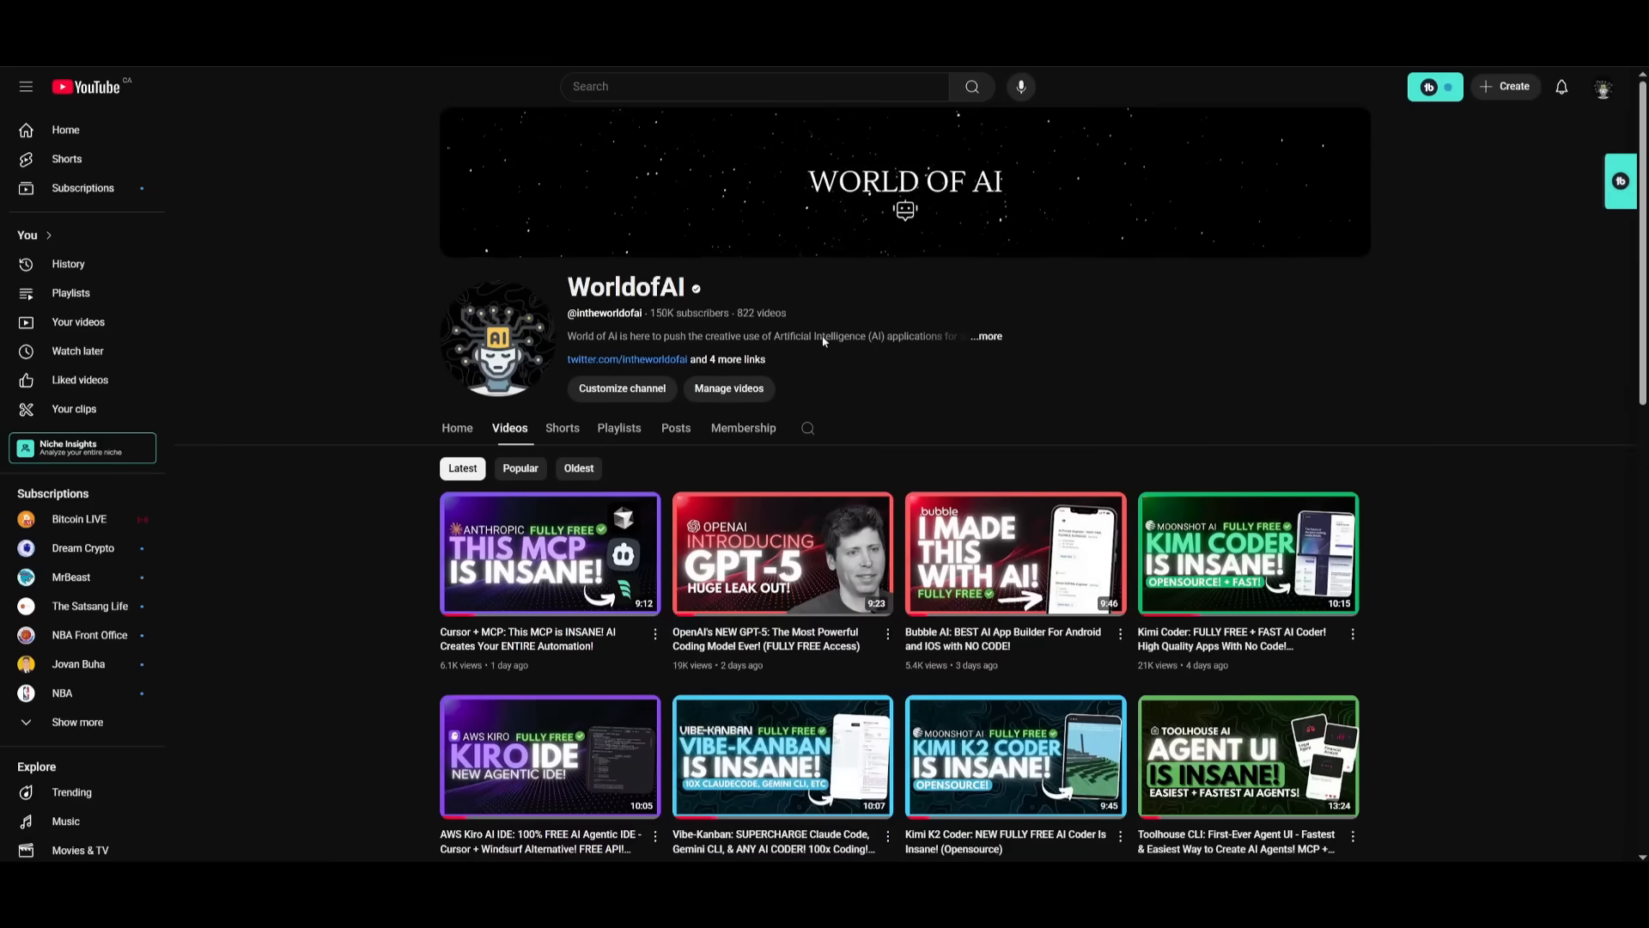
Scroll the WorldofAI video grid down to uploads from about a month ago.
scroll("down", 3)
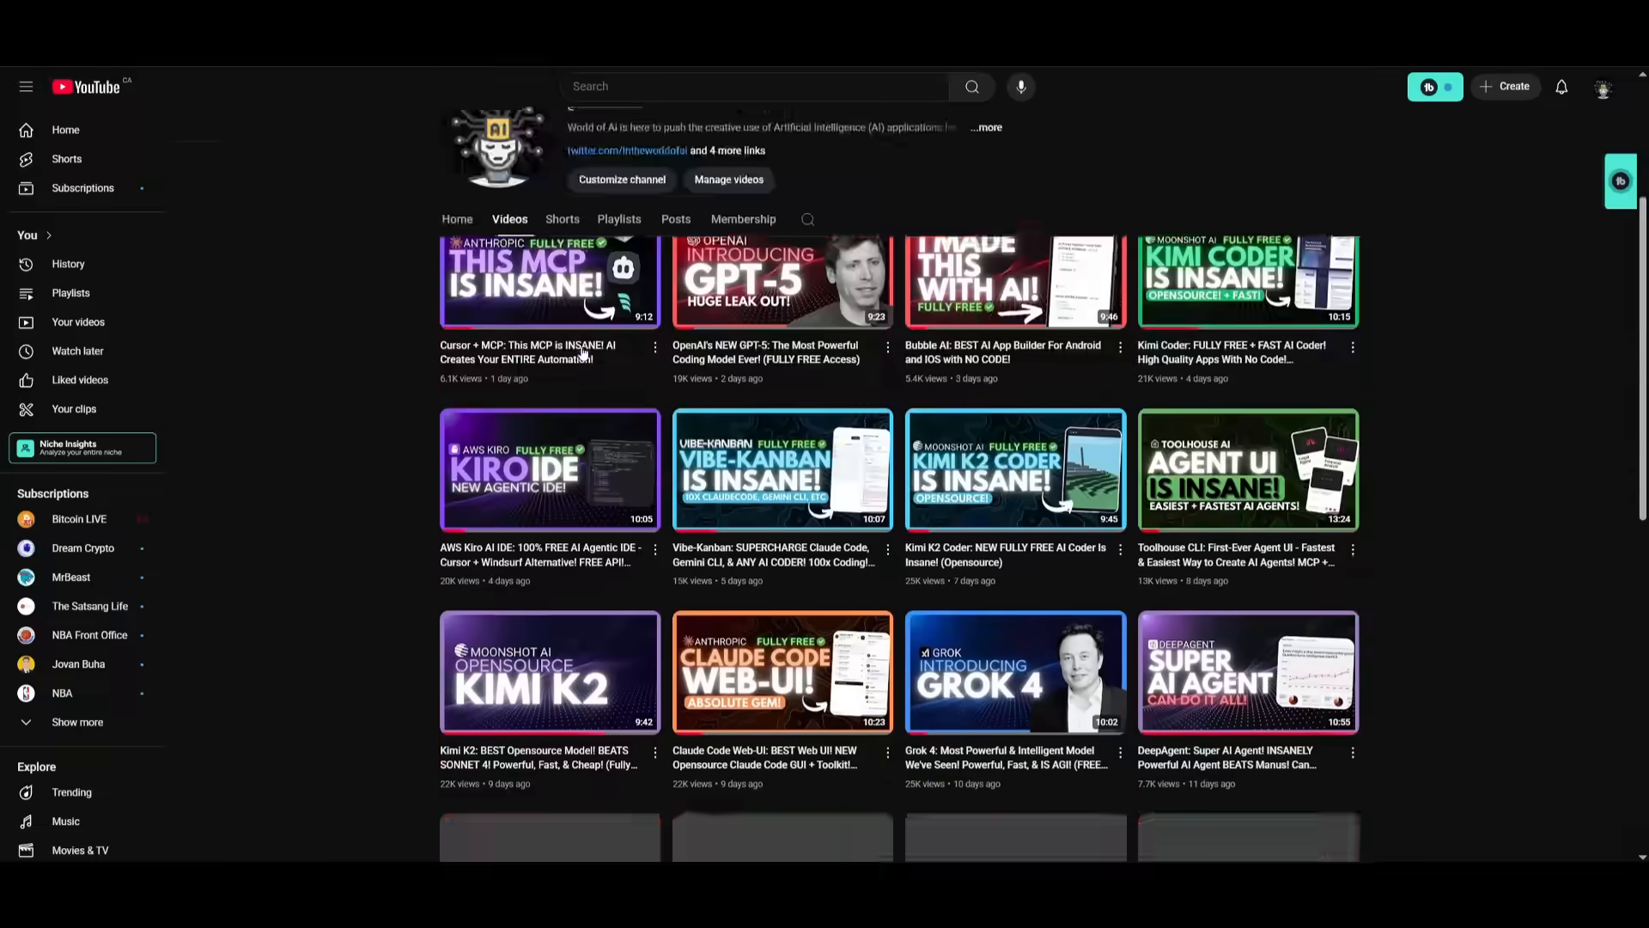
scroll("down", 3)
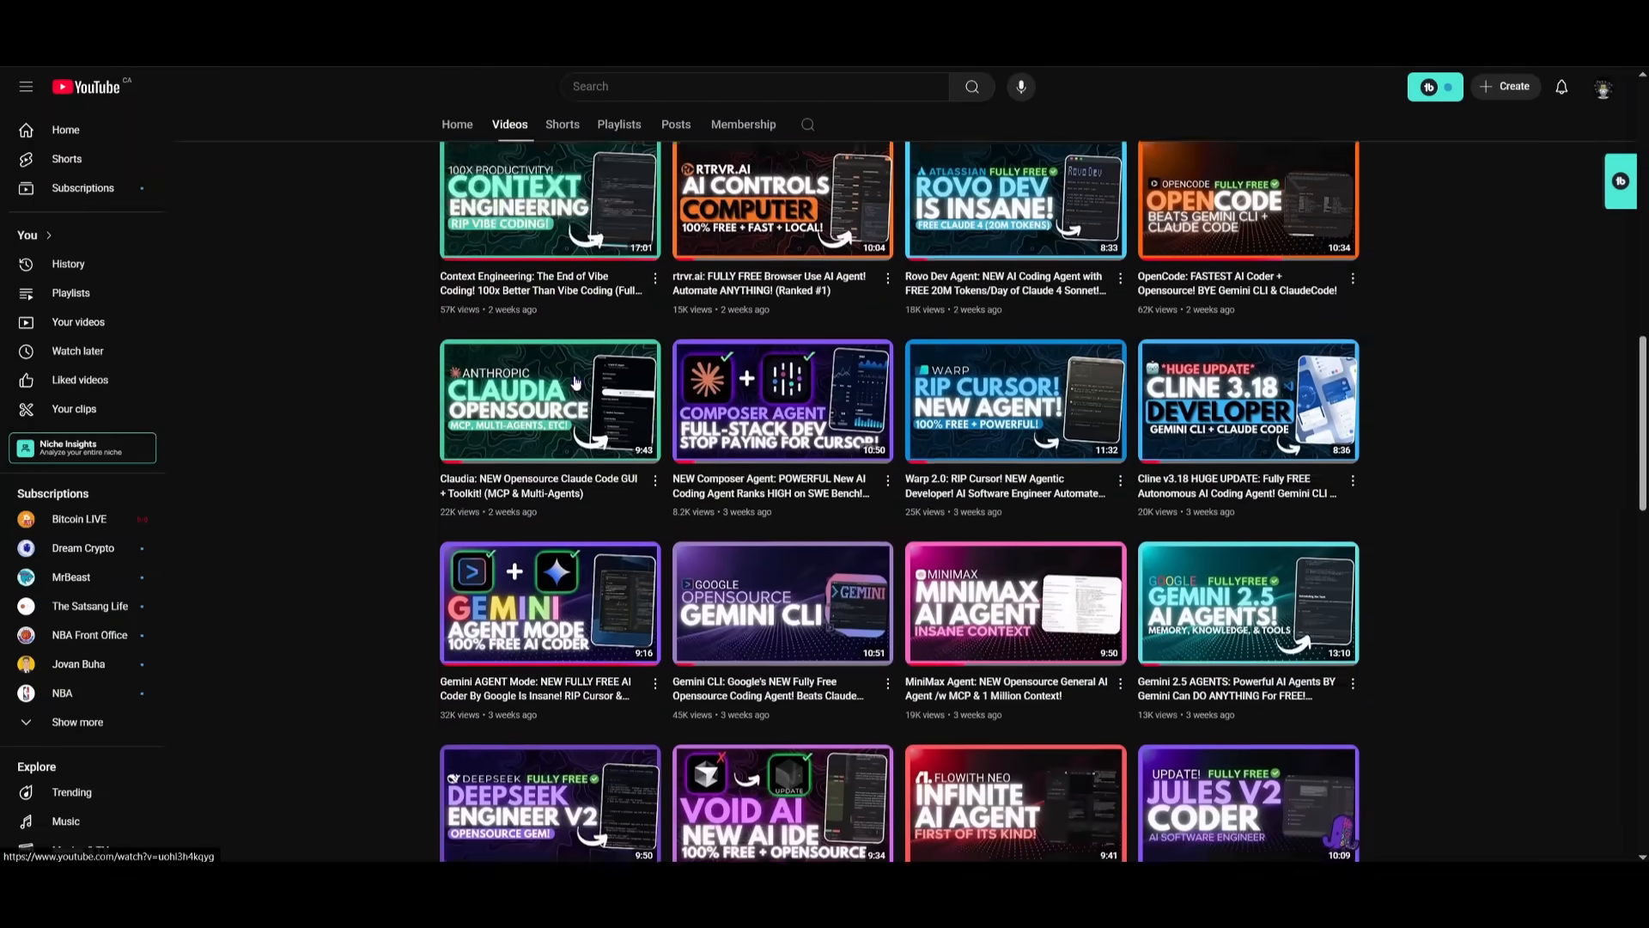
scroll("down", 3)
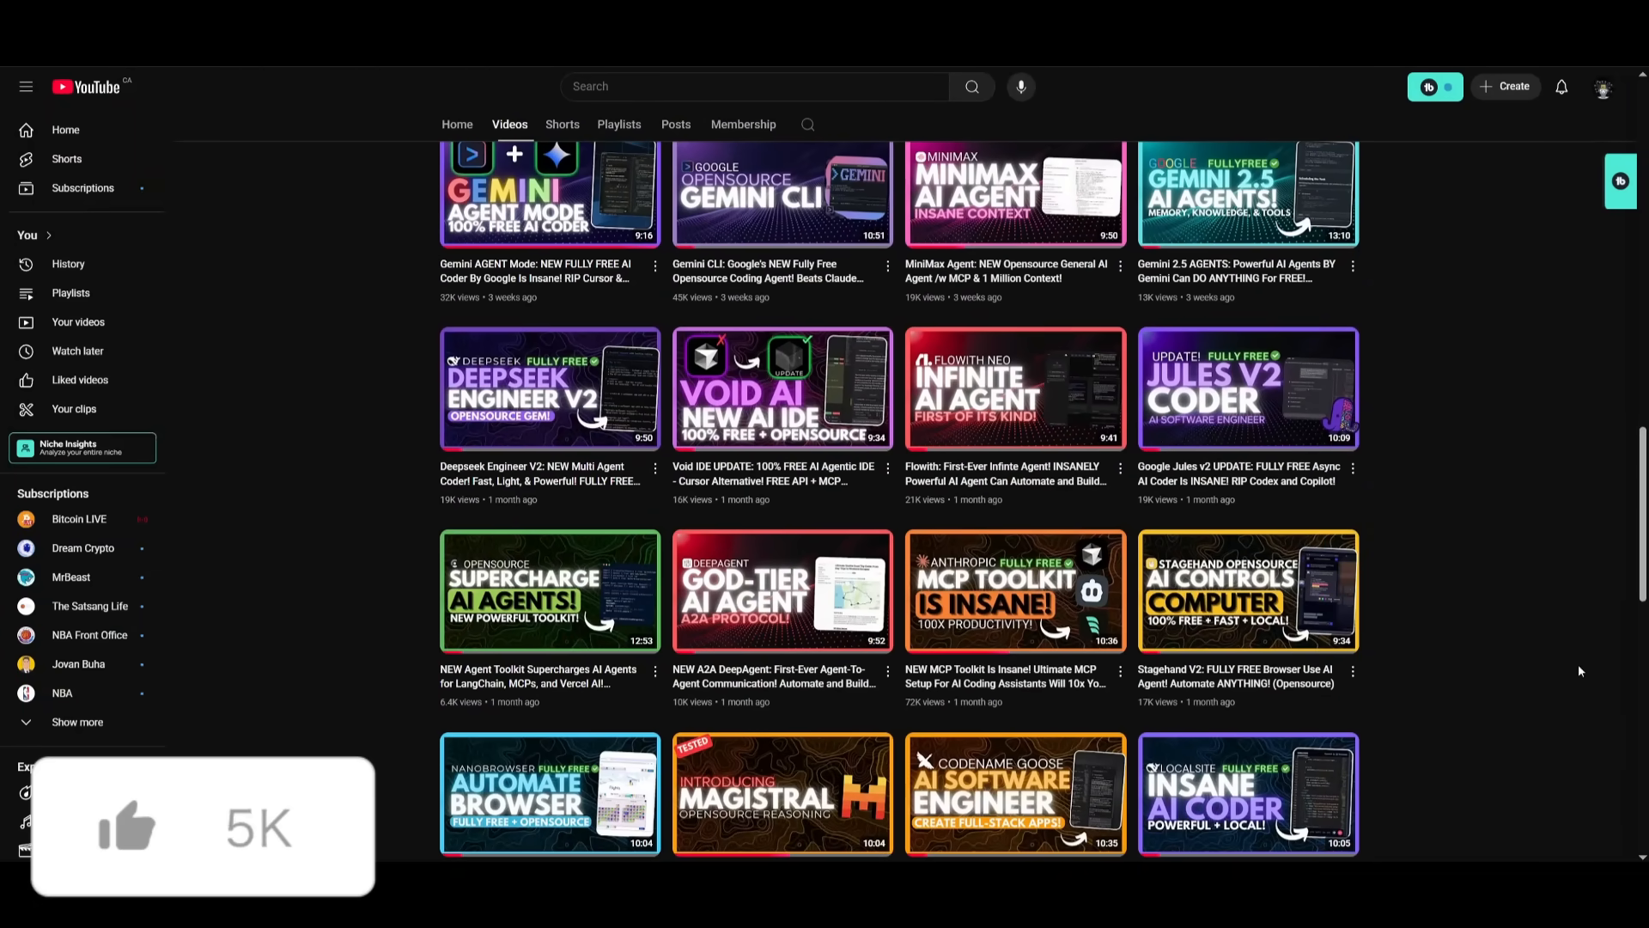
scroll("down", 3)
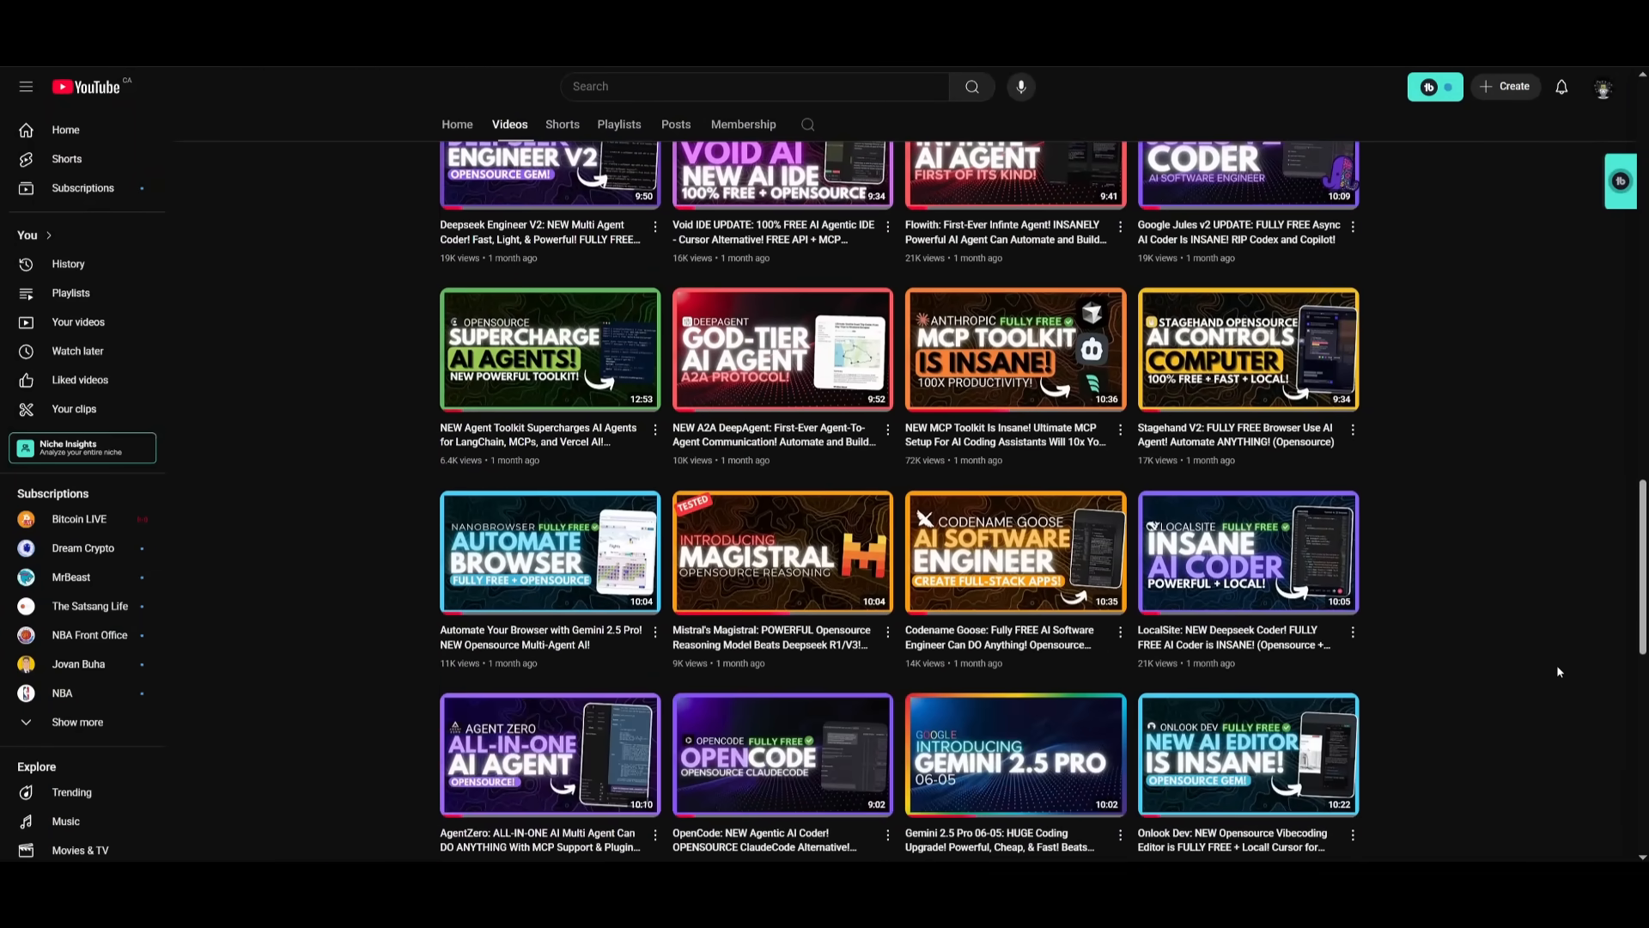
scroll("down", 3)
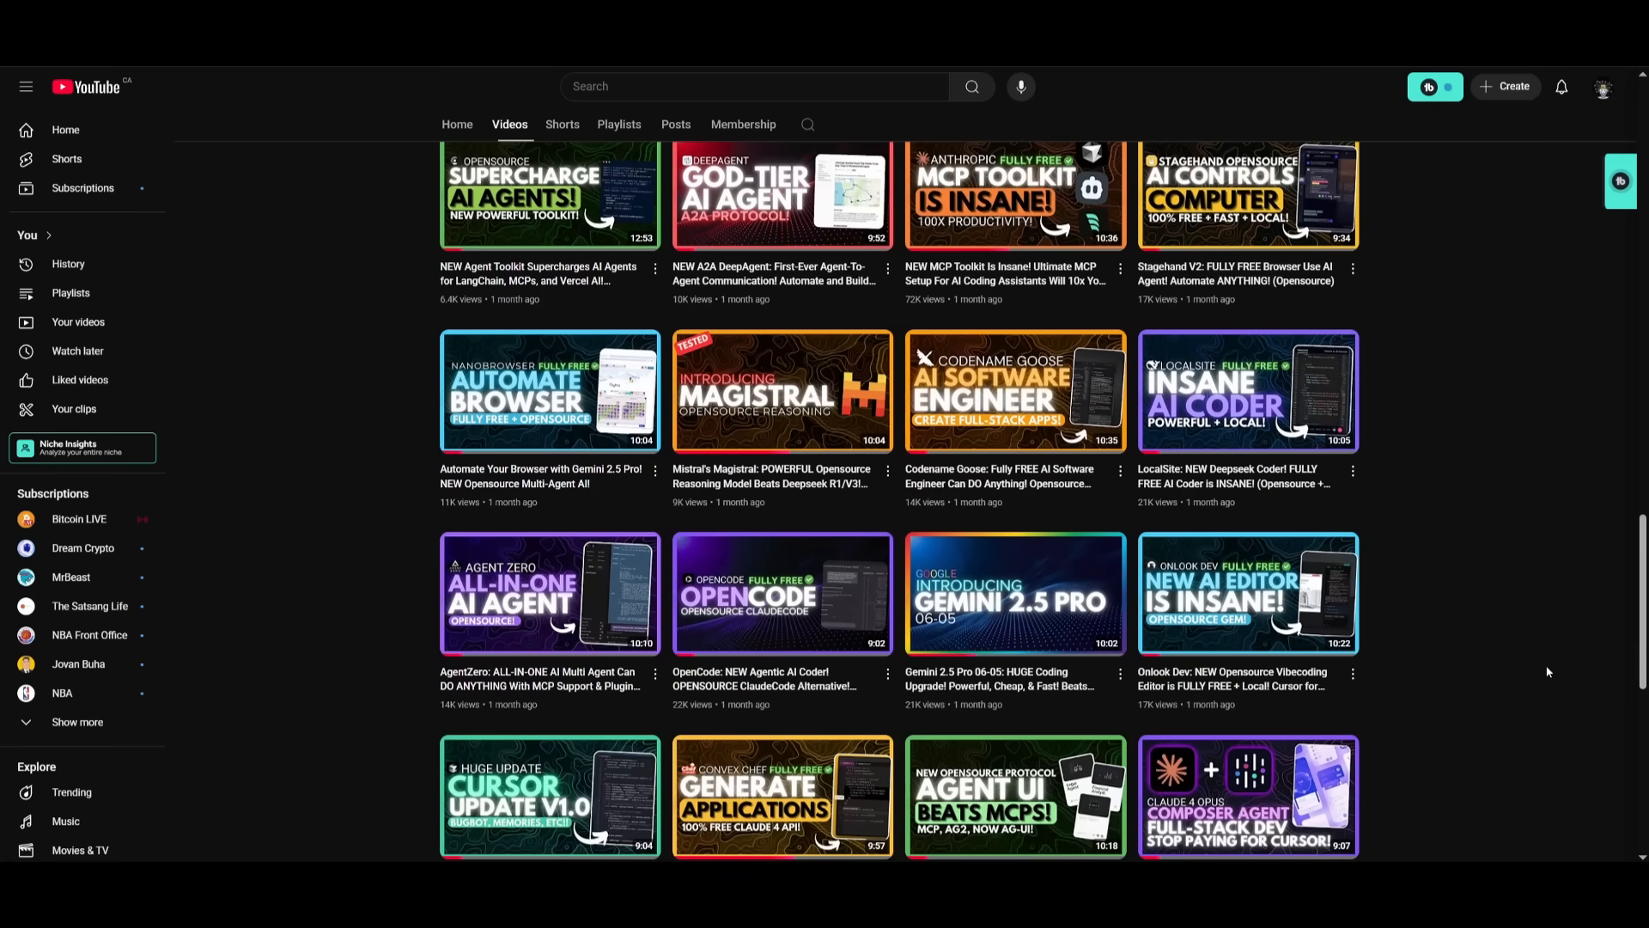
scroll("down", 3)
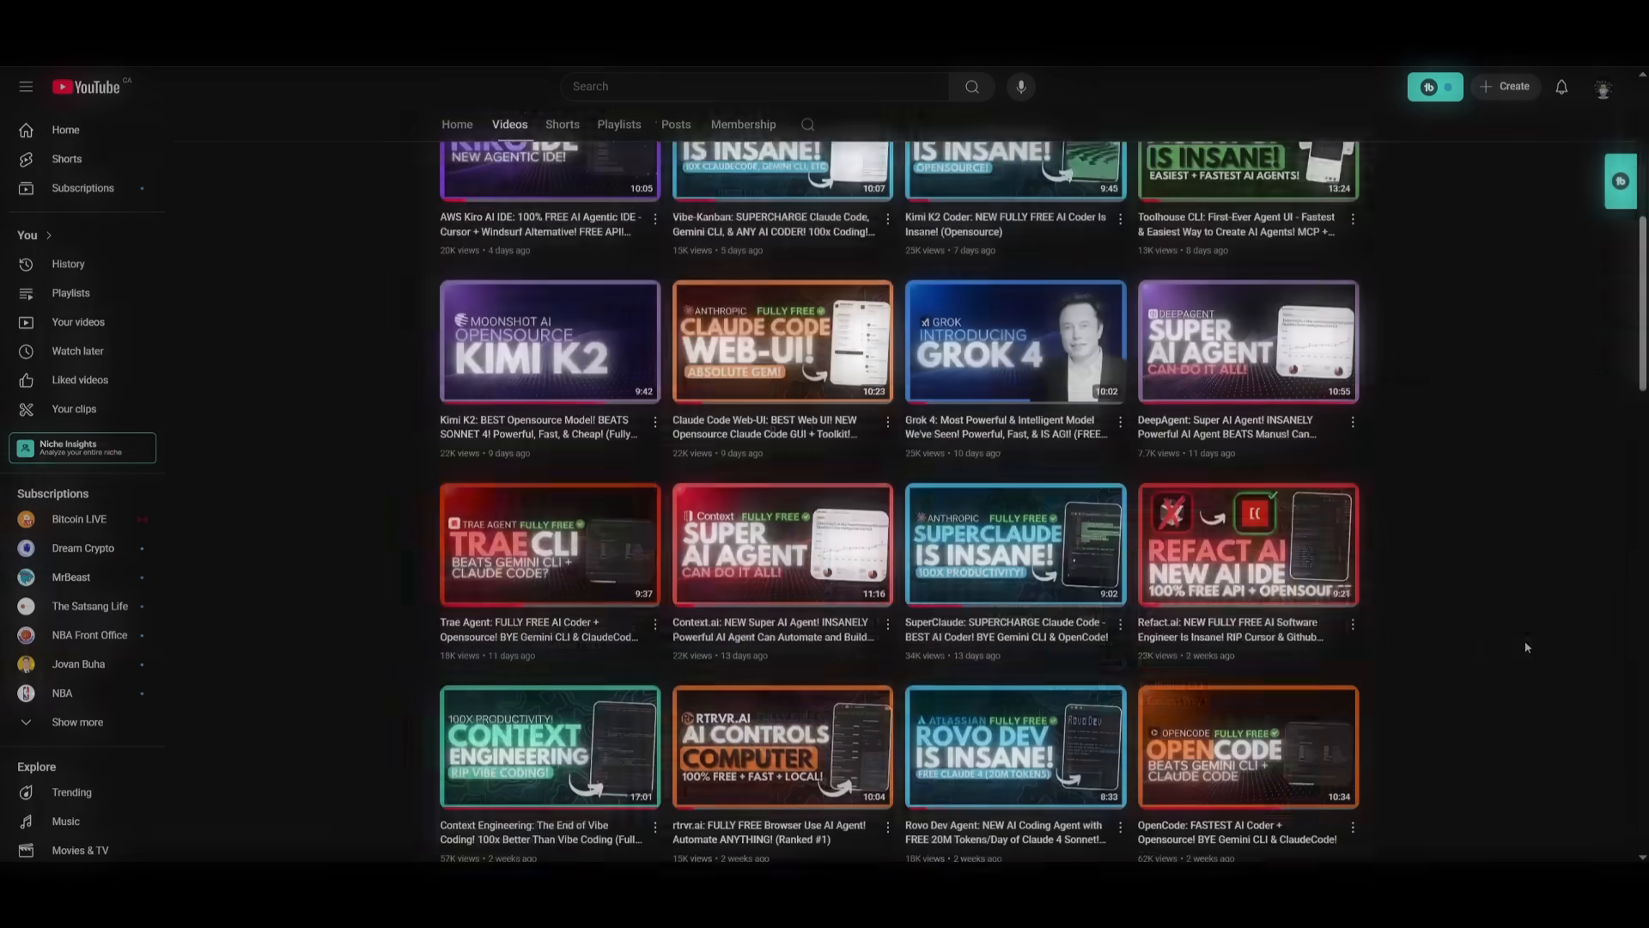